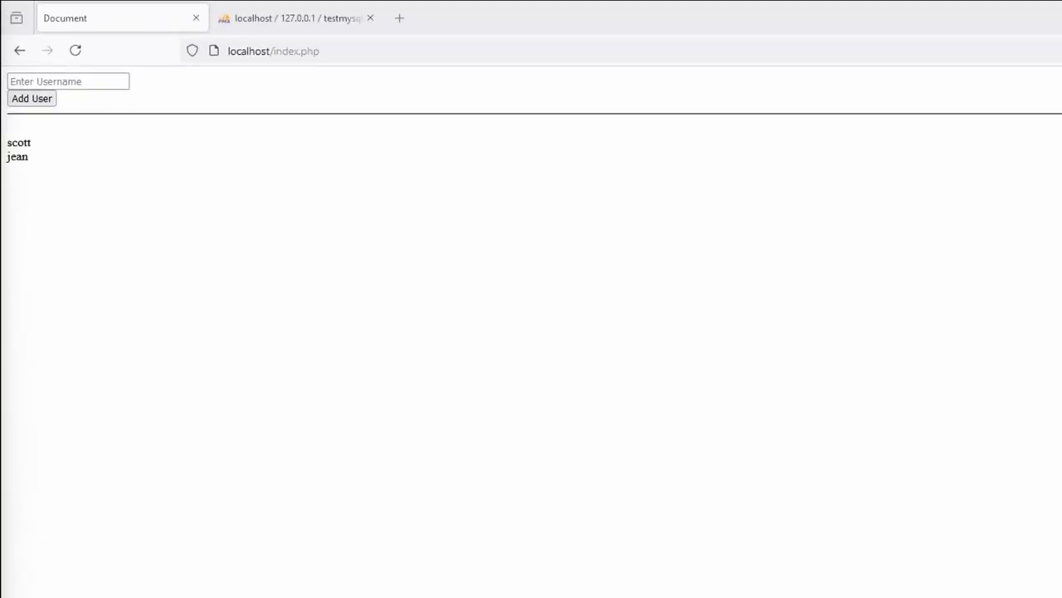
mouse_move(96, 113)
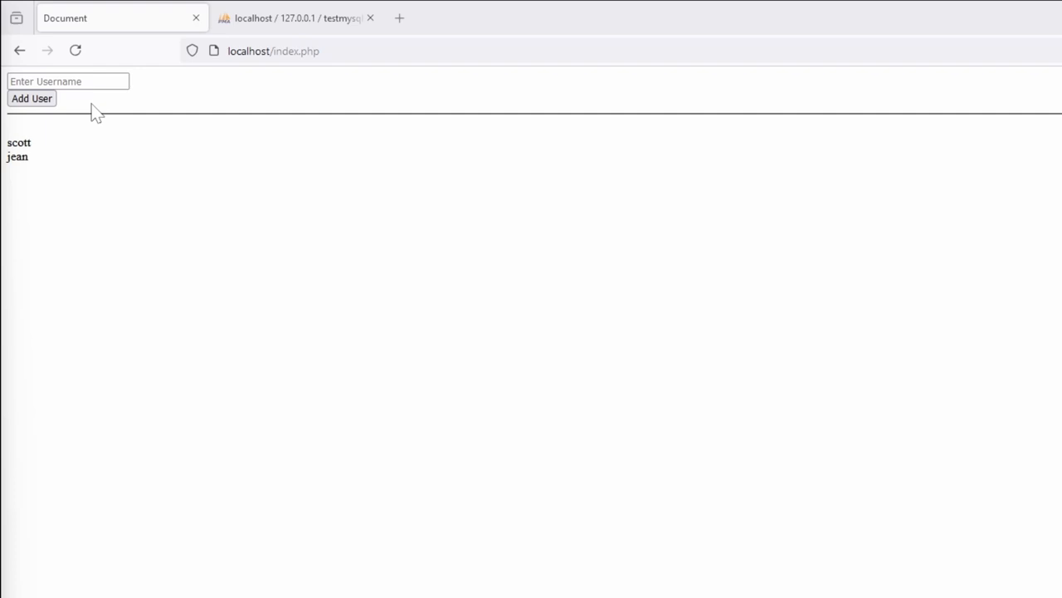
After checking the users table, echo an '<hr>' rule below the listusers call in index.php
left_click(290, 17)
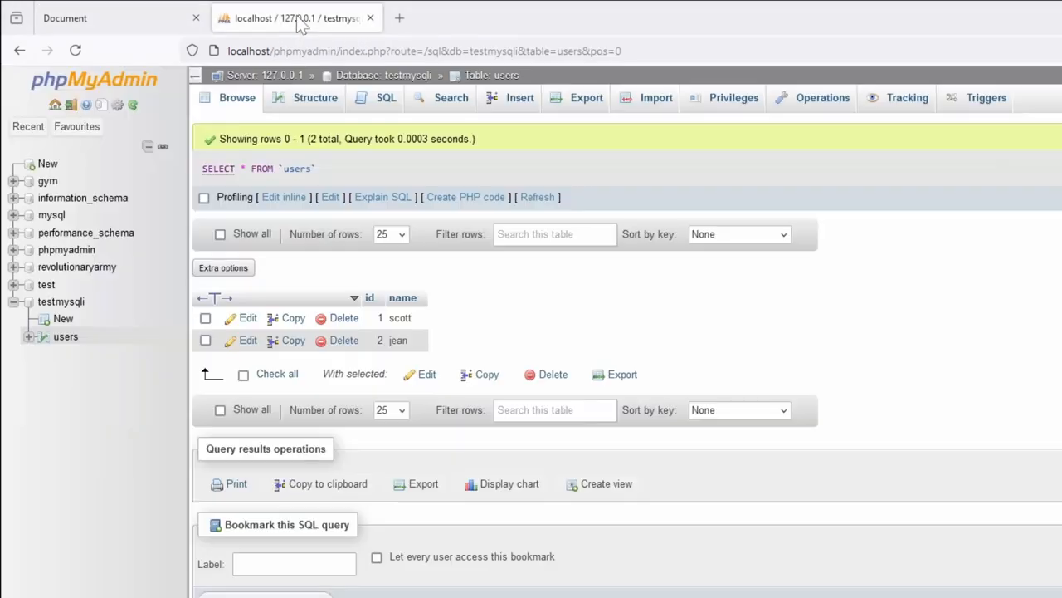
mouse_move(407, 342)
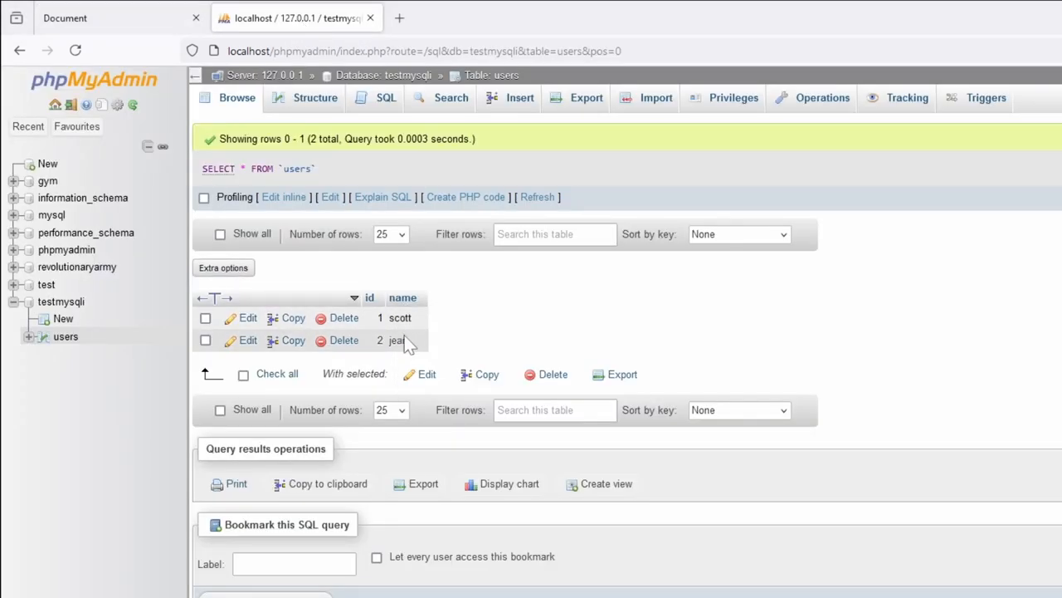
left_click(119, 16)
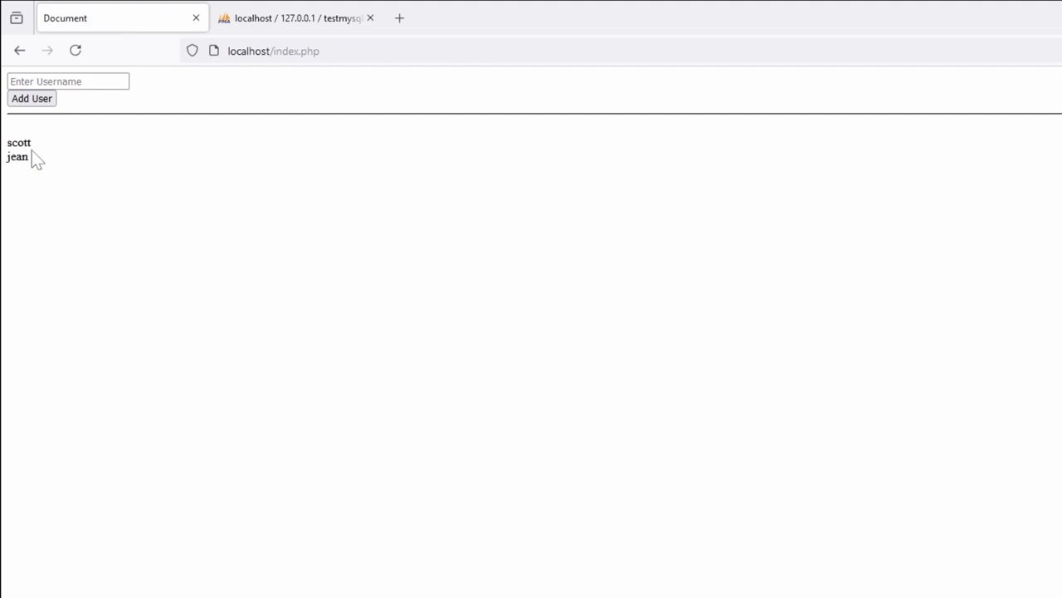
mouse_move(362, 222)
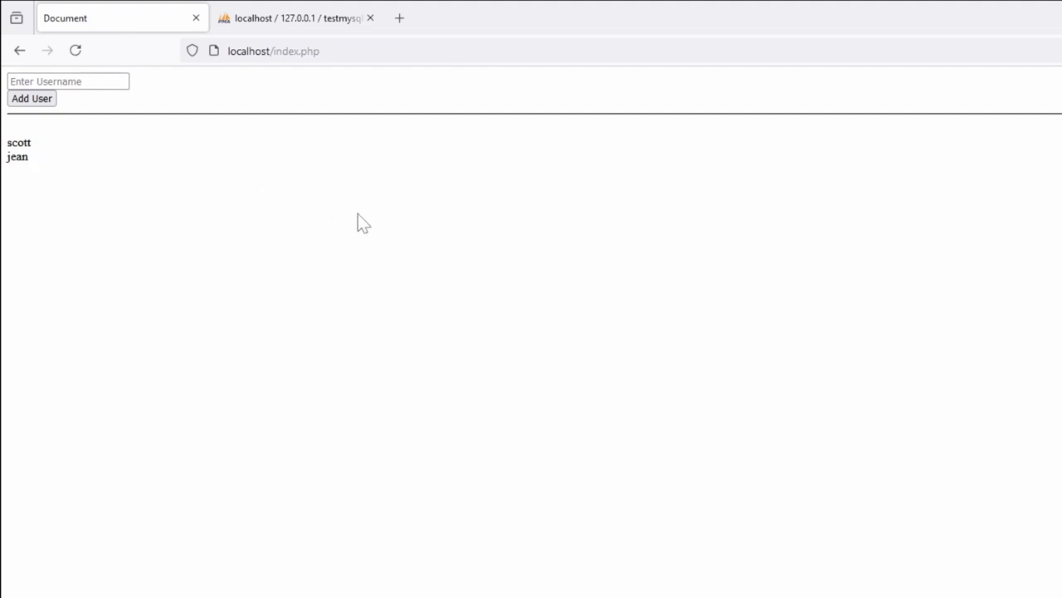
mouse_move(93, 192)
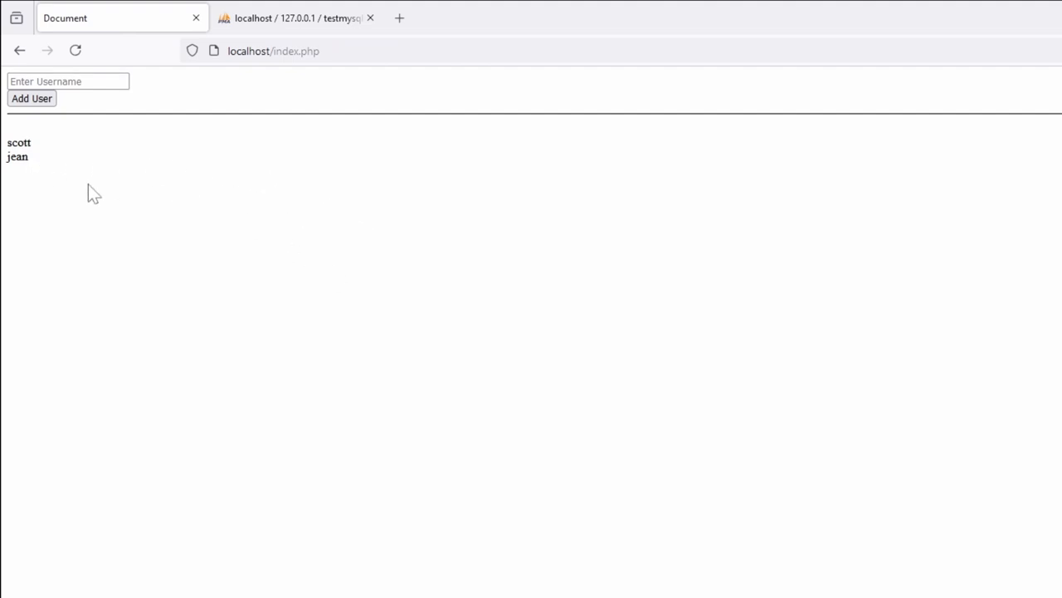
mouse_move(316, 382)
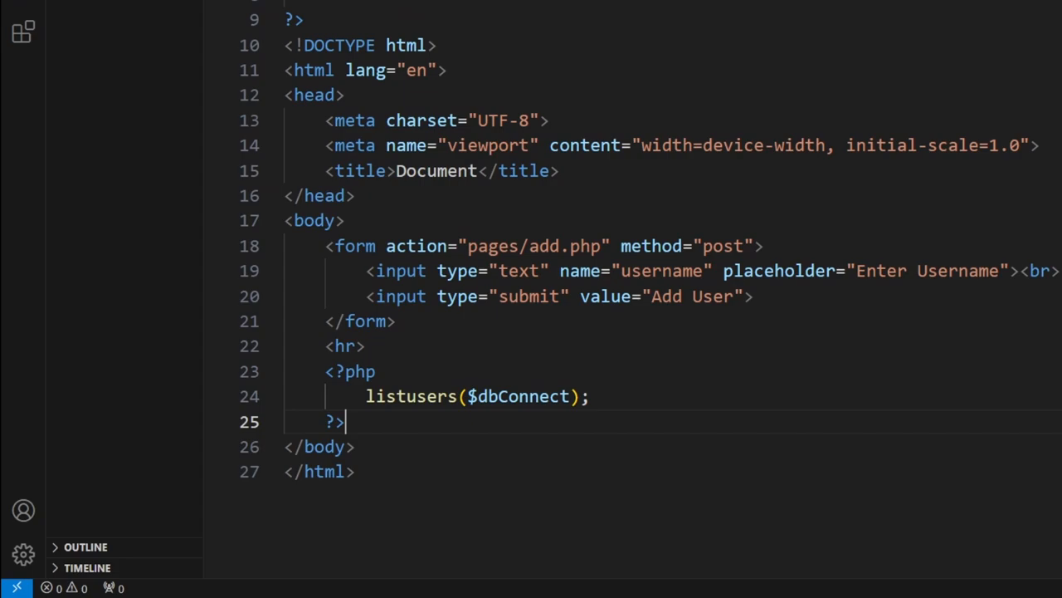
key("Enter")
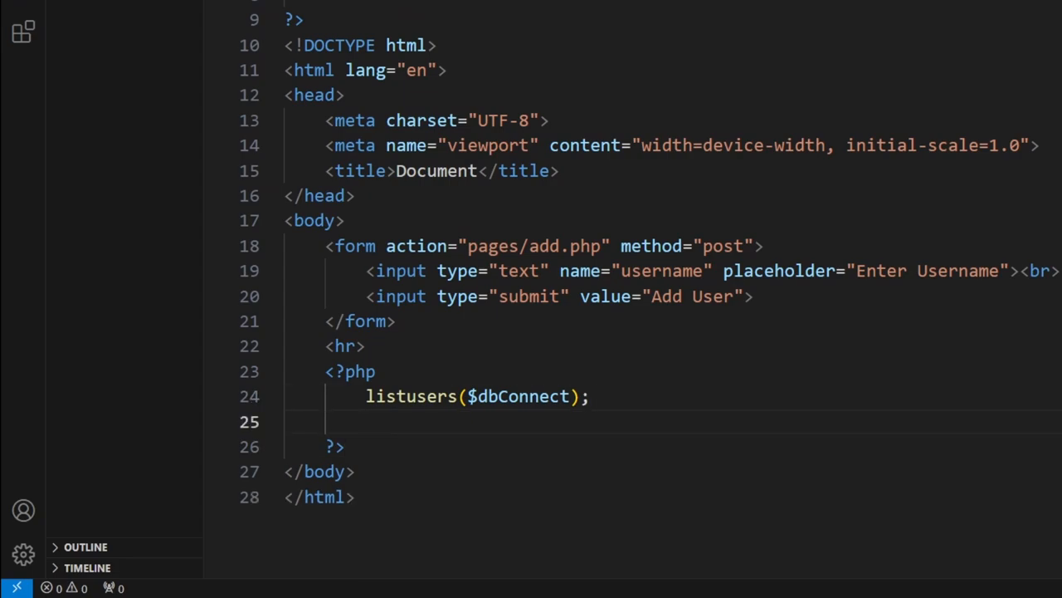
type("echo '")
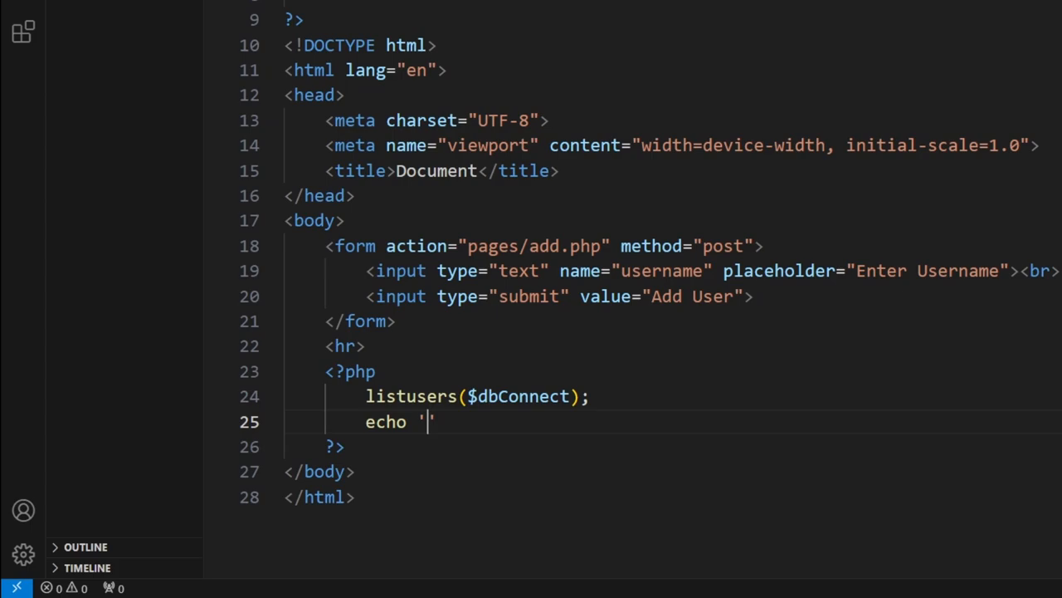
type("<hr>")
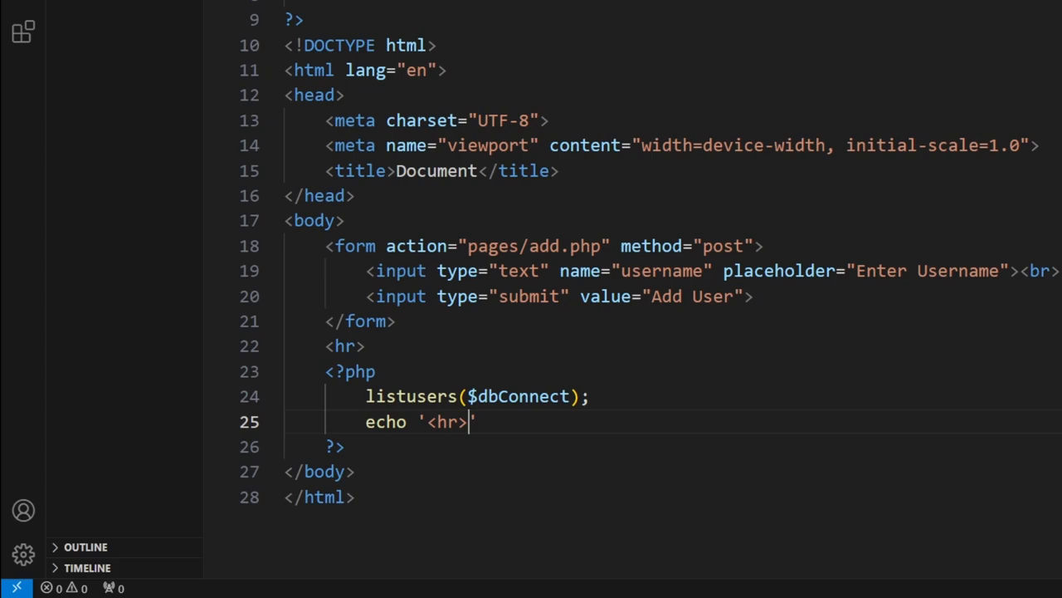
type(";")
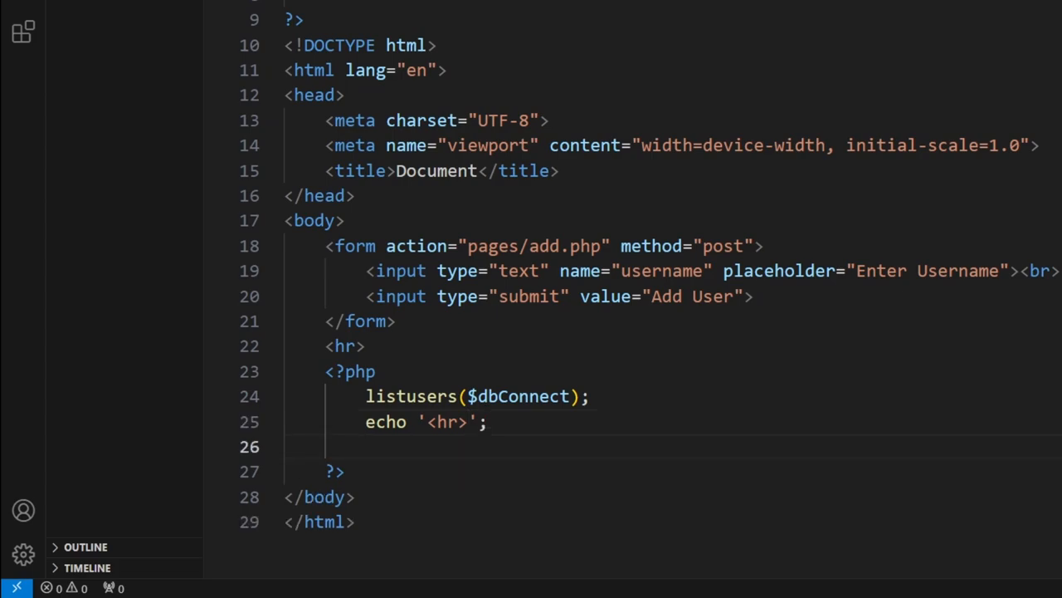
Begin the listUpdate($dbConnect) call after the horizontal rule
type("listUpda")
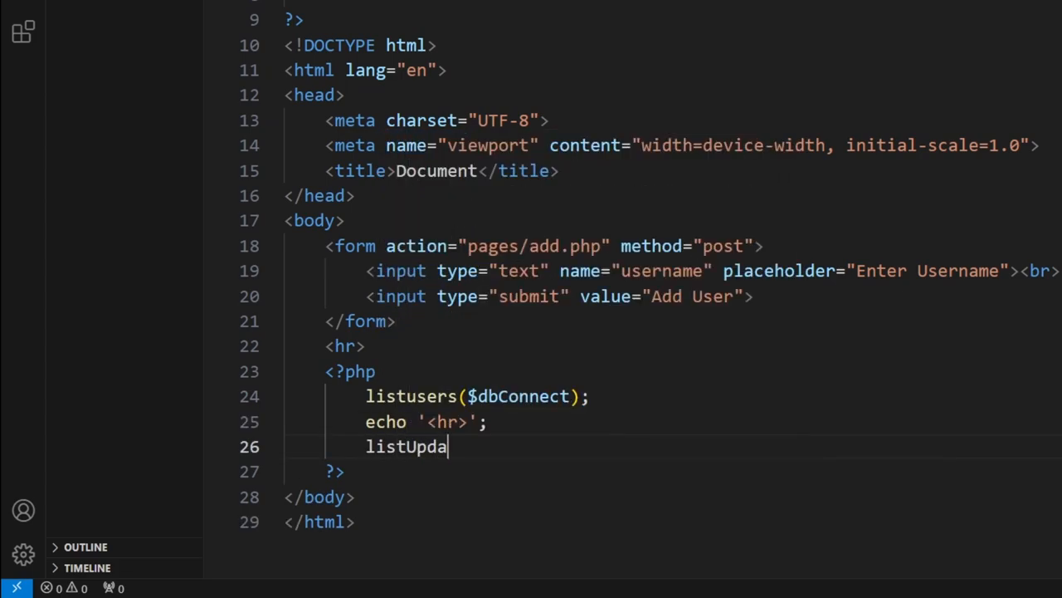
type("te($d")
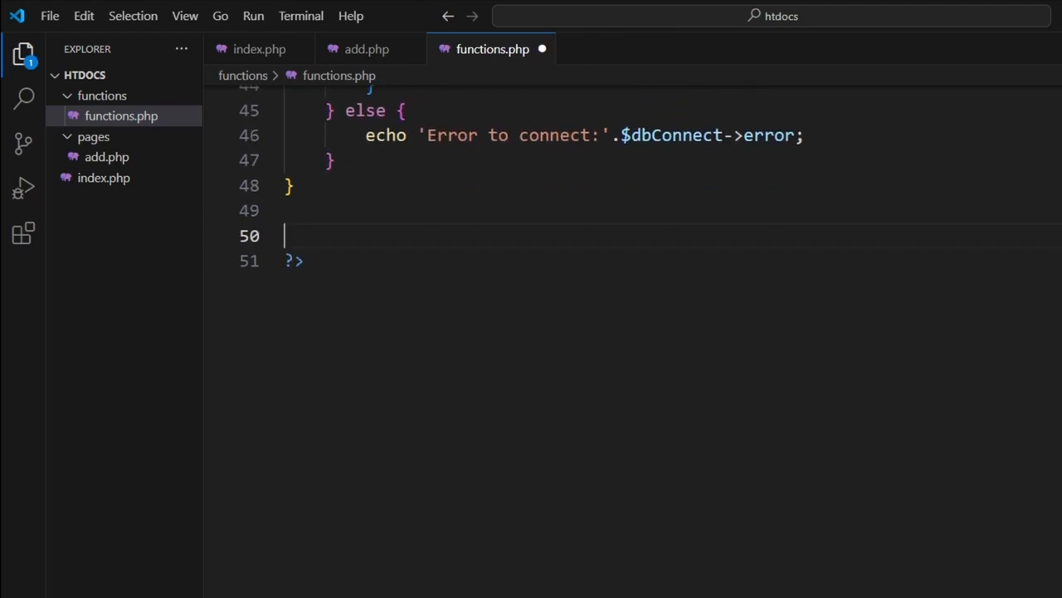
Paste a copy of listusers, rename it listUpdate and open a blank line after its query
type("function listusers($dbConnect){")
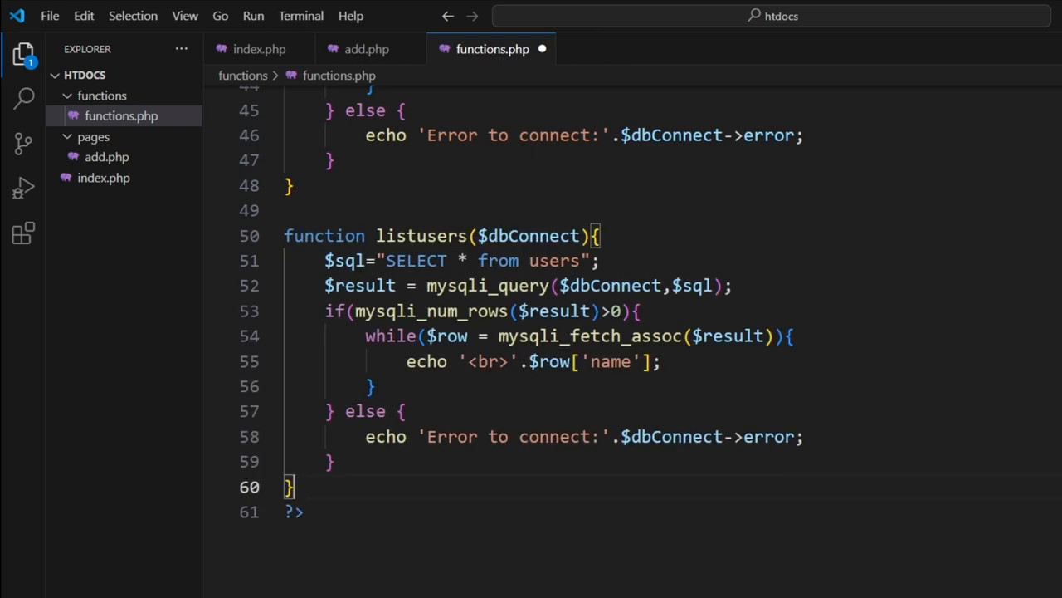
double_click(421, 236)
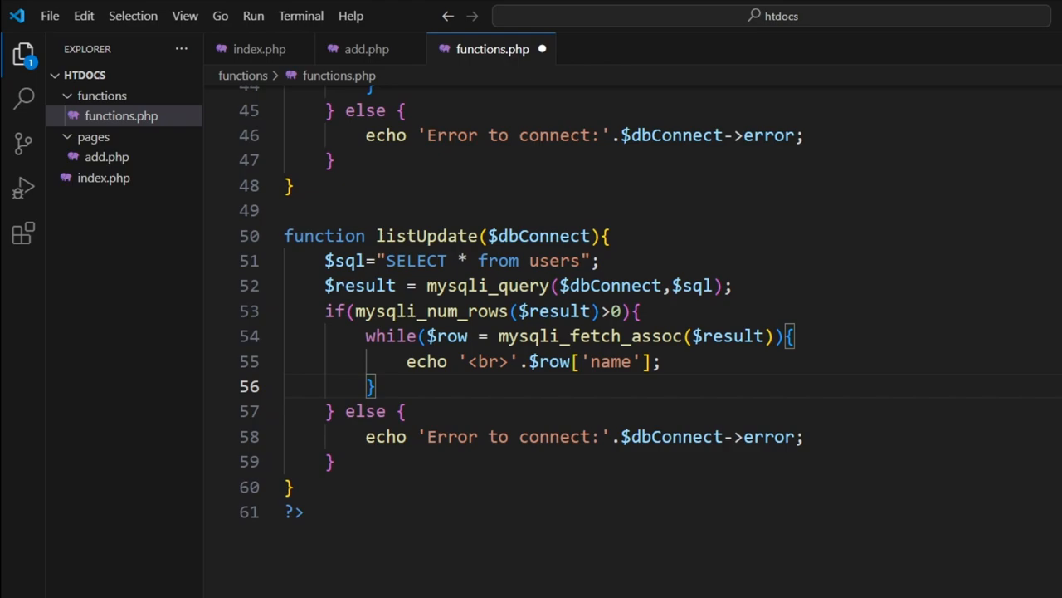
left_click(656, 362)
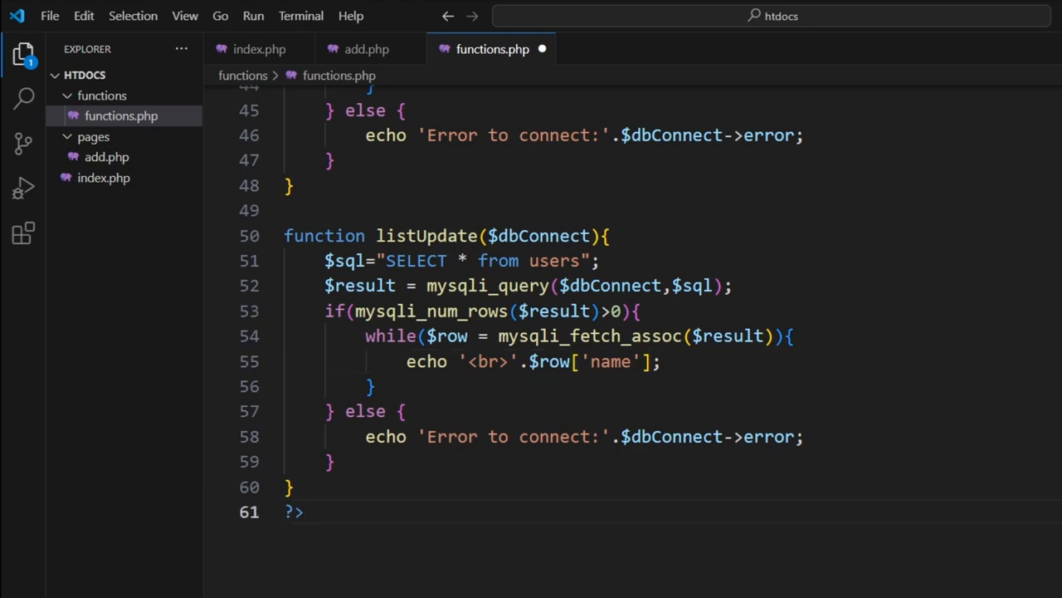
double_click(425, 236)
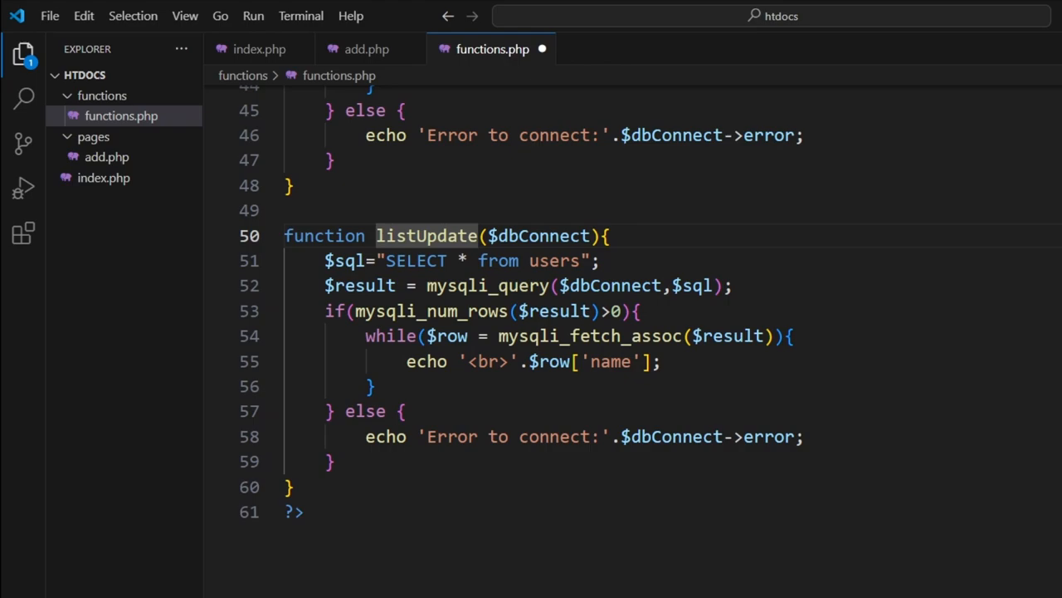
key("Enter")
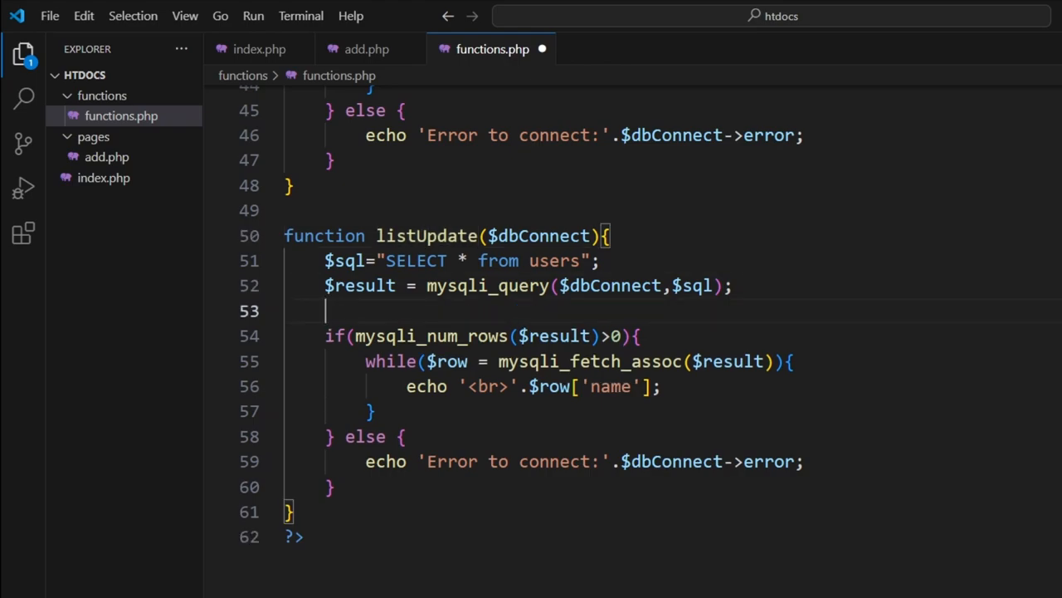
type("echo")
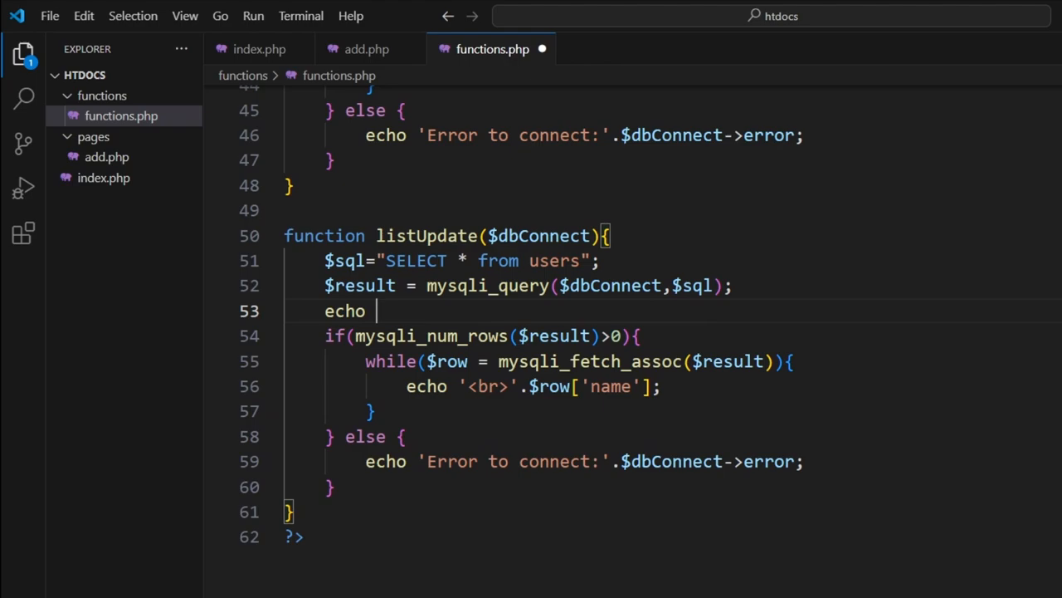
type("'<")
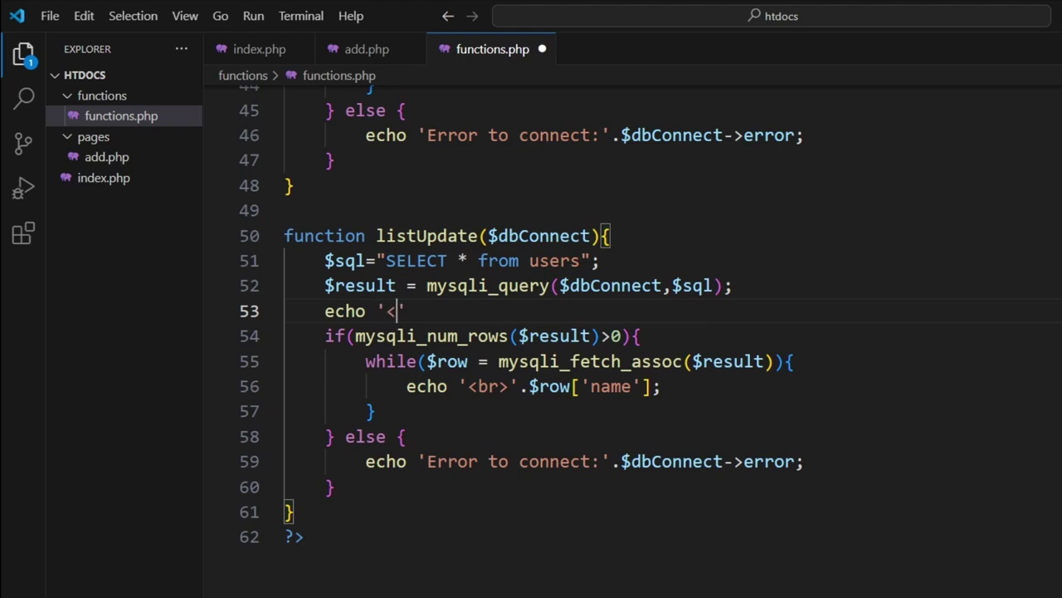
type("form method")
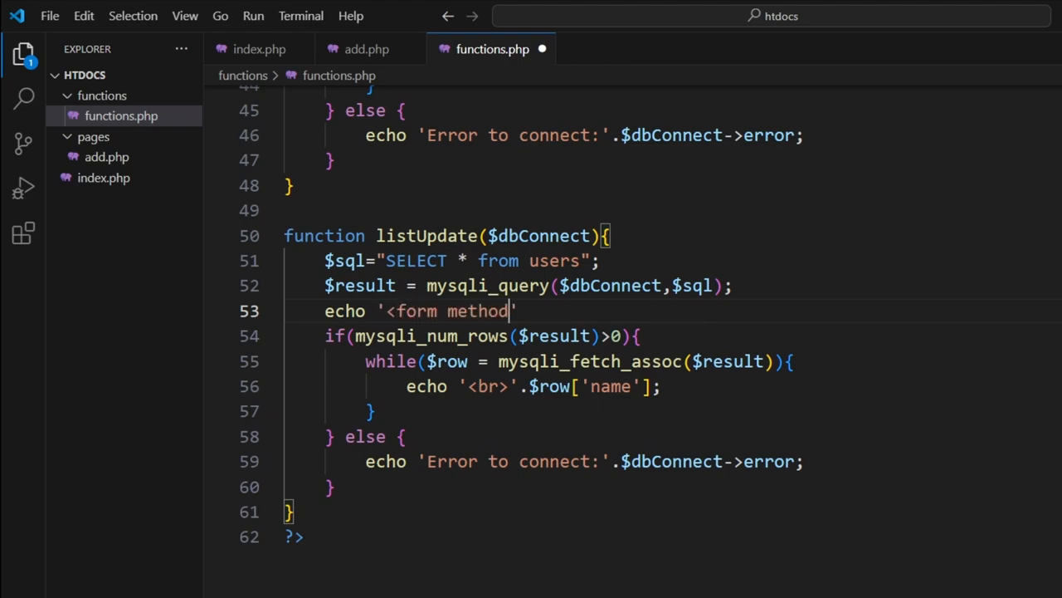
type("=\"post\" act")
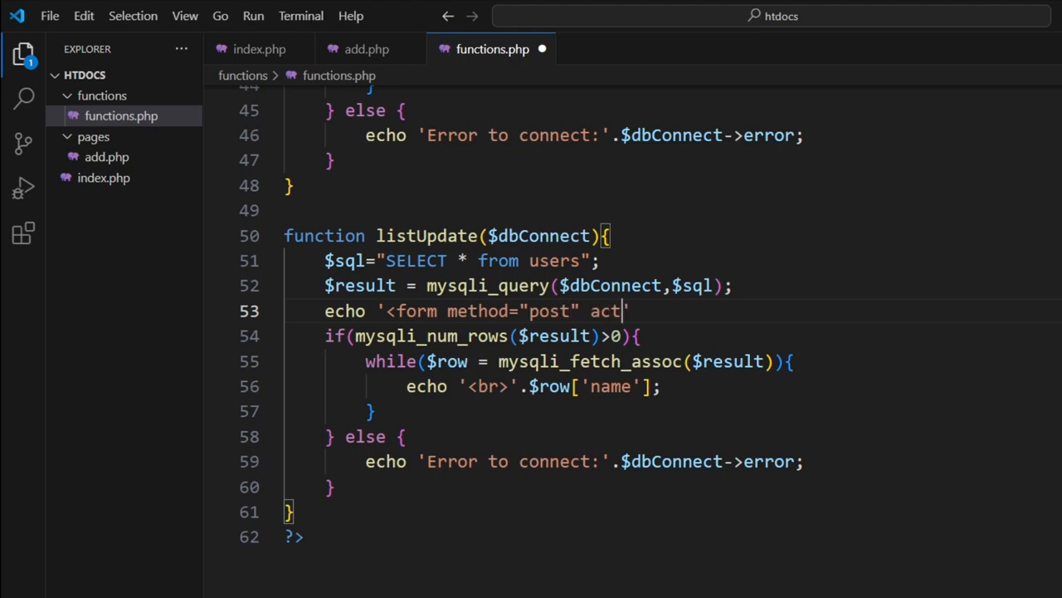
type("ion=\"p")
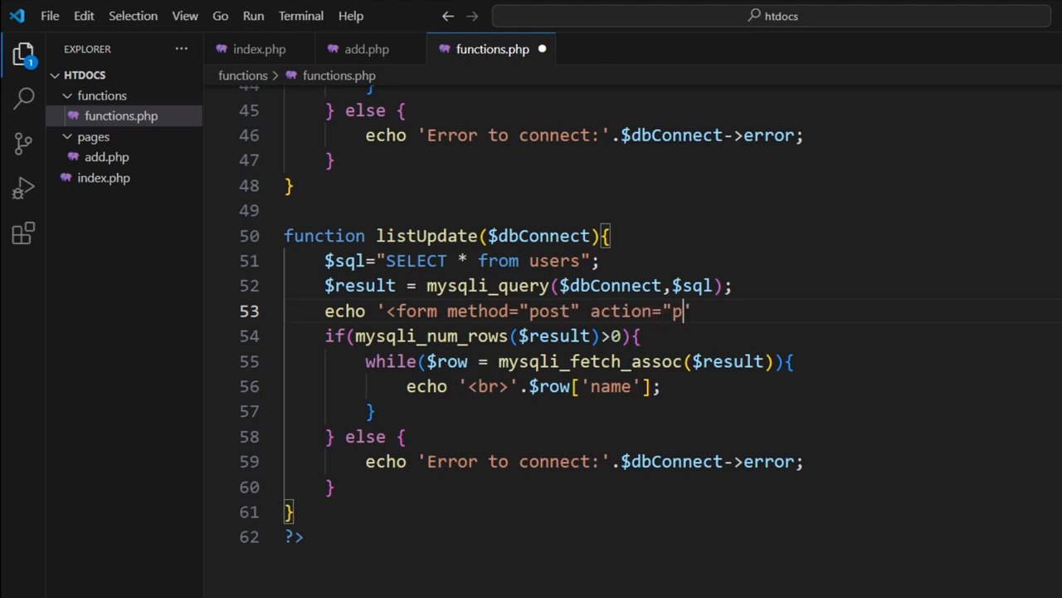
type("ages/'")
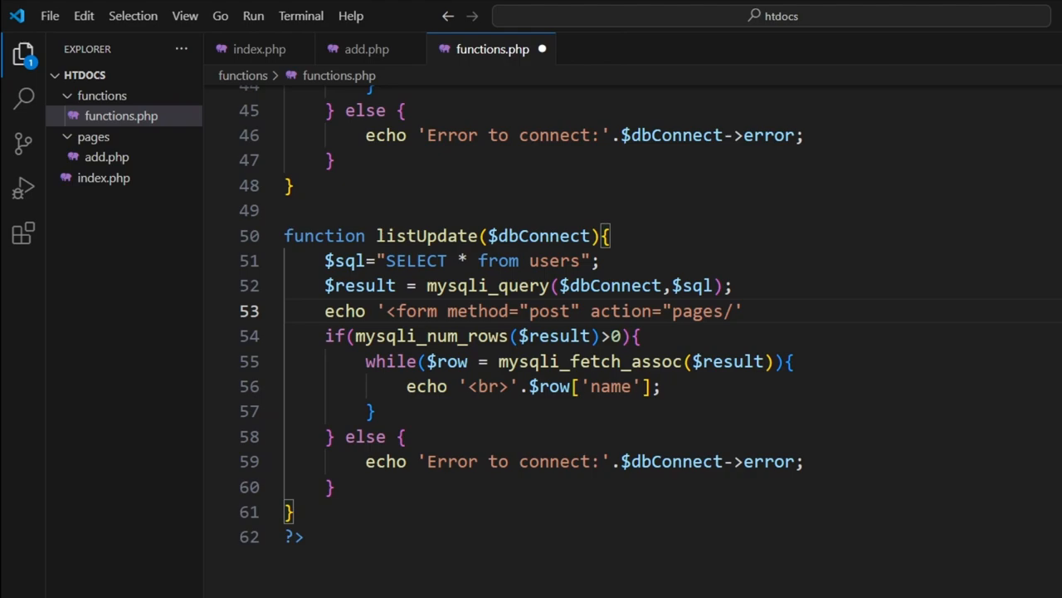
type("upda")
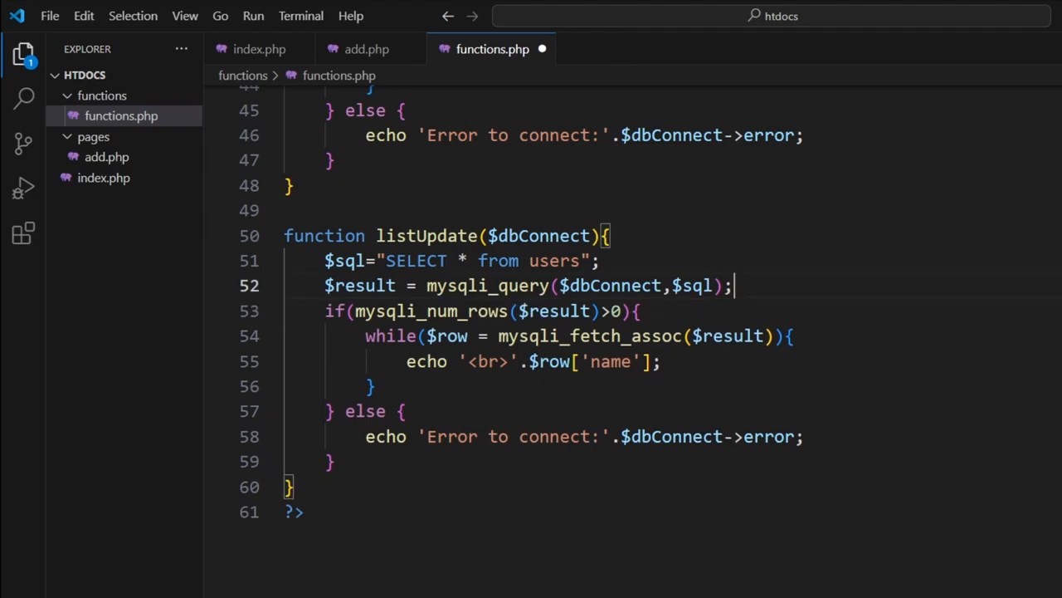
Echo a form posting to pages/update.php and close its opening tag with ">
type("echo '<form method=\"post\" action=\"pages/update.php>';")
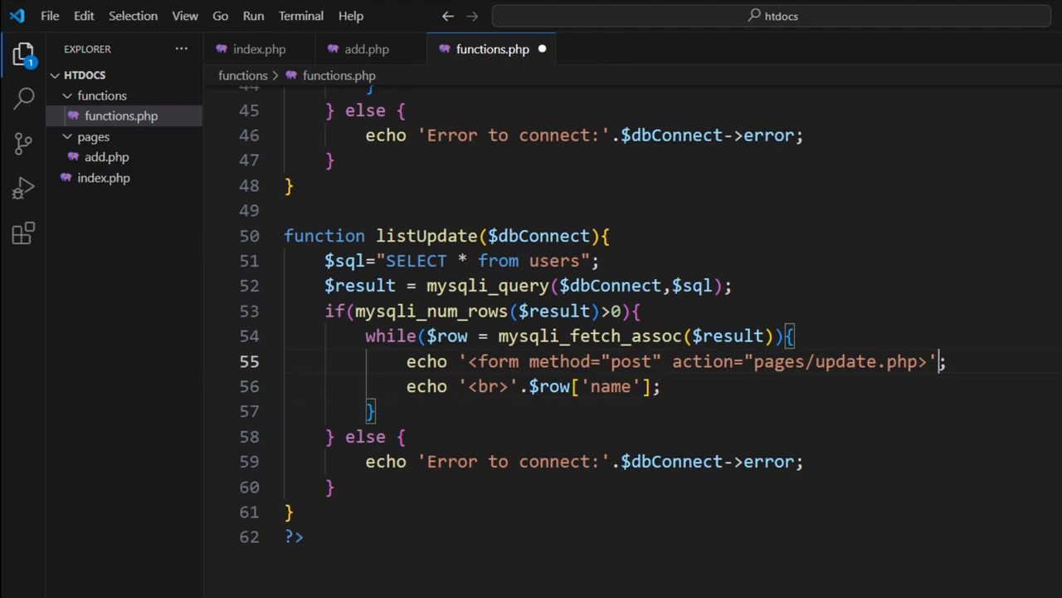
double_click(900, 362)
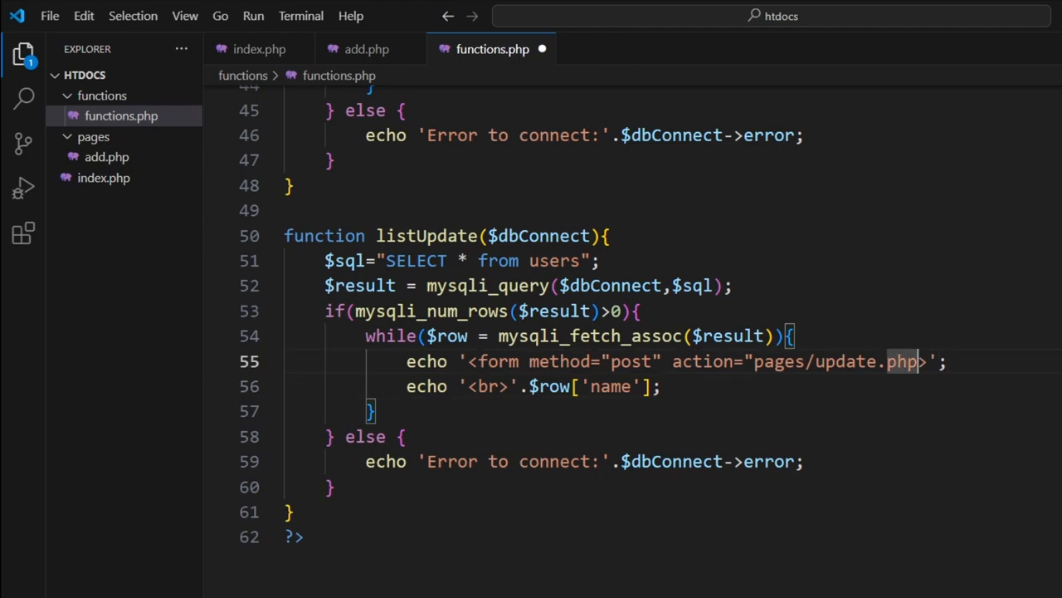
type("\">")
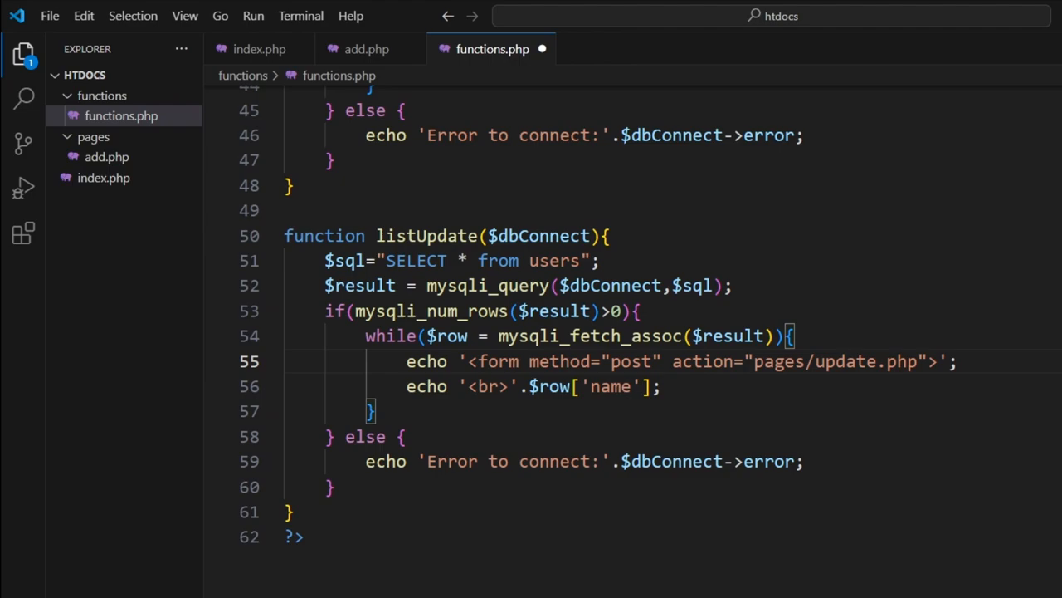
Echo a closing </form> tag at the end of the loop body
type("echo")
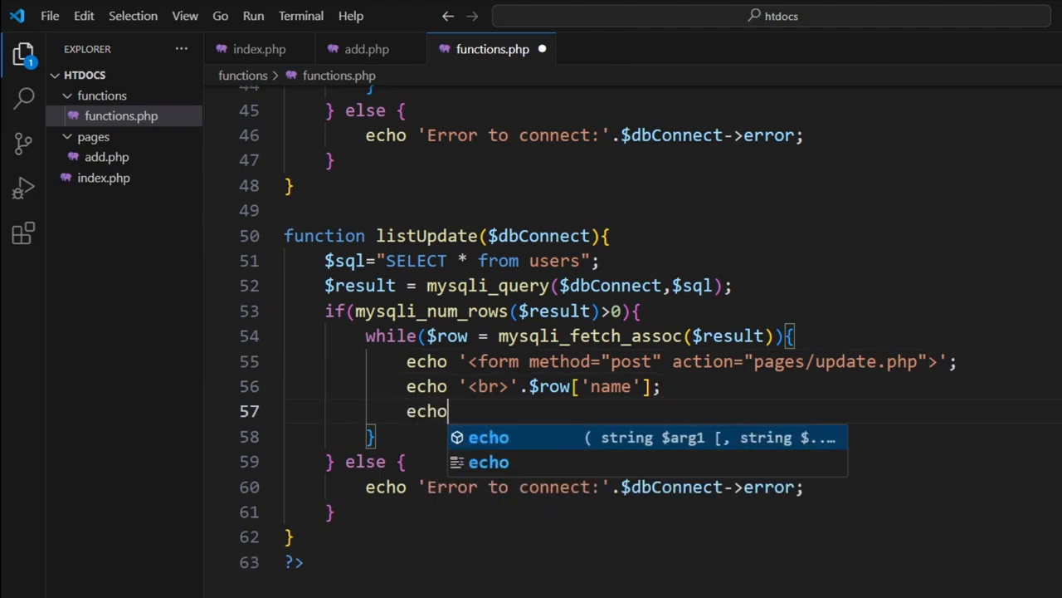
key("Escape")
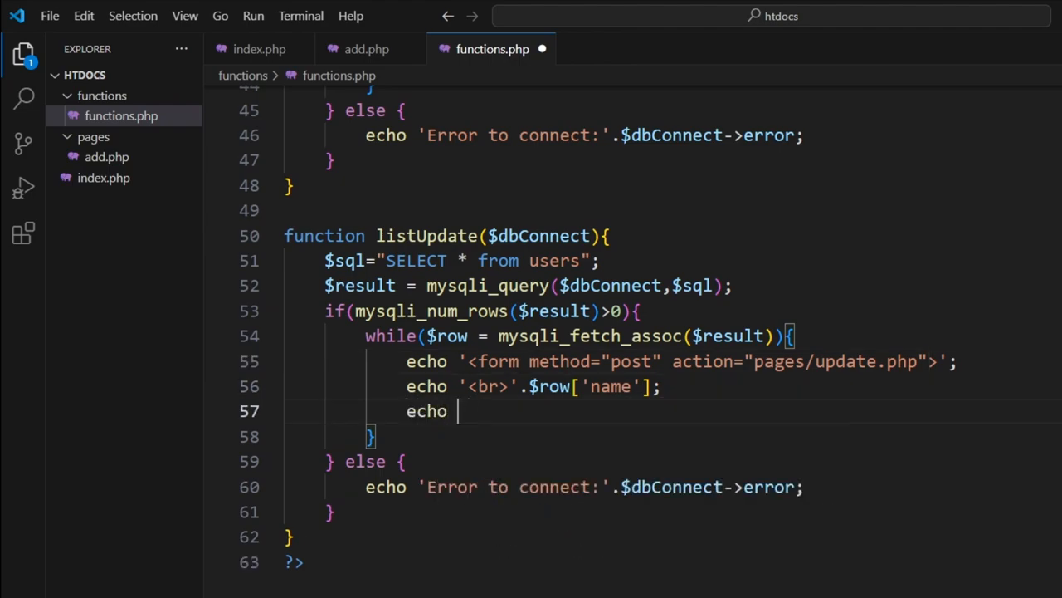
type("'';")
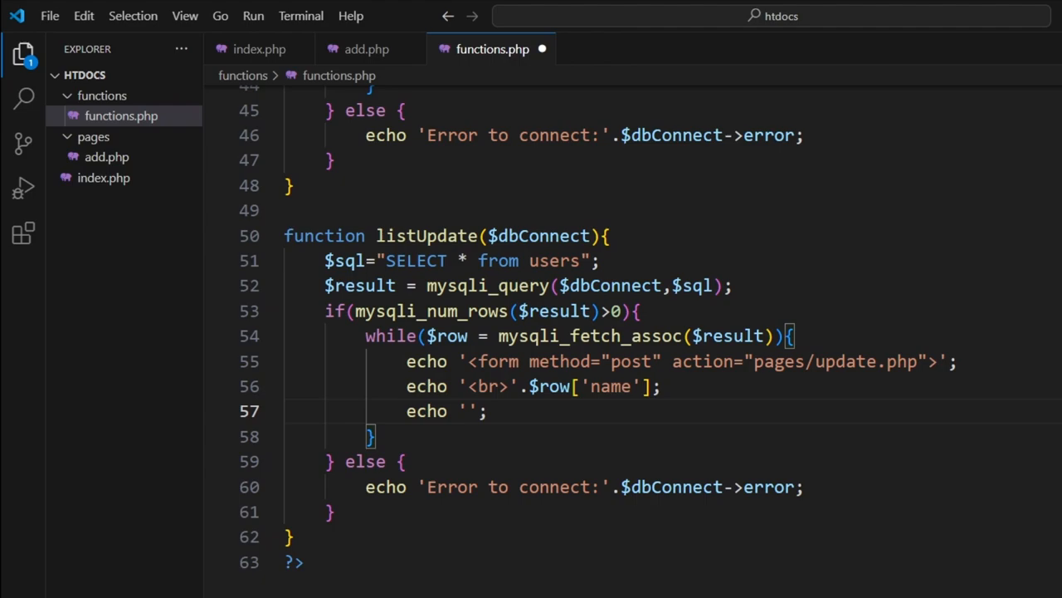
type("</formn")
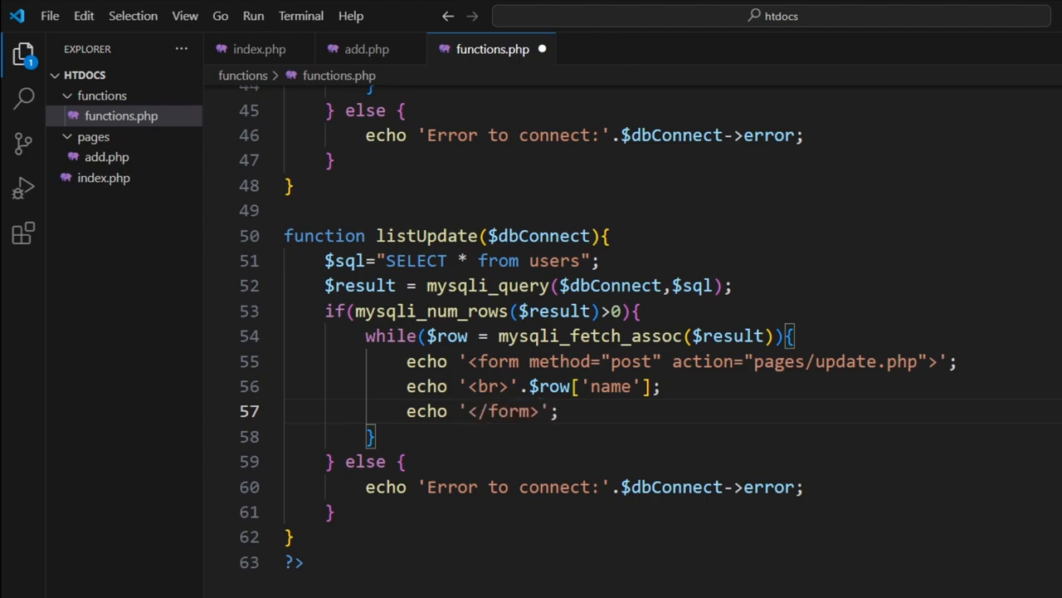
left_click(704, 362)
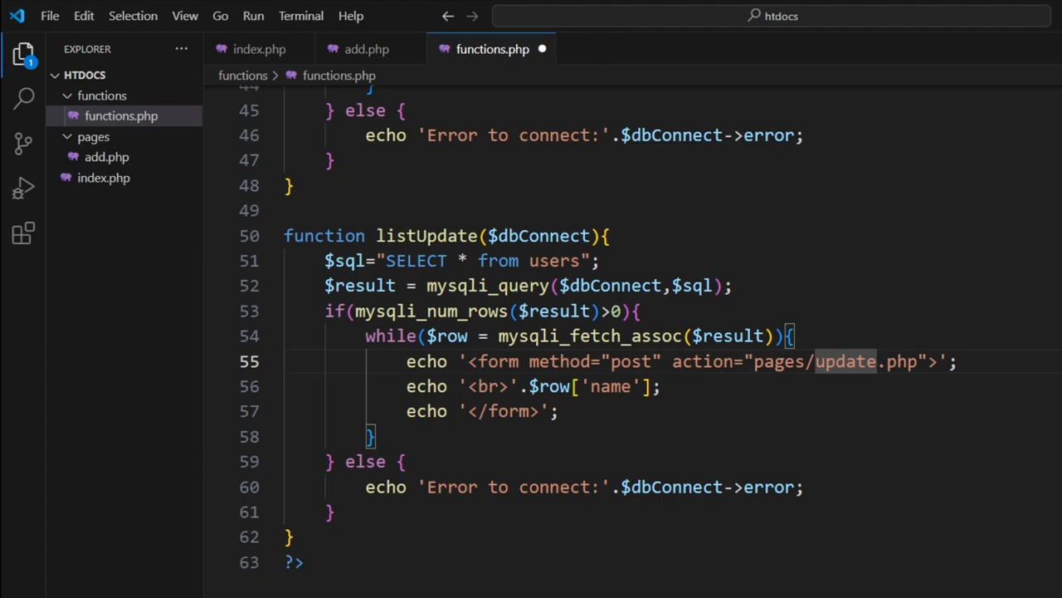
Replace the name output with a text input whose value is '.$row['name'].'
double_click(488, 386)
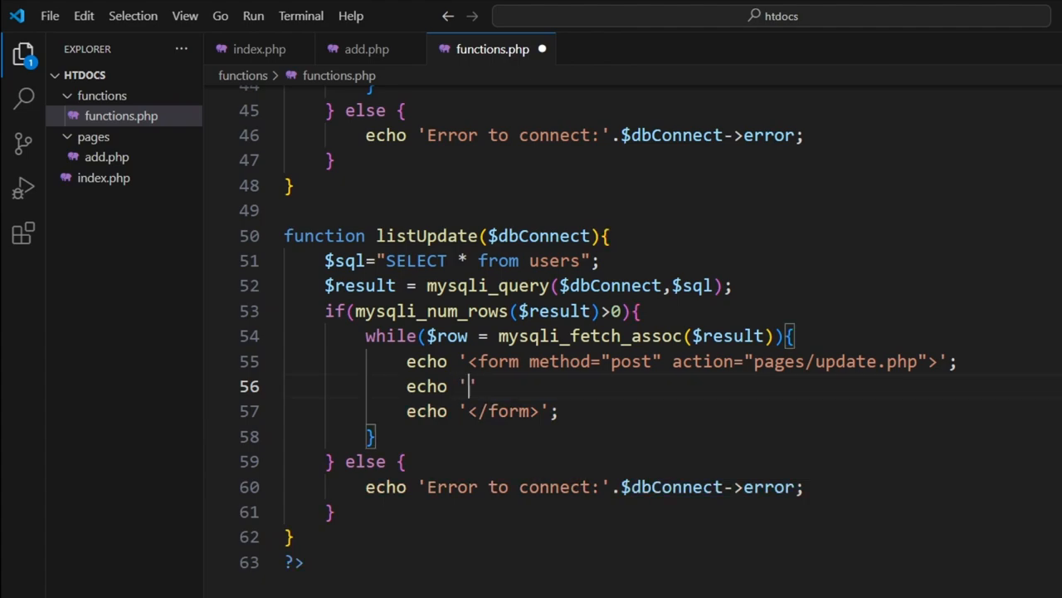
type("<input")
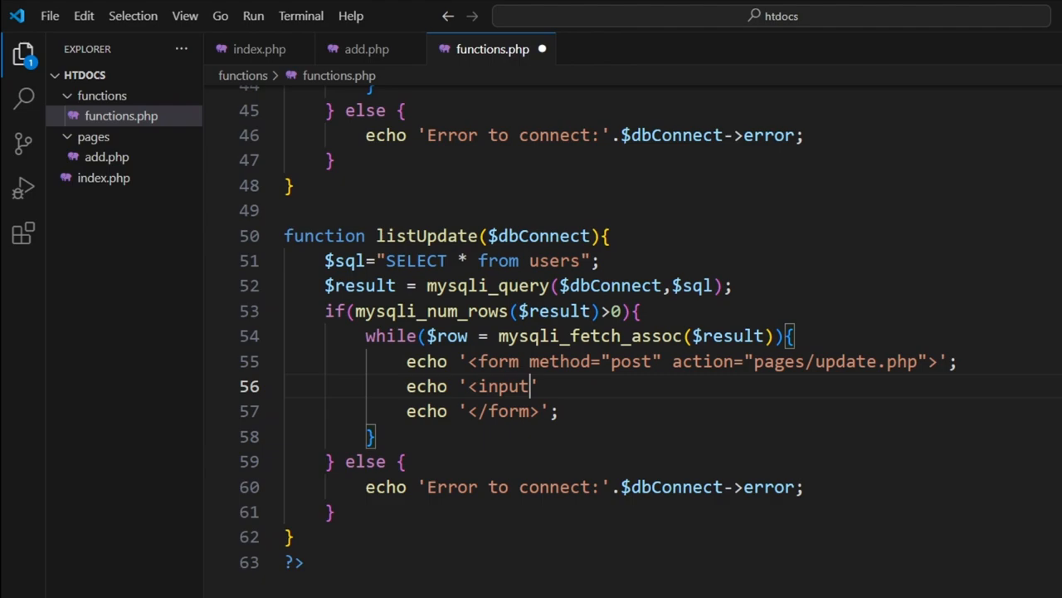
type("type=\"te")
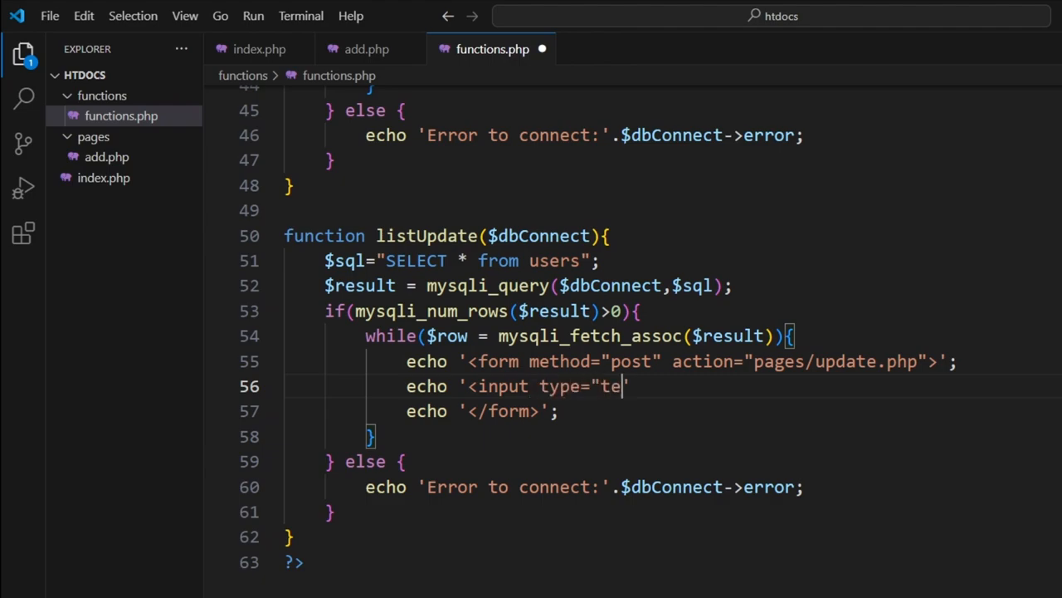
type("xt\" v")
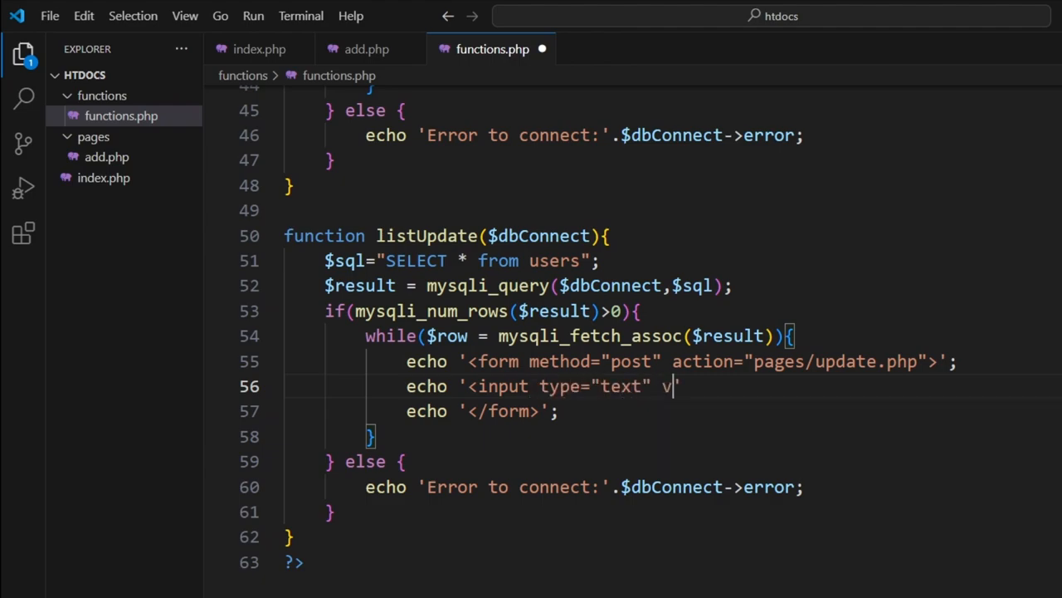
type("alue=\"")
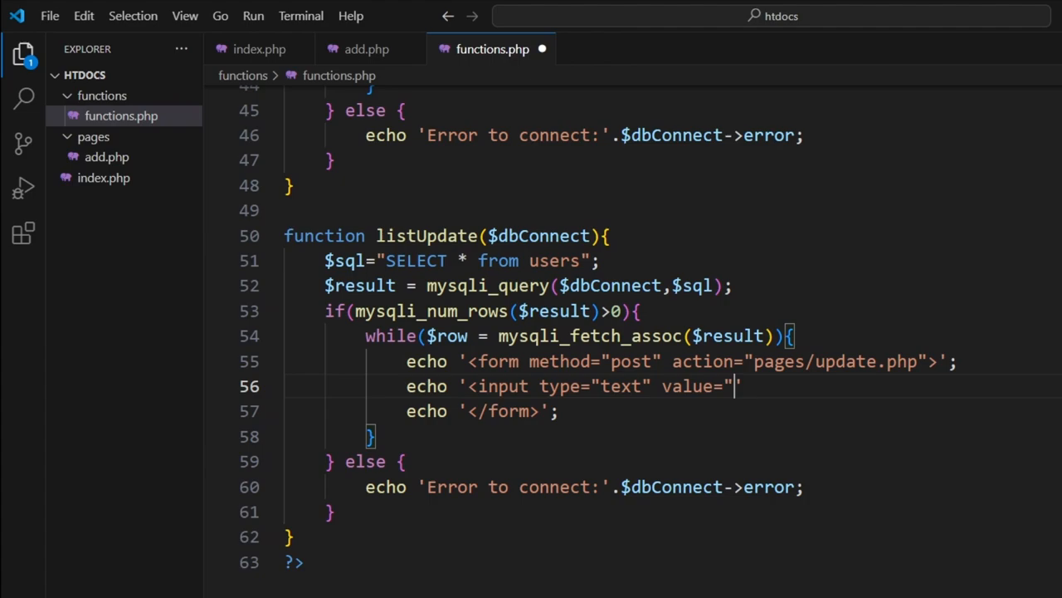
type("\">")
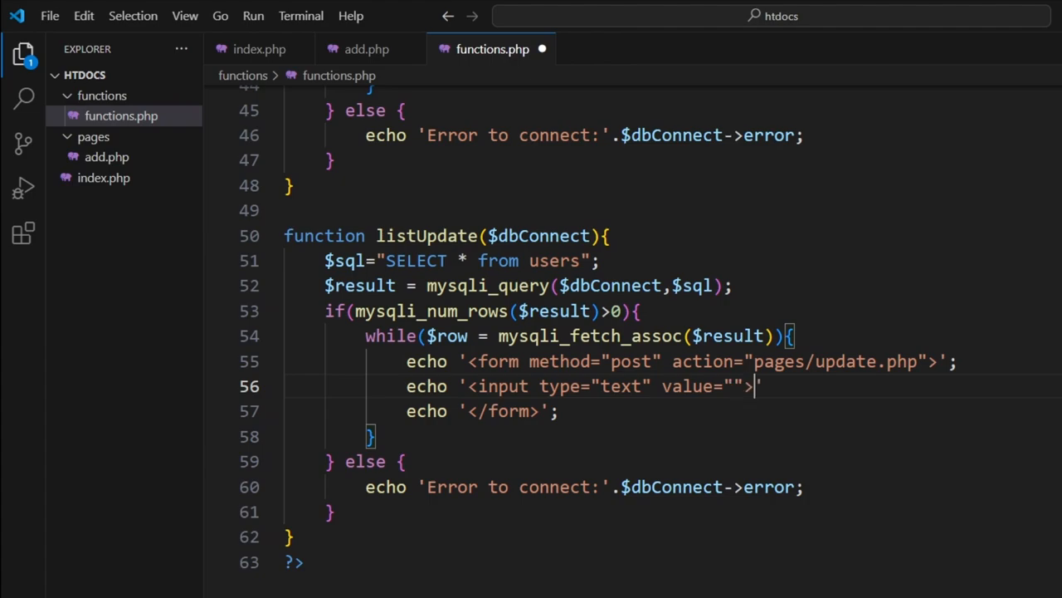
type("<br")
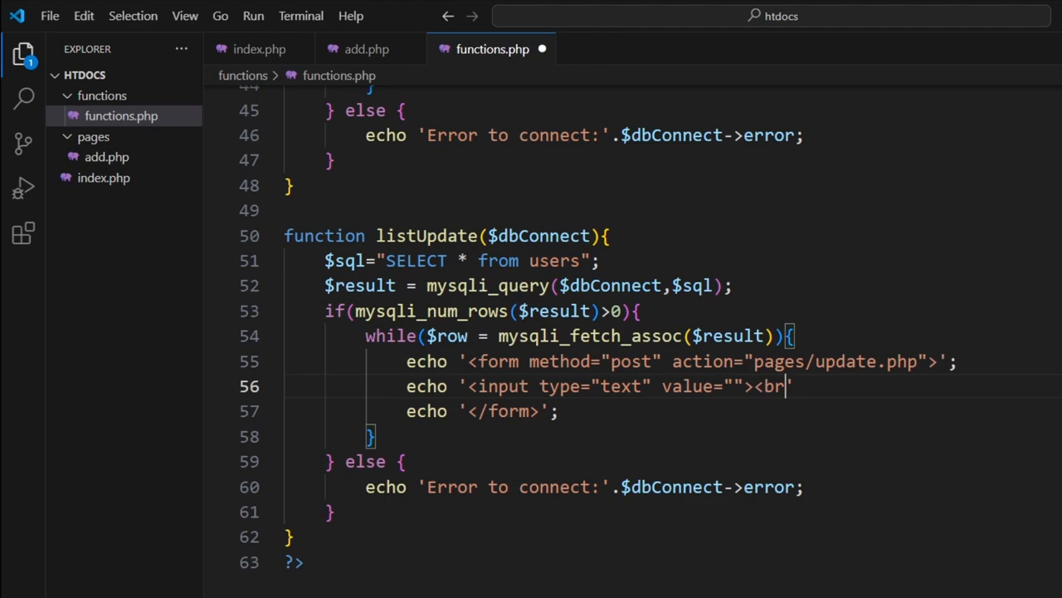
type("'.")
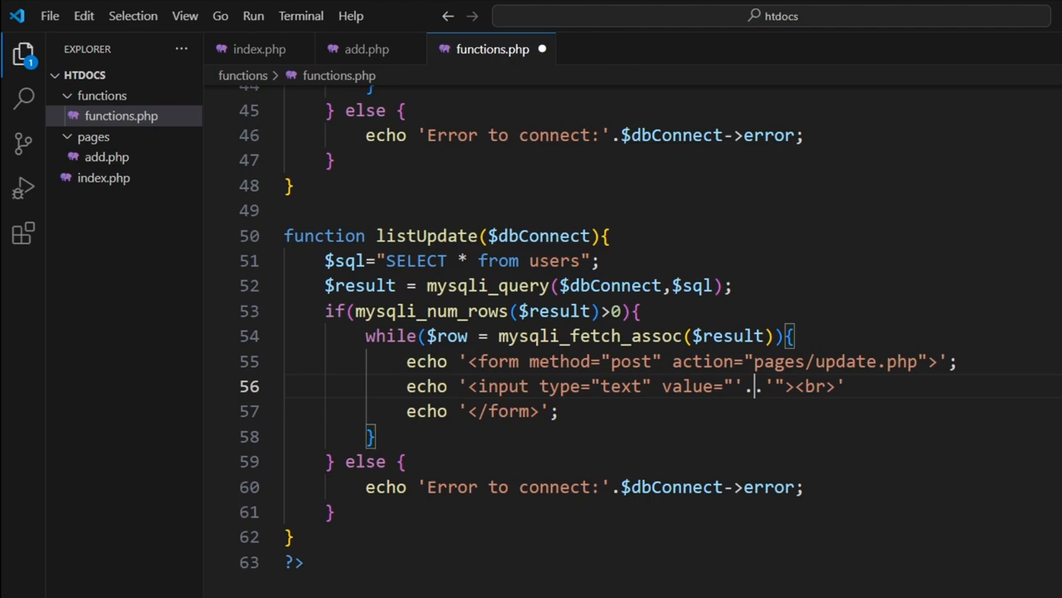
type(".")
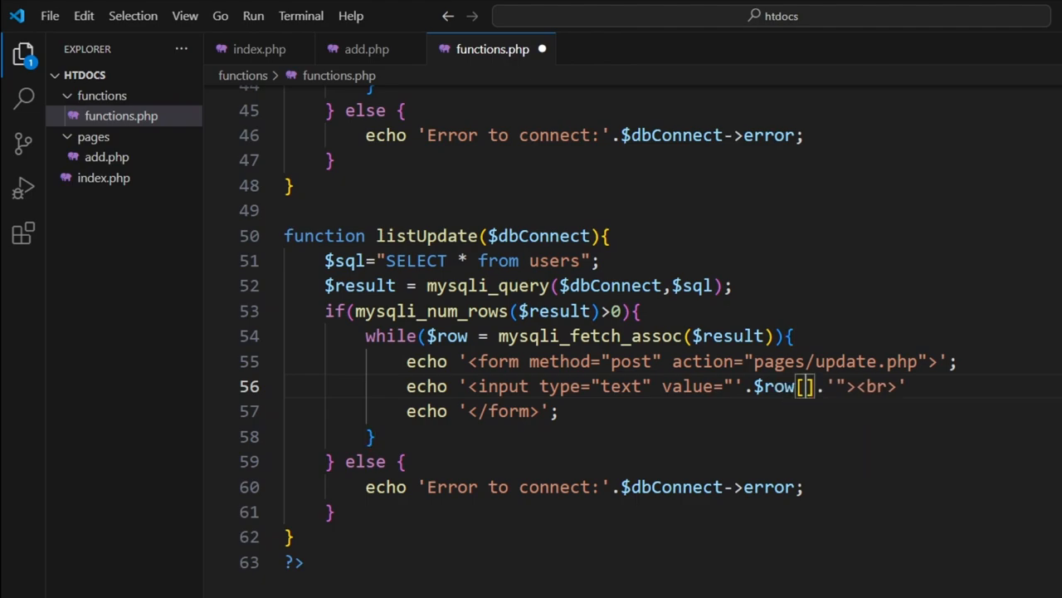
type("'name'")
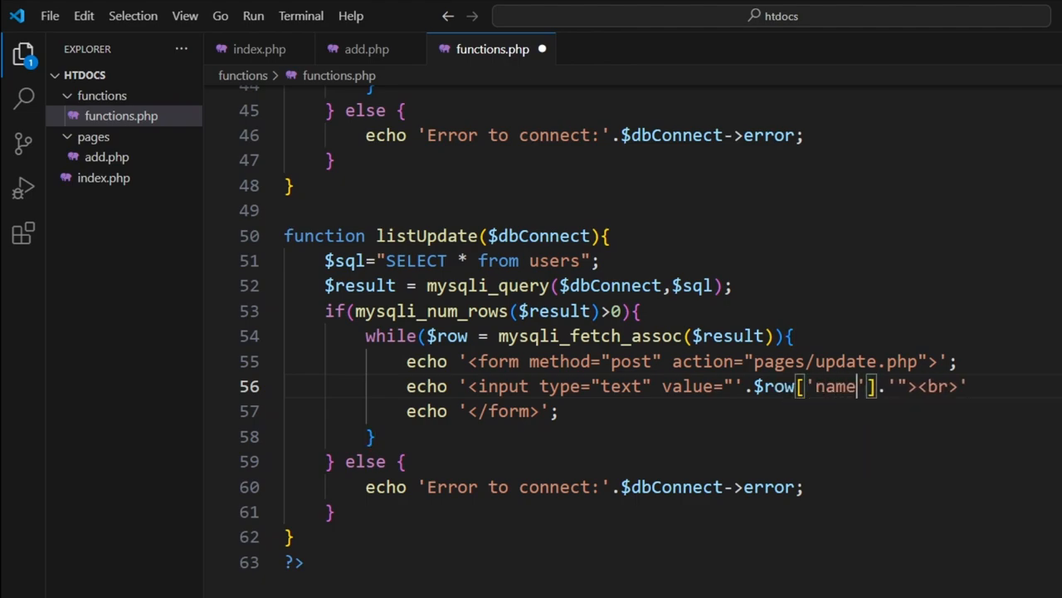
type("echo '';")
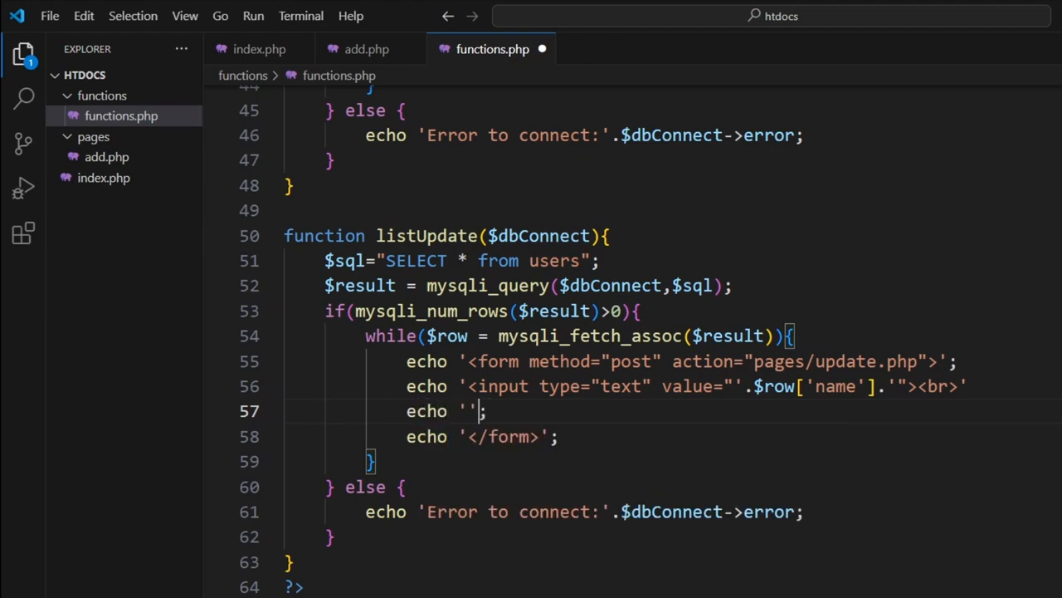
Add a submit input with value Update and drop the line break after the name field
type("<input type=\"submit")
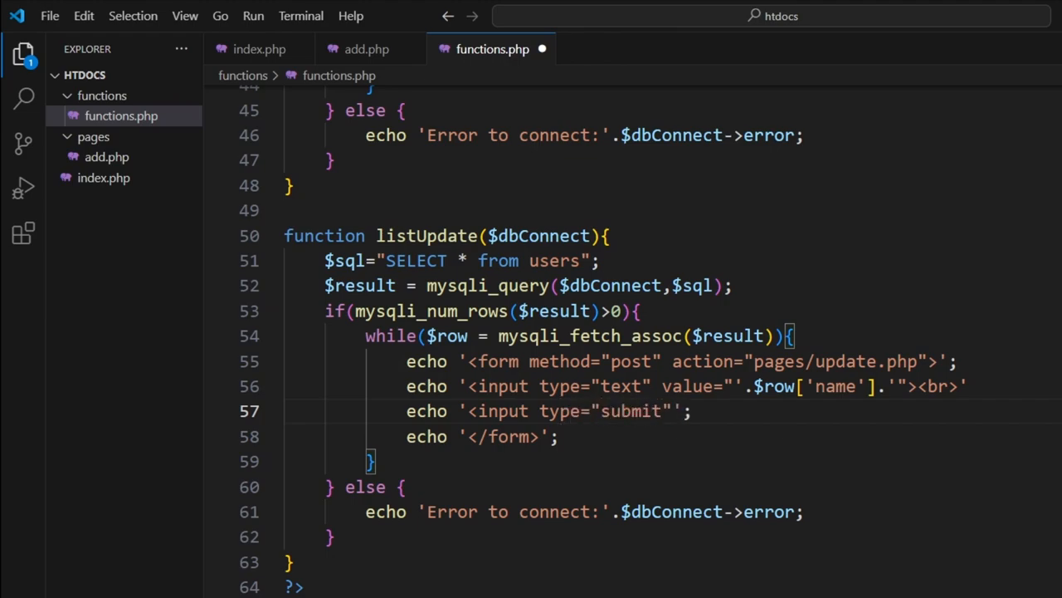
type("value")
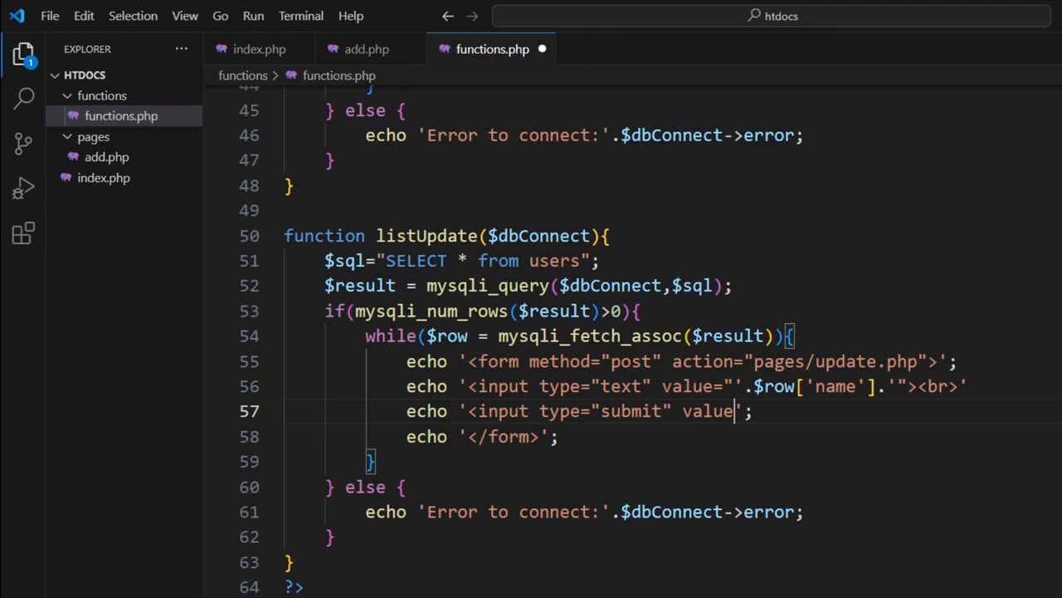
type("Upda")
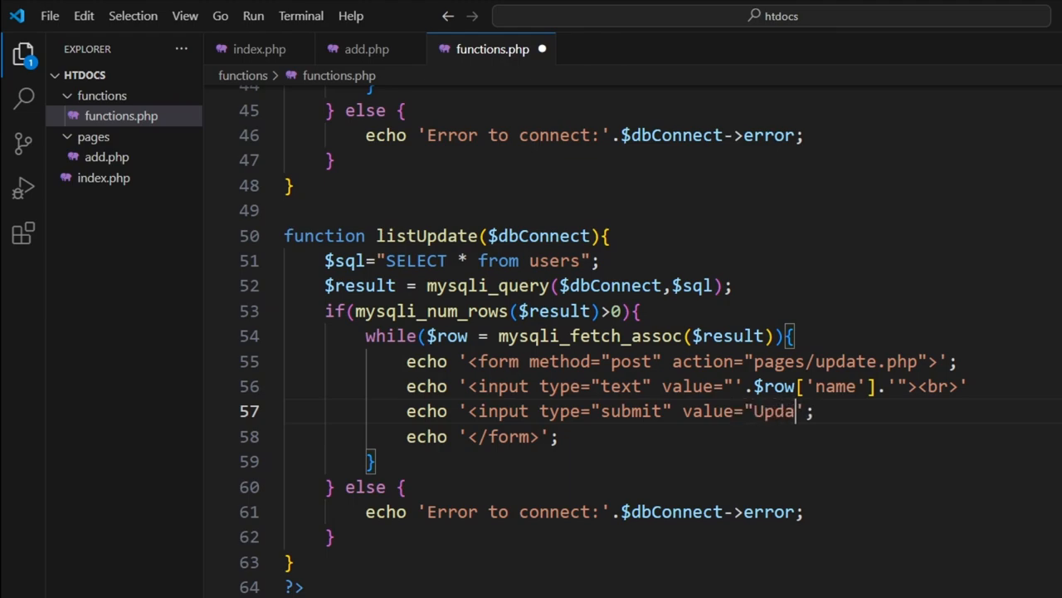
type("te\">")
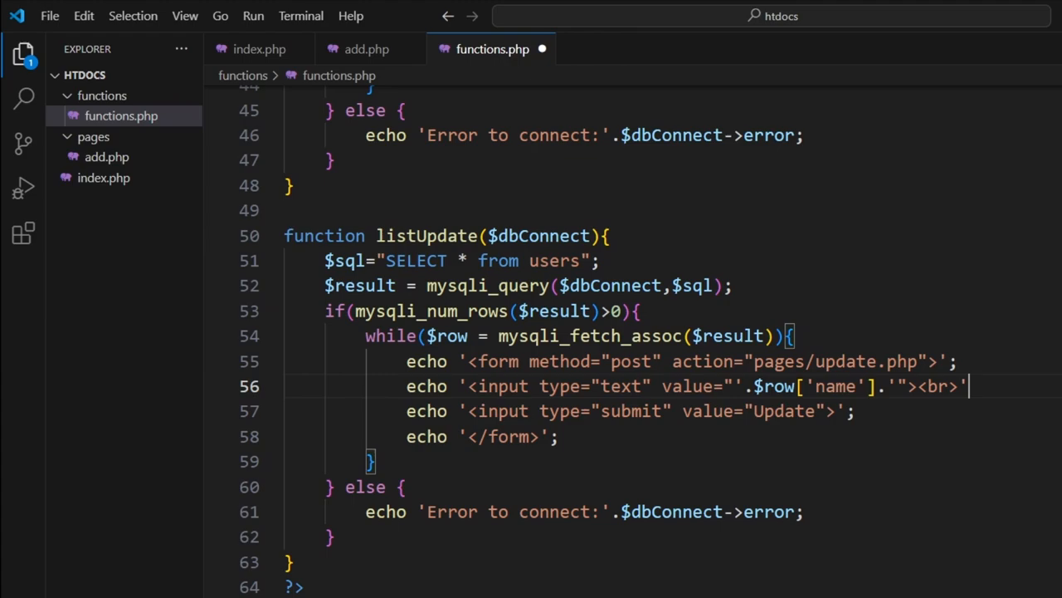
key("Backspace")
type(";")
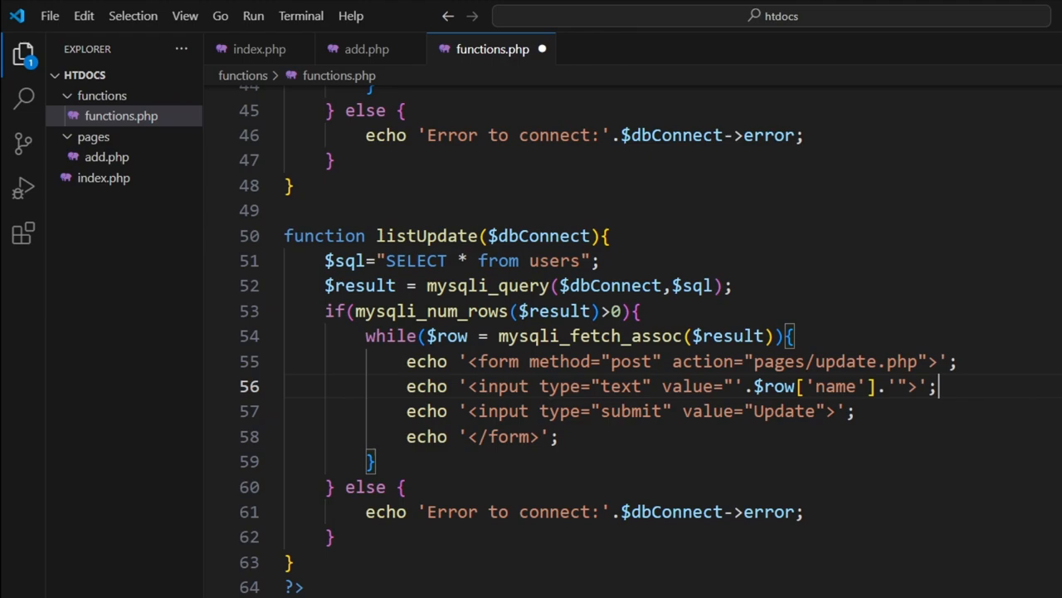
Add a hidden input with an empty value attribute to each form
type("echo '';")
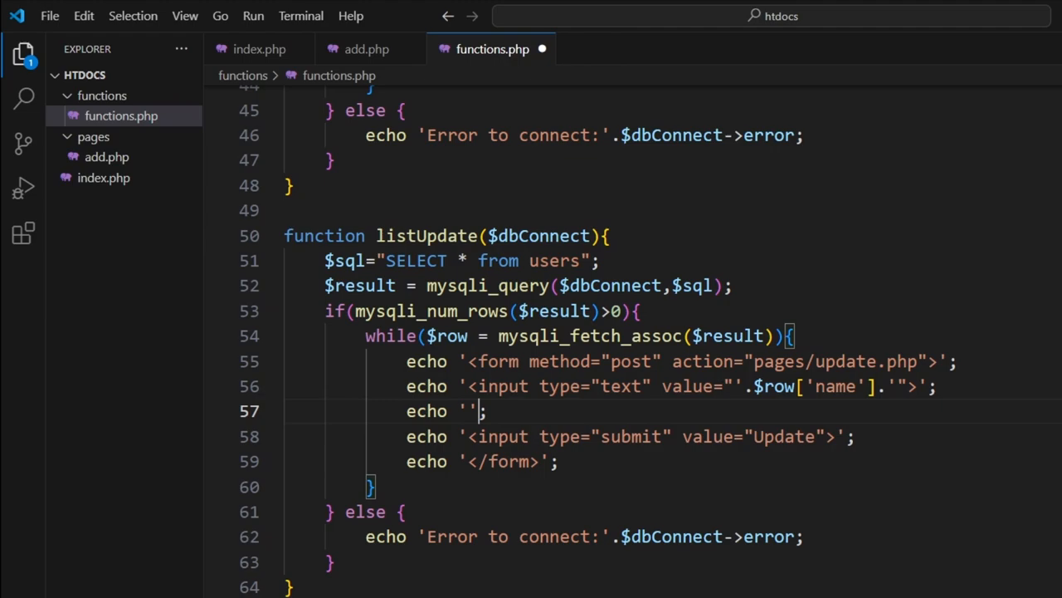
type("<input t")
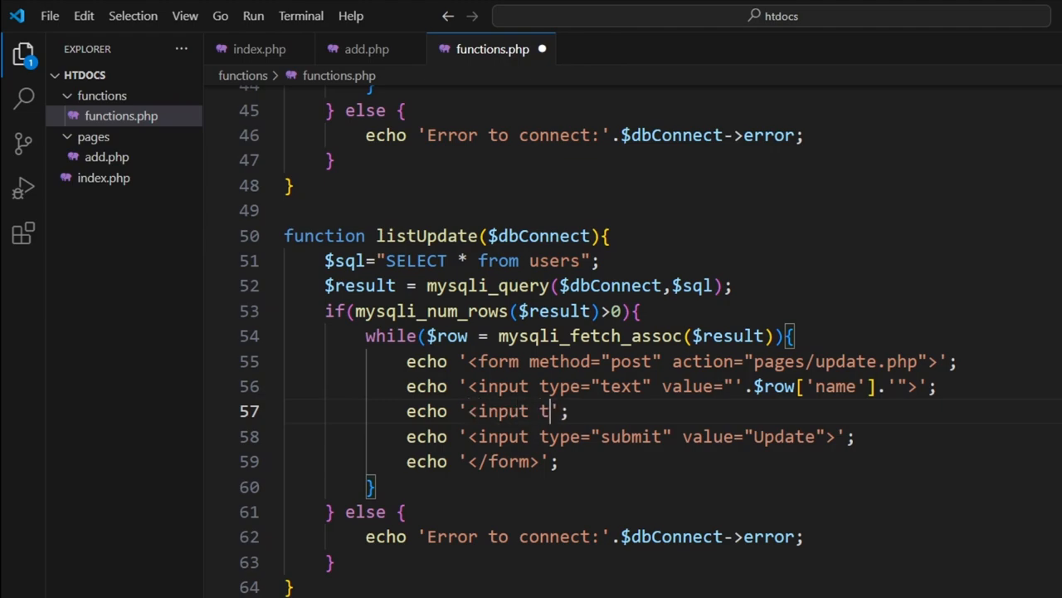
type("ype=\"hid")
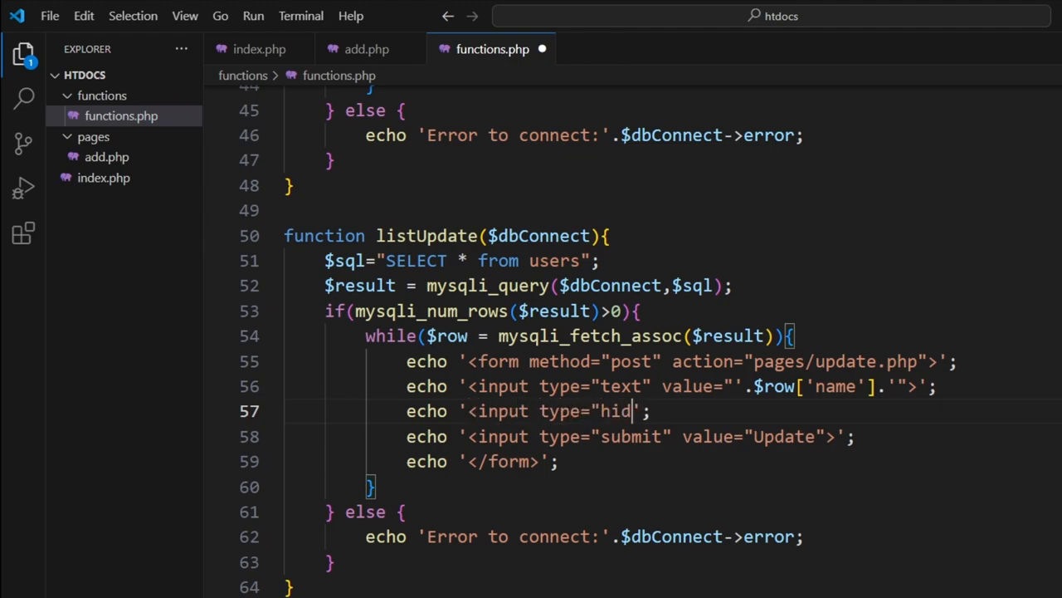
type("den\"")
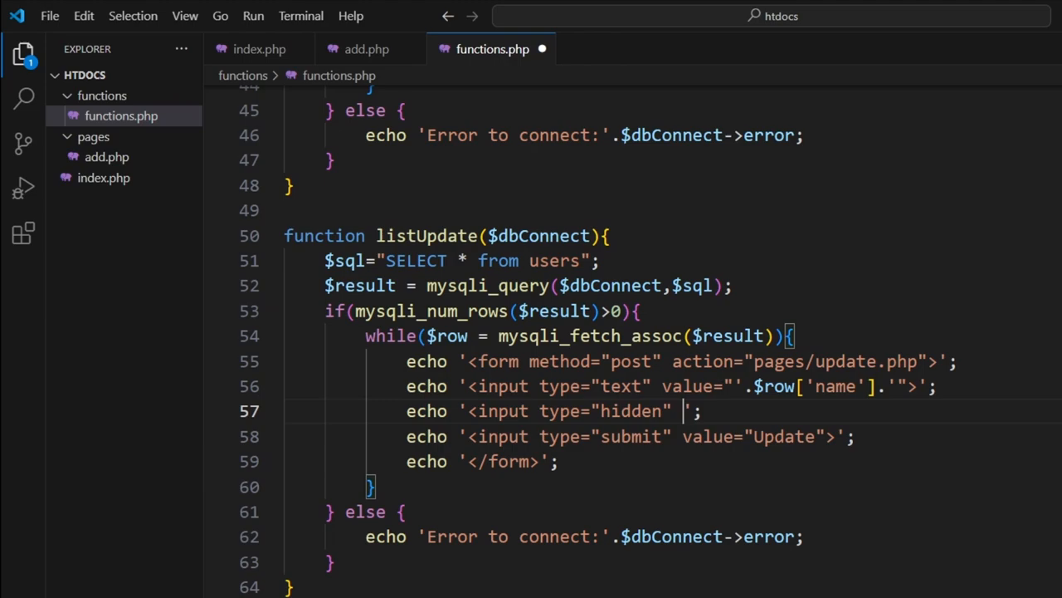
type("value")
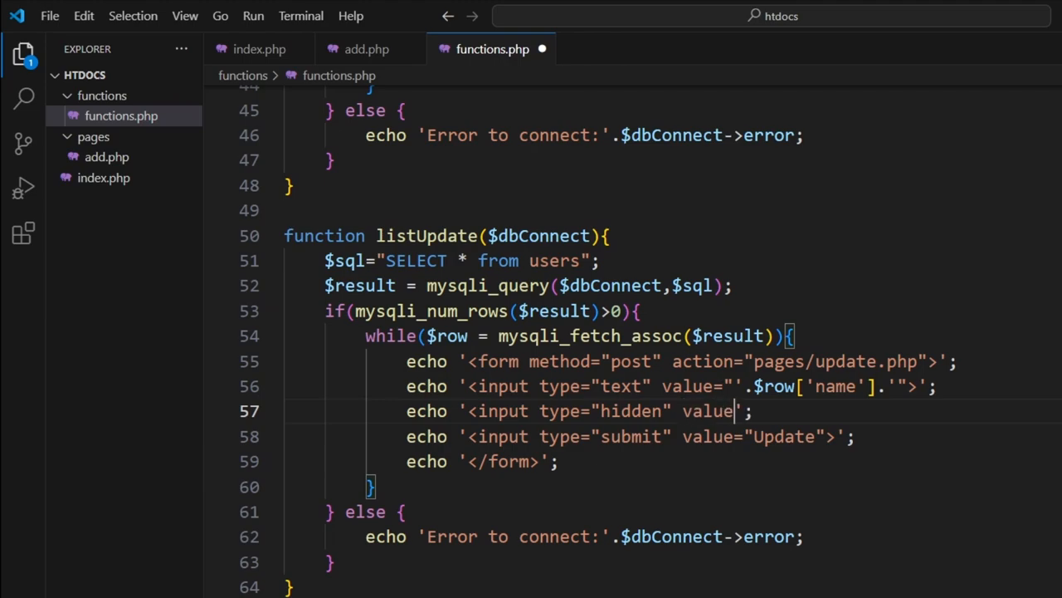
type("\"\">")
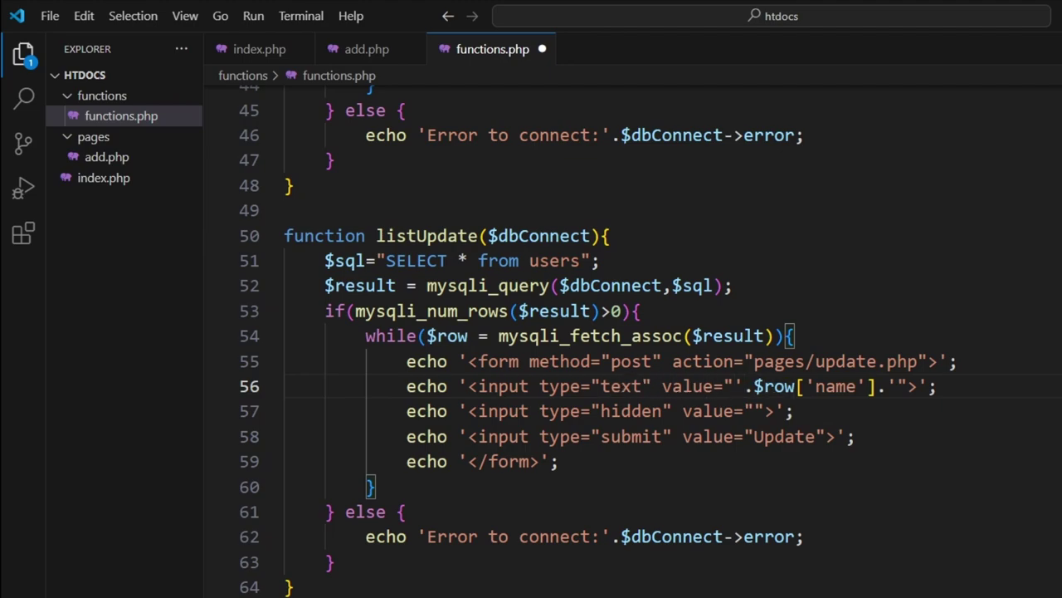
Name the text input username and the hidden input id with value '.$row['id'].'
type("name=\"\"")
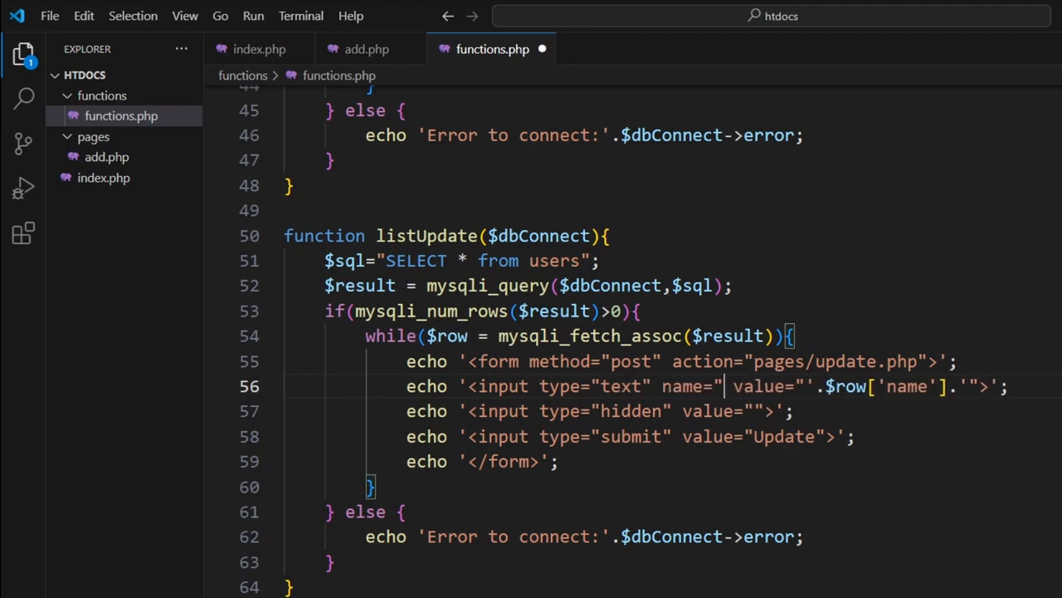
type("username")
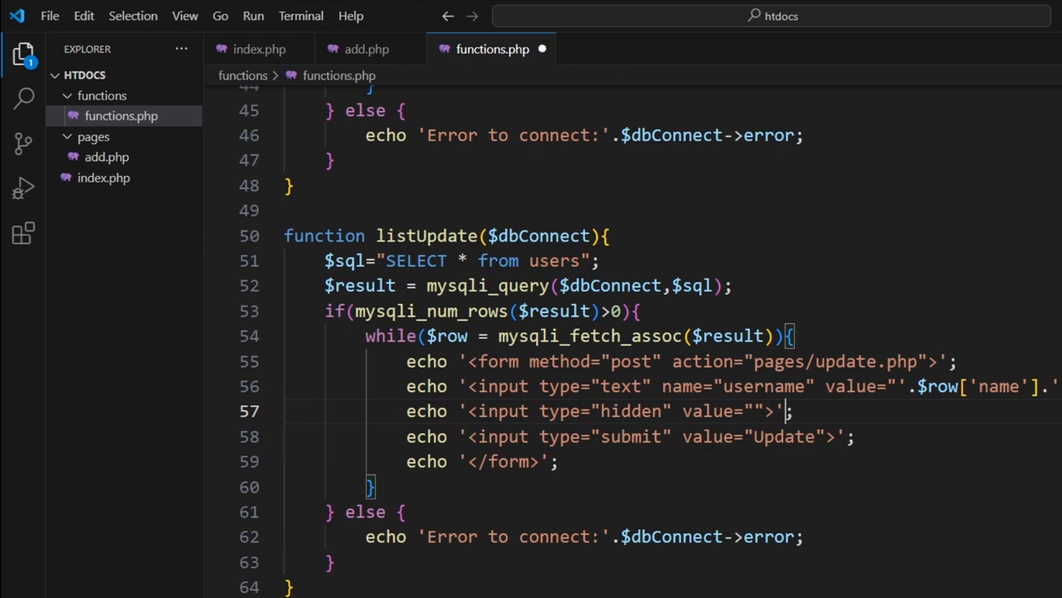
type("name=\"")
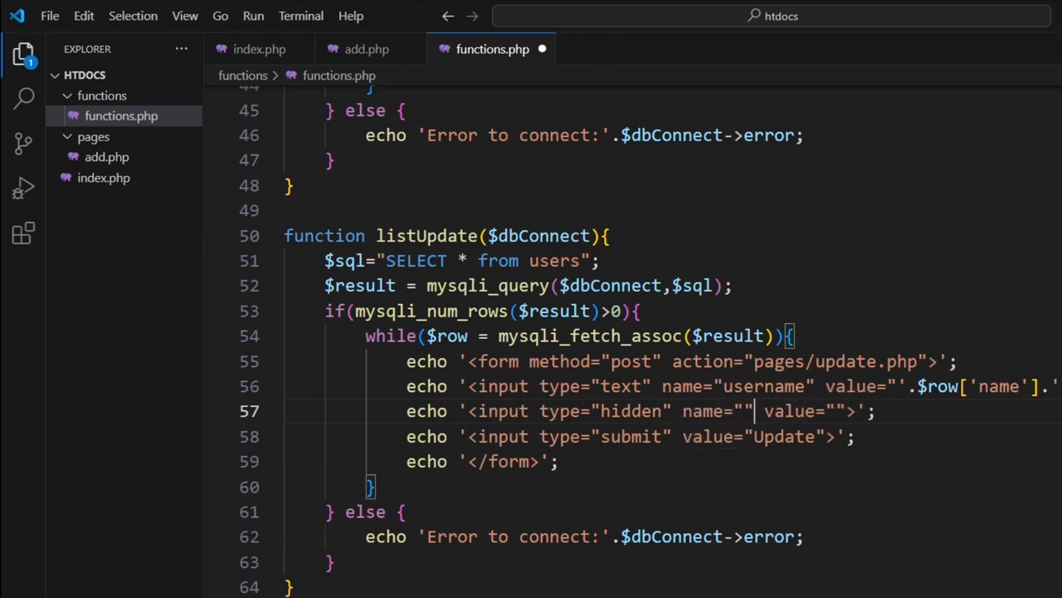
type("id")
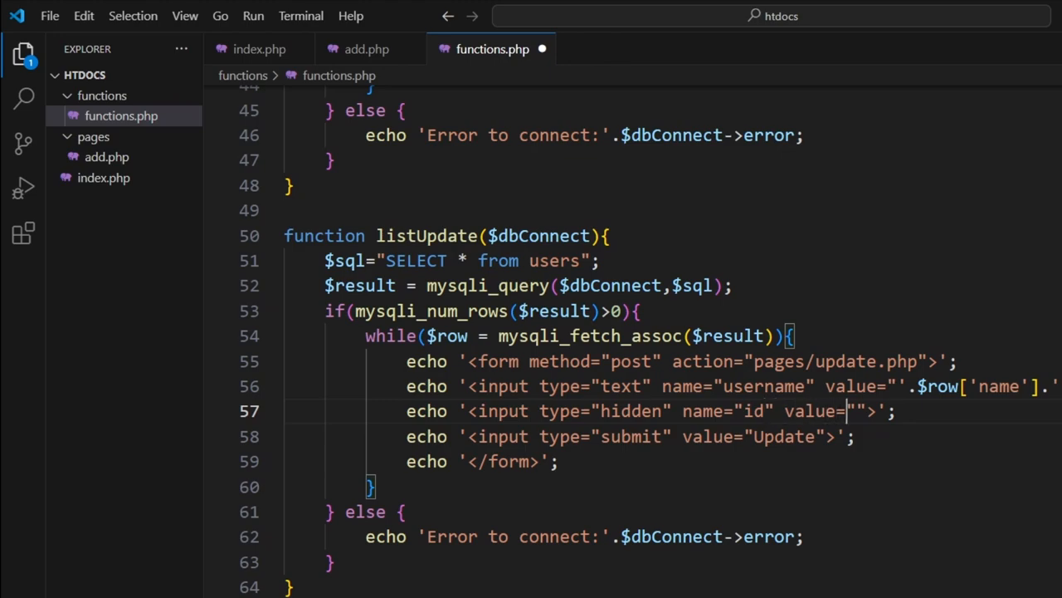
type("'..'")
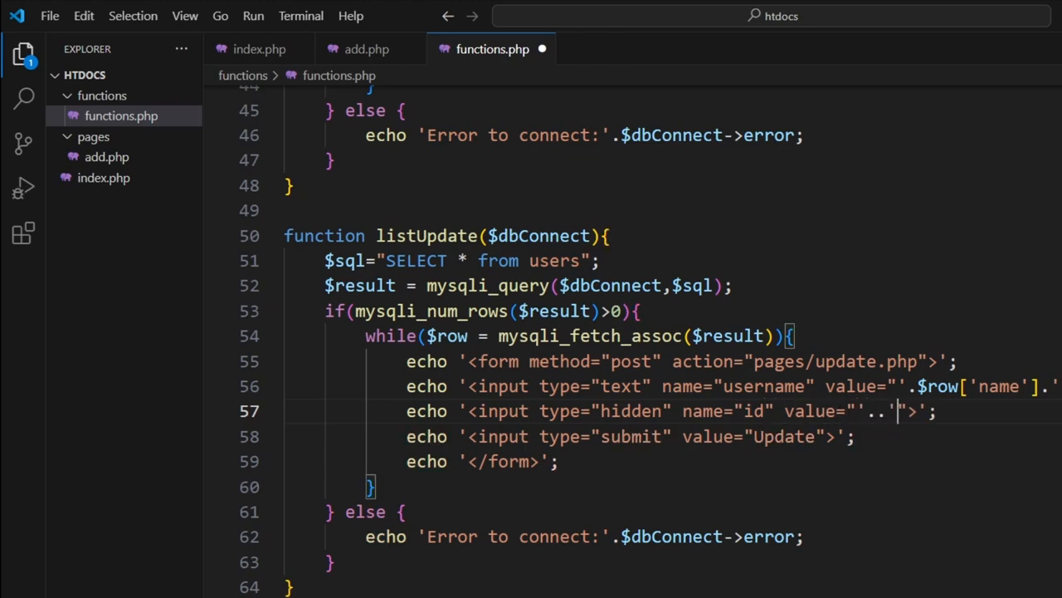
type("$rpw")
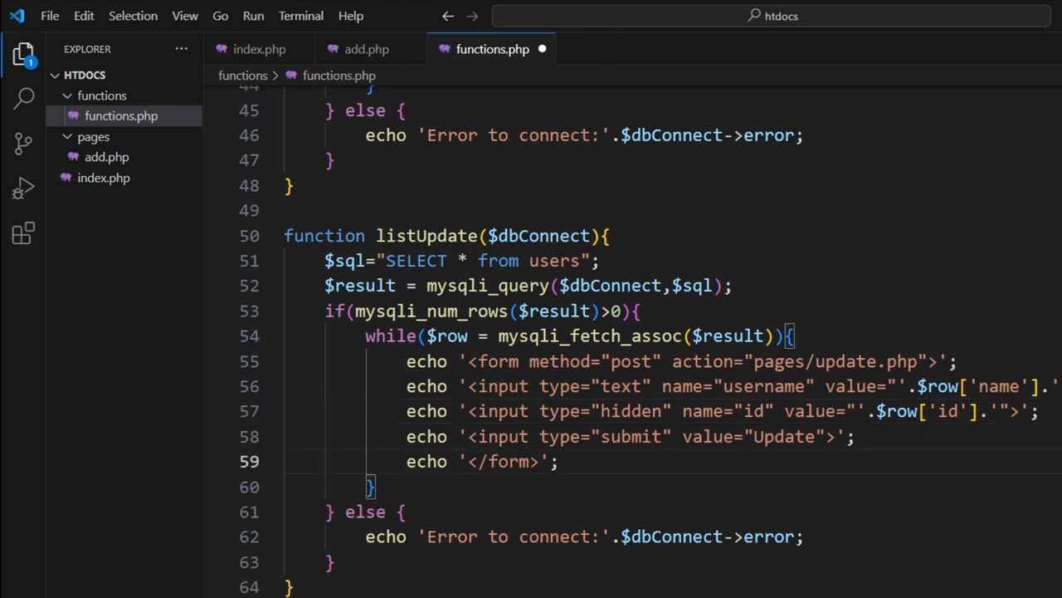
double_click(845, 362)
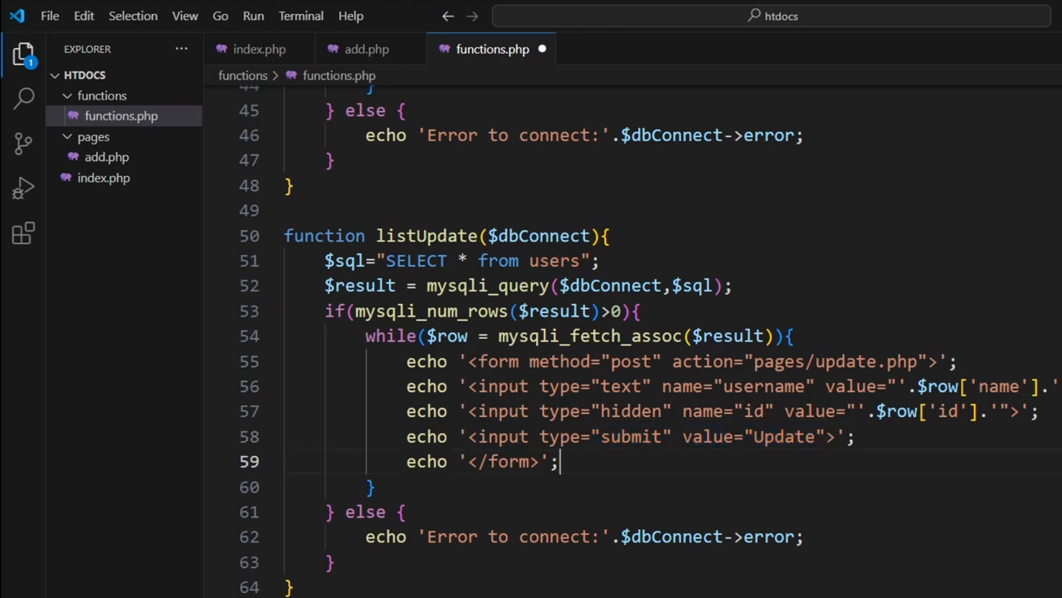
Save functions.php, reload the index page and scroll index.php to the listUpdate call
key("ctrl+s")
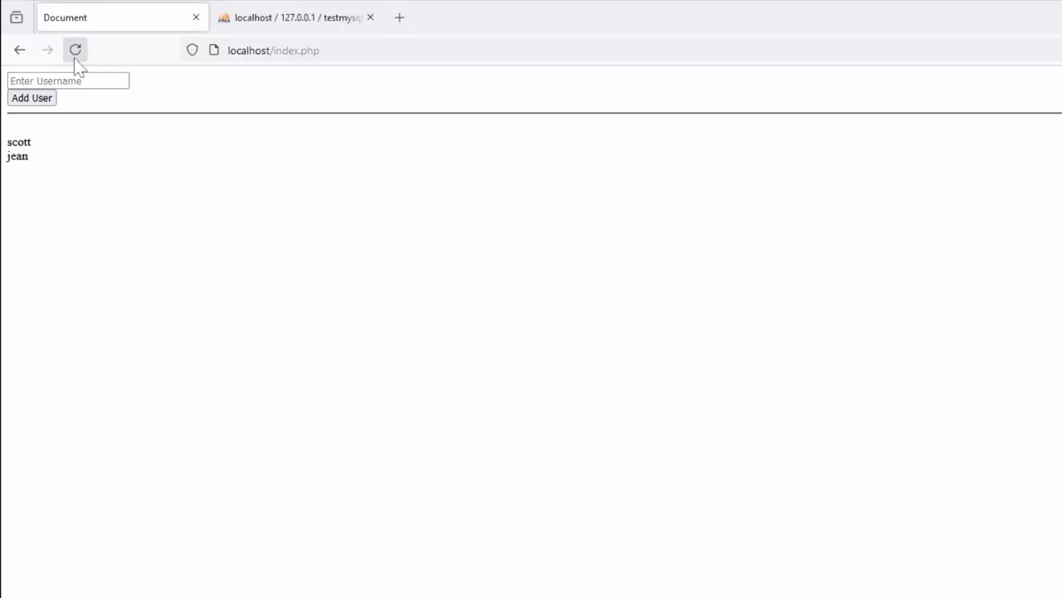
left_click(74, 50)
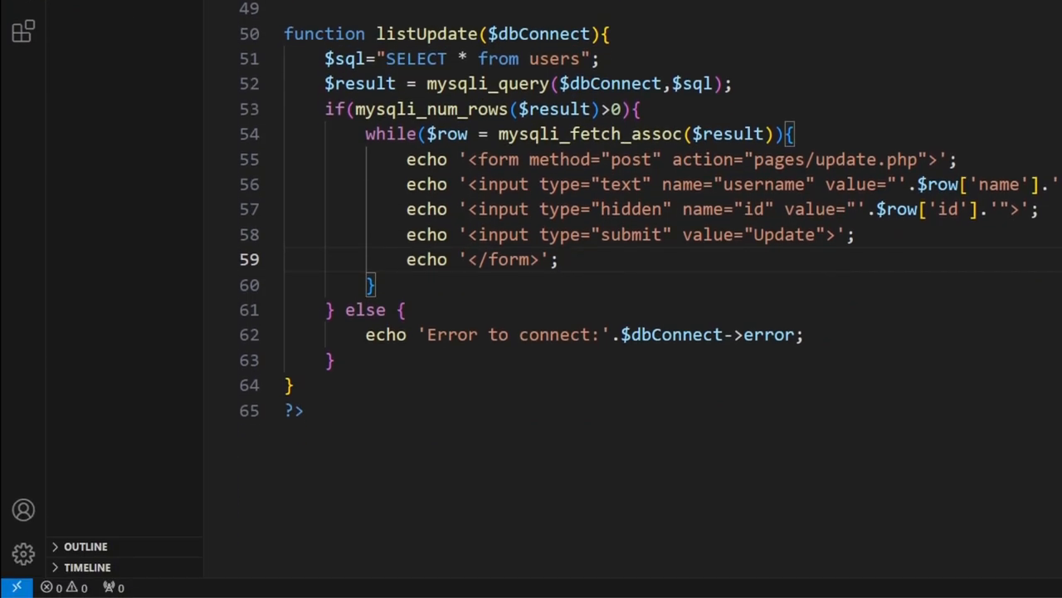
scroll("up", 3)
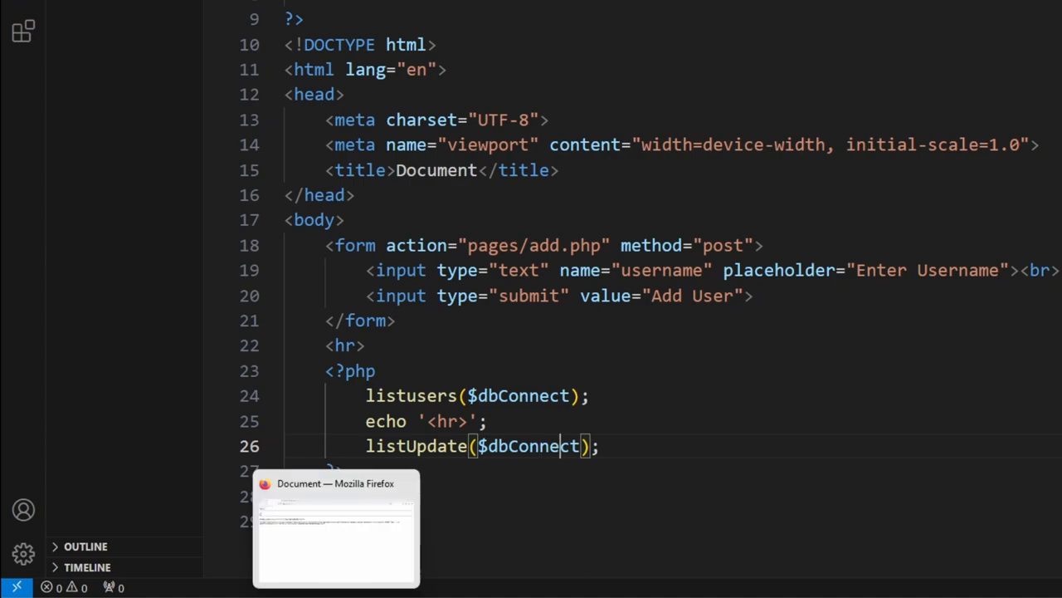
Reload the Firefox index page to show scott and jean in editable fields with Update buttons
left_click(336, 528)
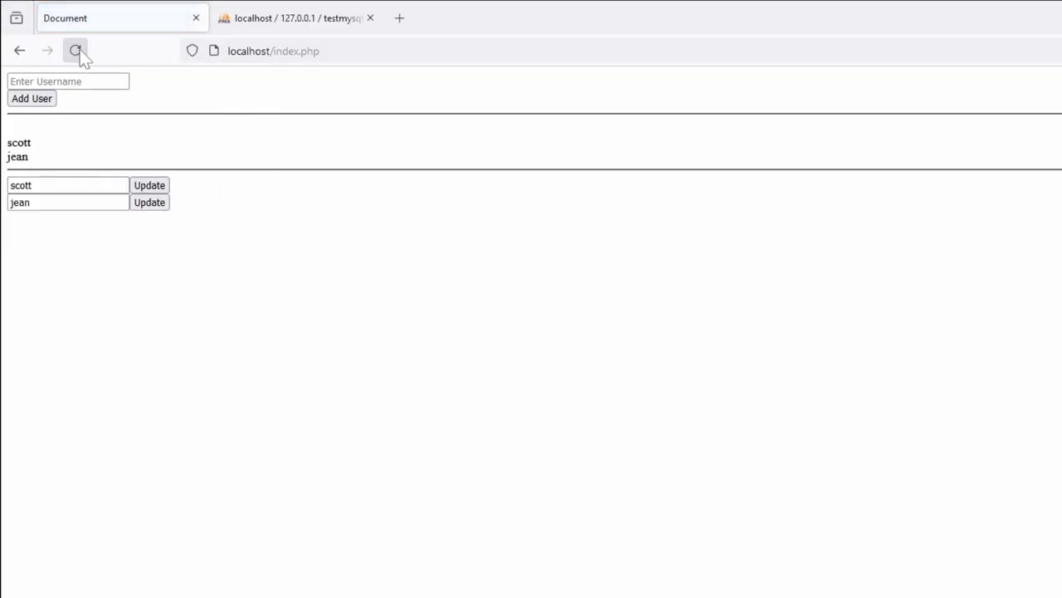
left_click(77, 50)
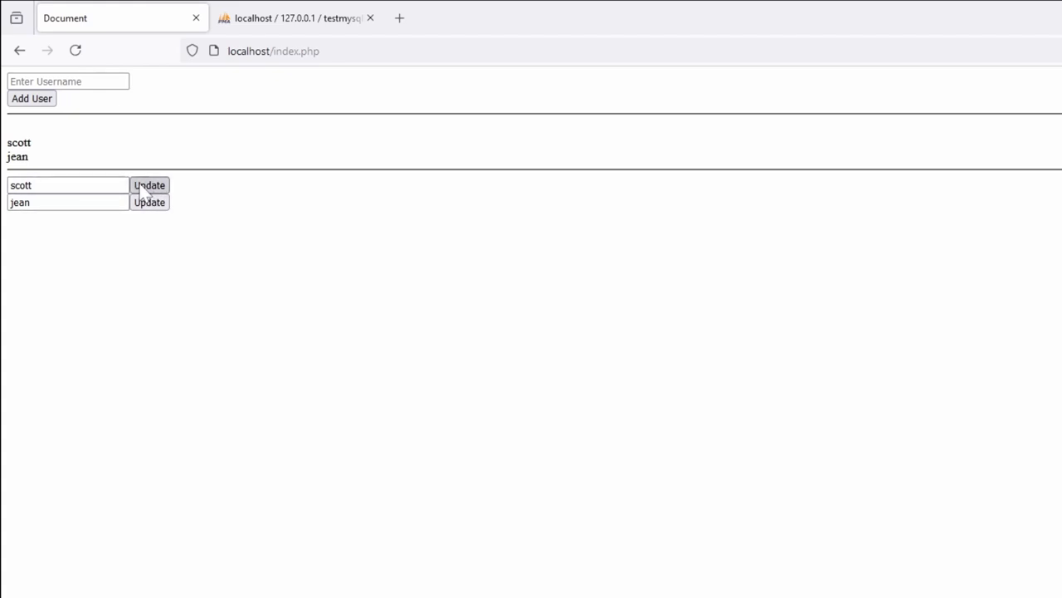
mouse_move(183, 206)
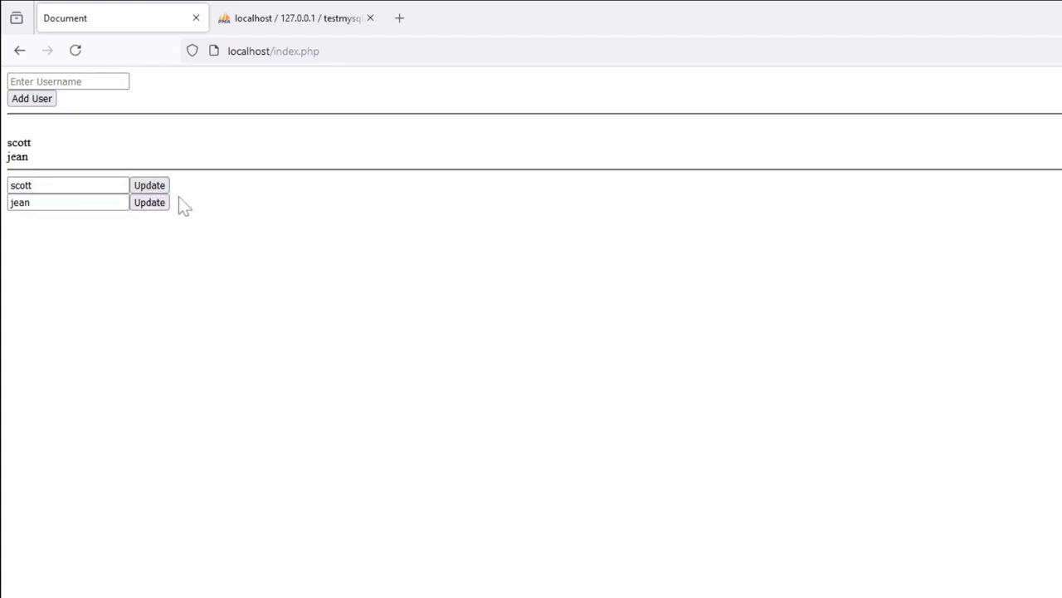
mouse_move(511, 428)
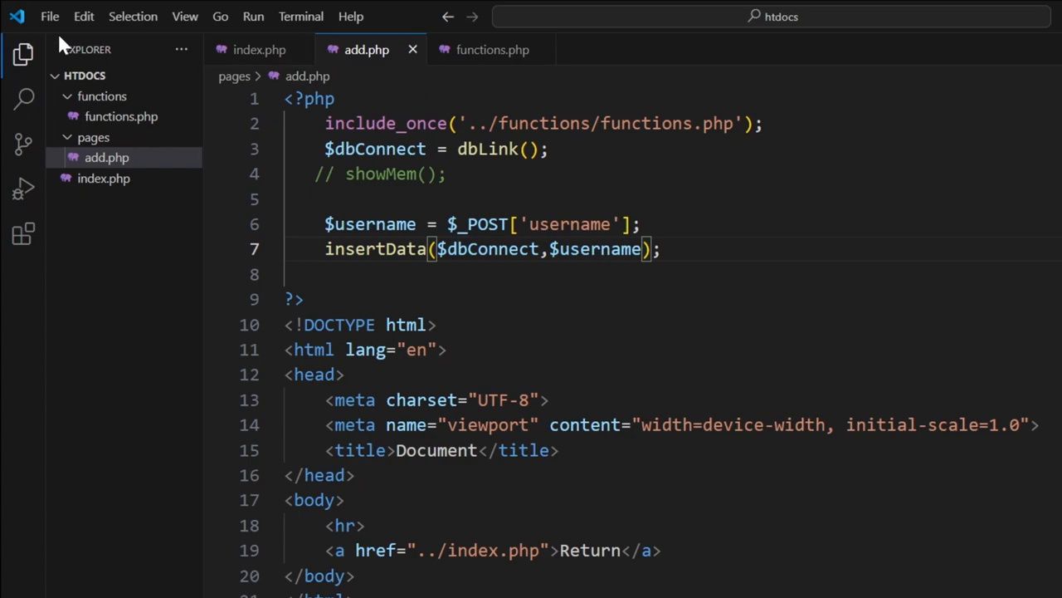
Save add.php under the new name update in the pages folder via Save As
left_click(50, 17)
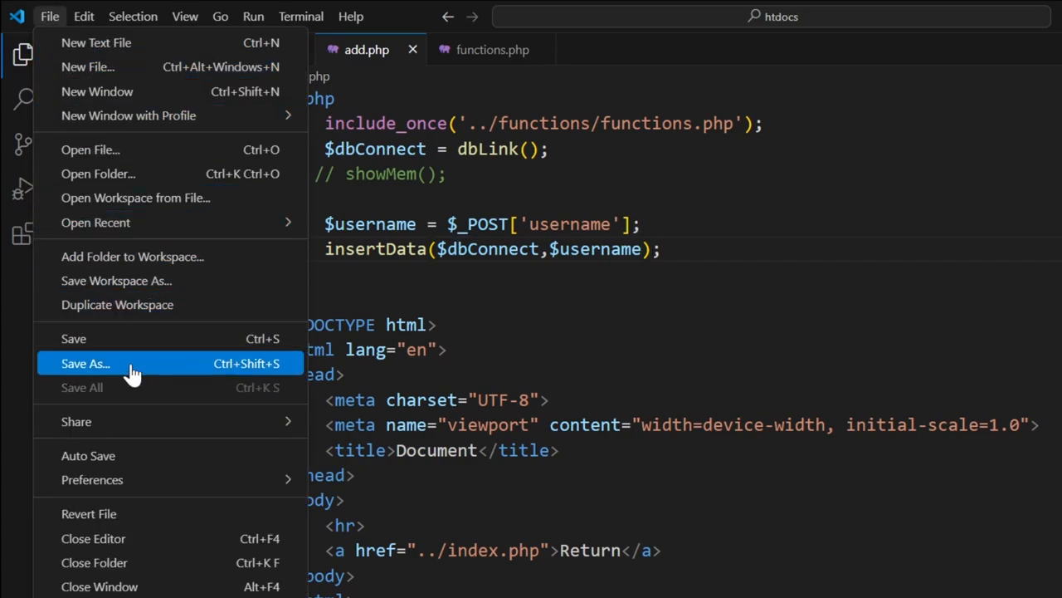
left_click(87, 363)
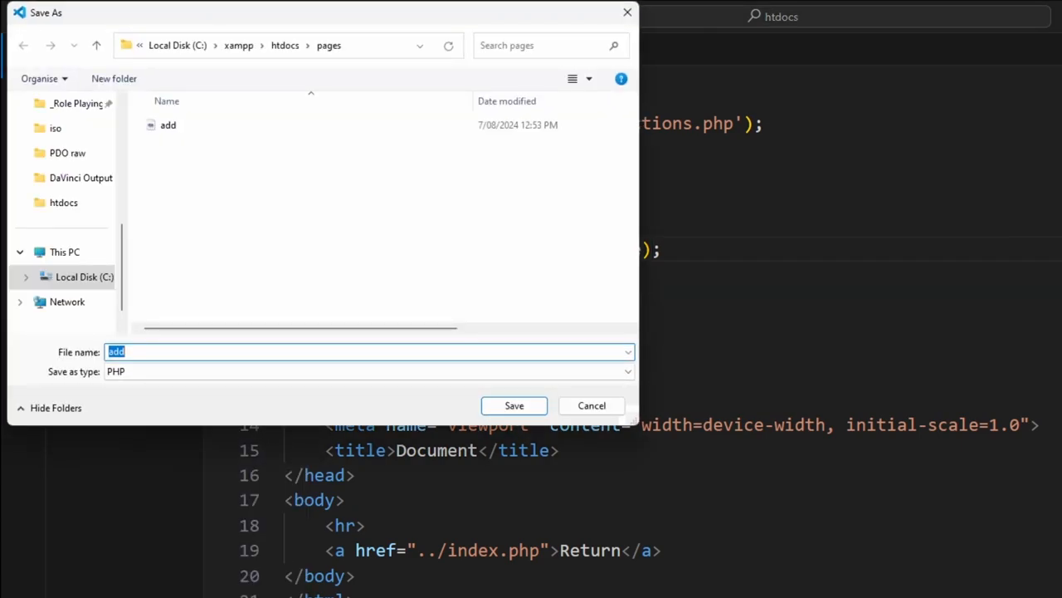
type("update")
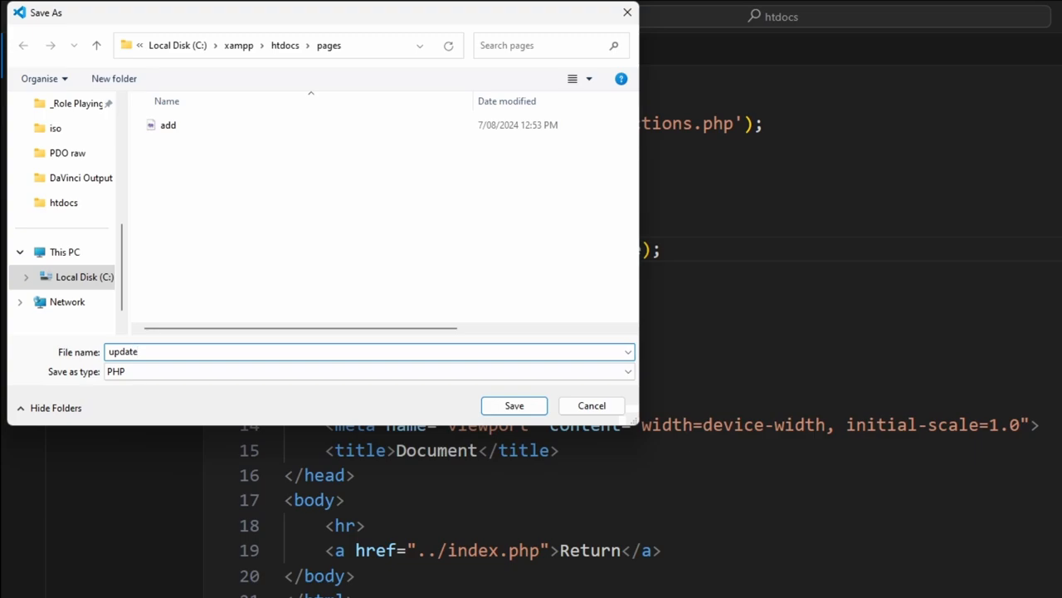
left_click(514, 405)
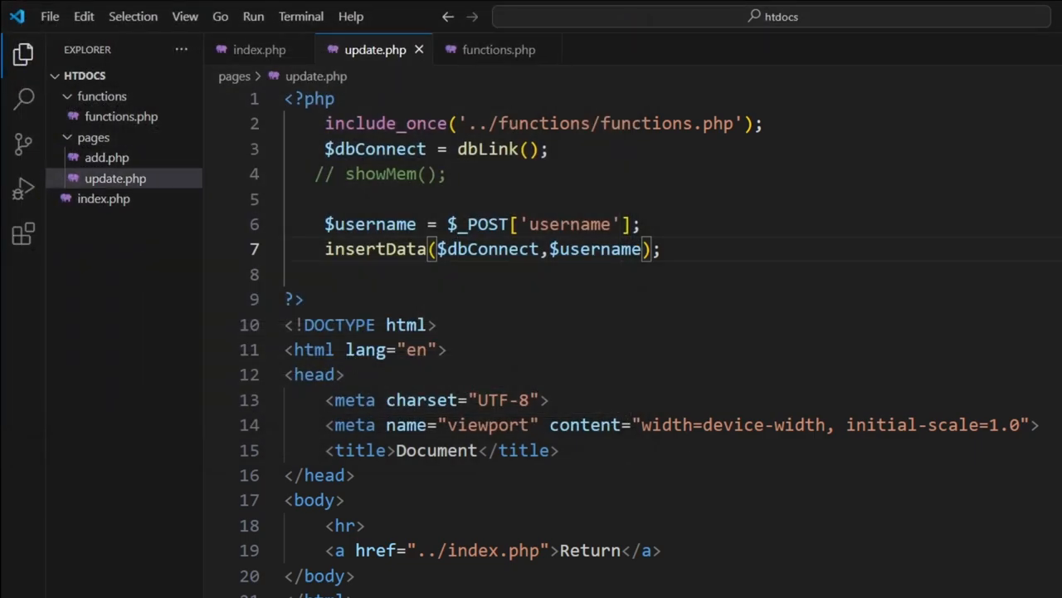
Read $id from $_POST['id'] below the username assignment in update.php
left_click(644, 224)
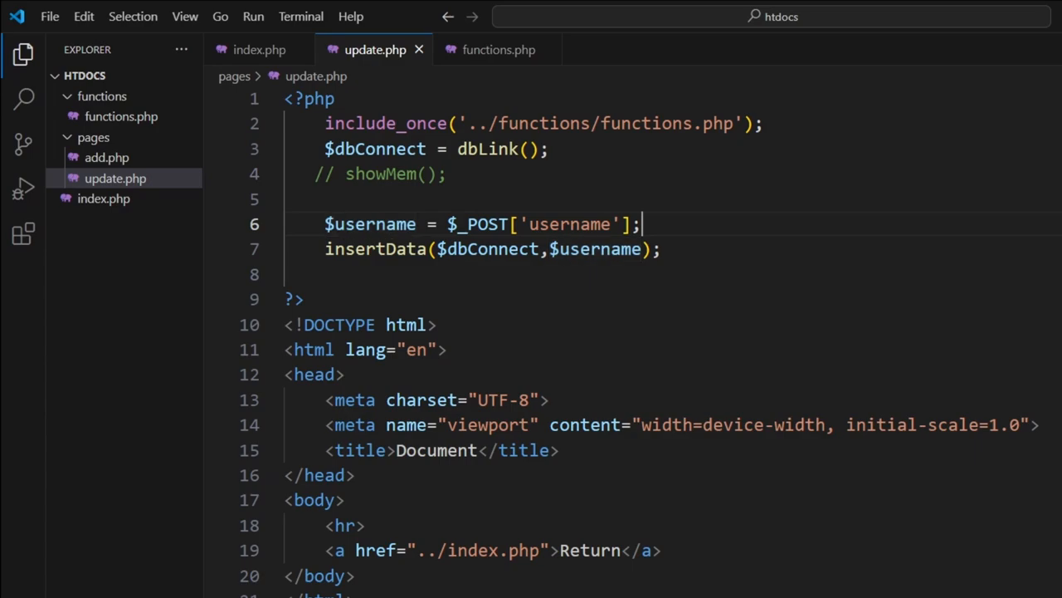
key("Enter")
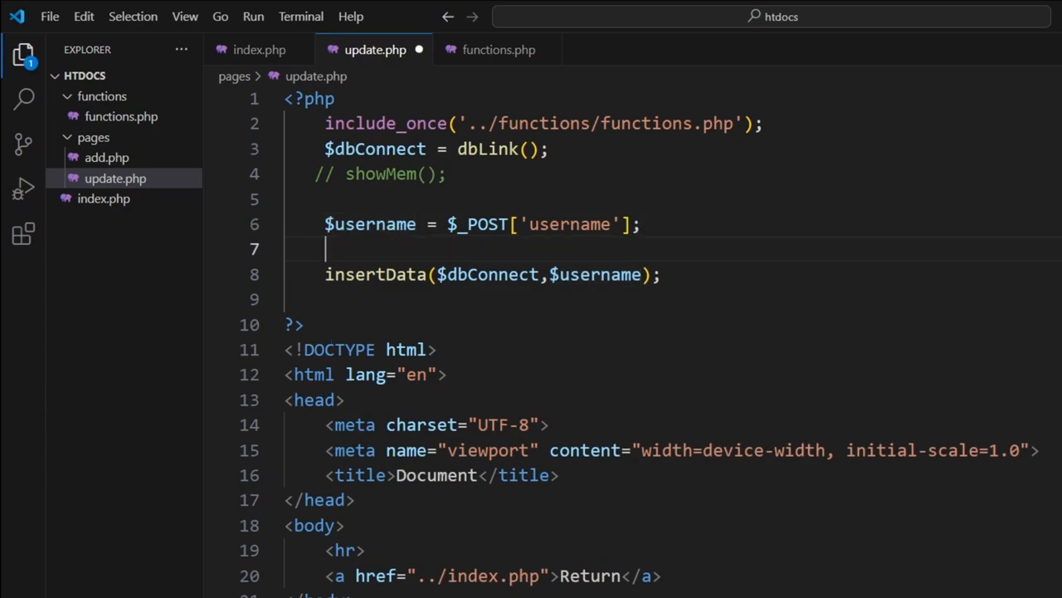
type("$id =")
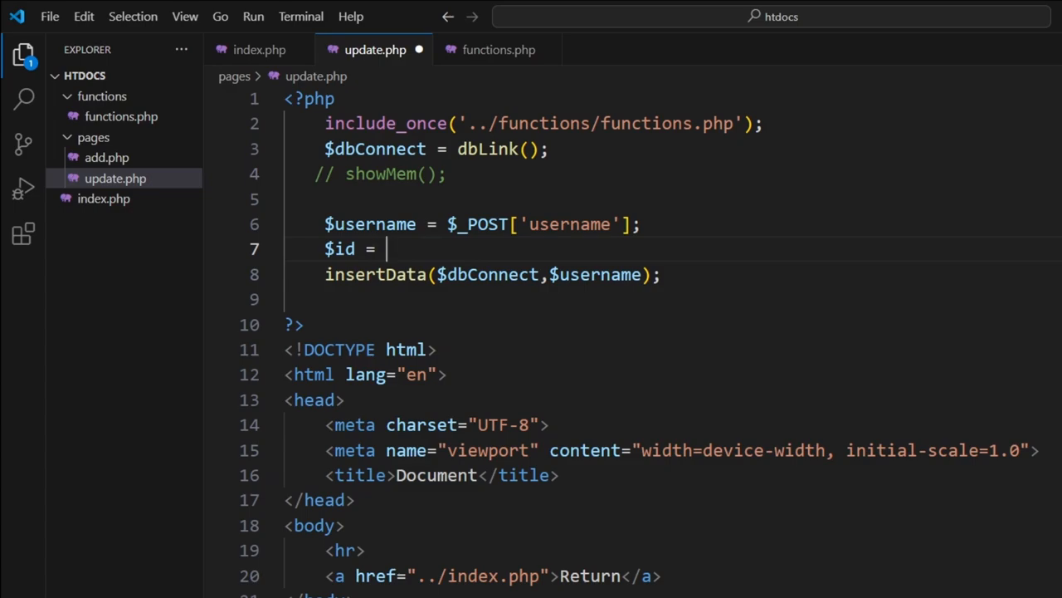
type("$_POST")
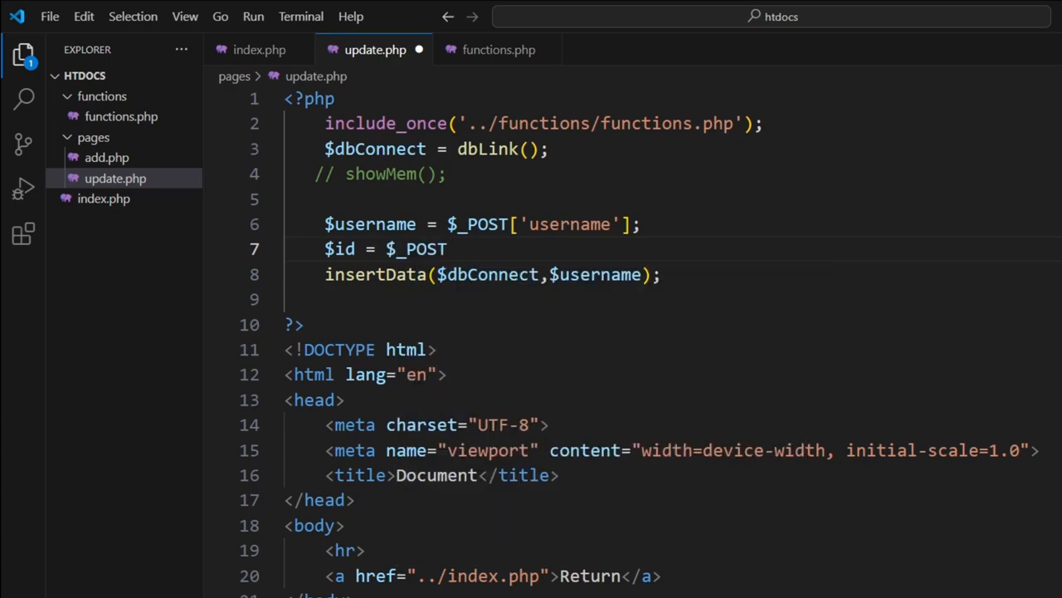
type("['id'];")
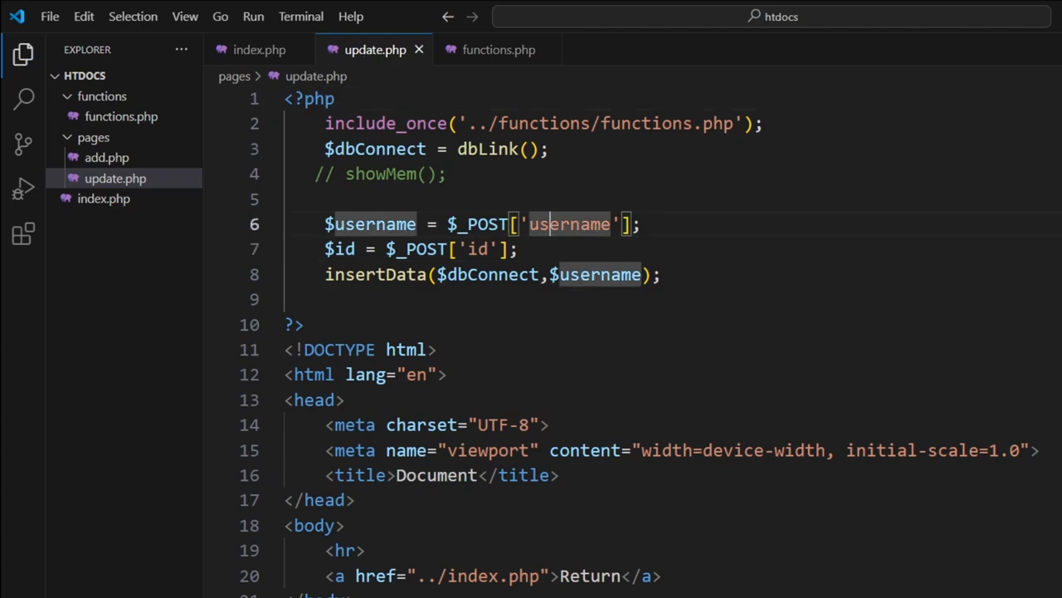
Pass $id before $username in the updateData call, then move to functions.php
left_click(498, 50)
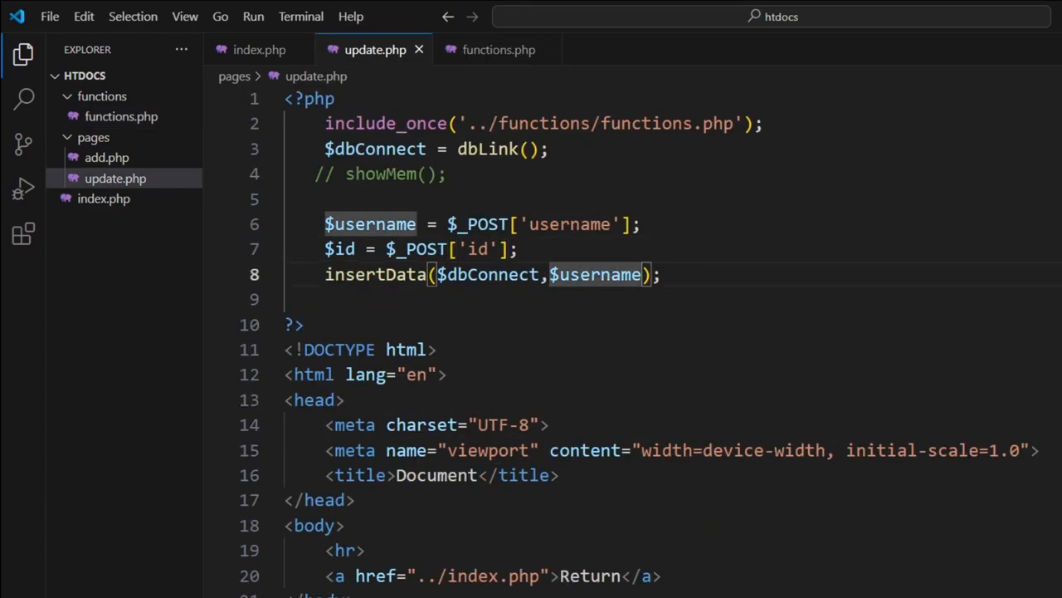
type("$id,$")
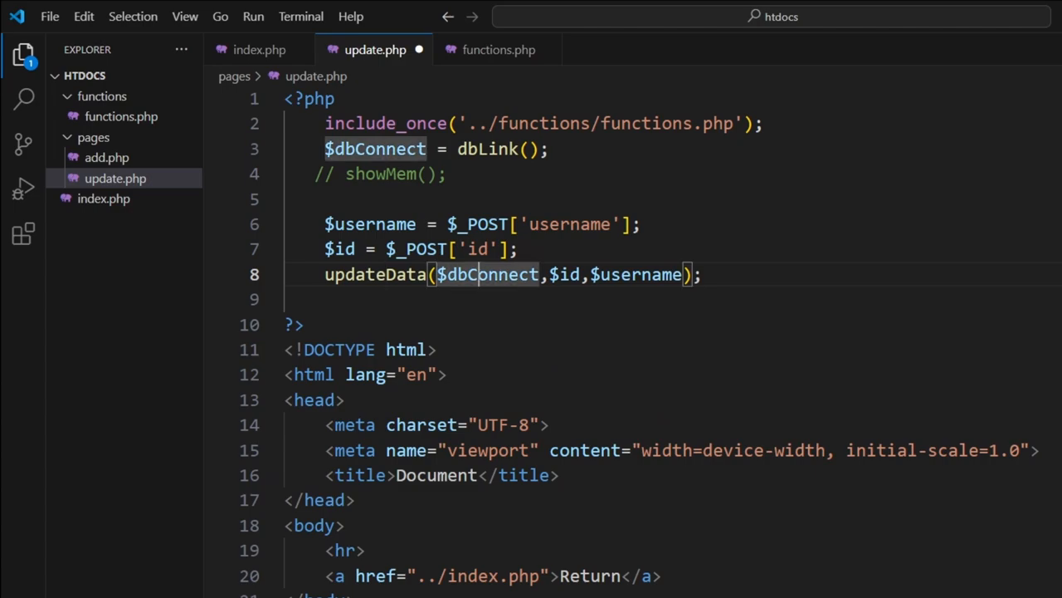
double_click(637, 276)
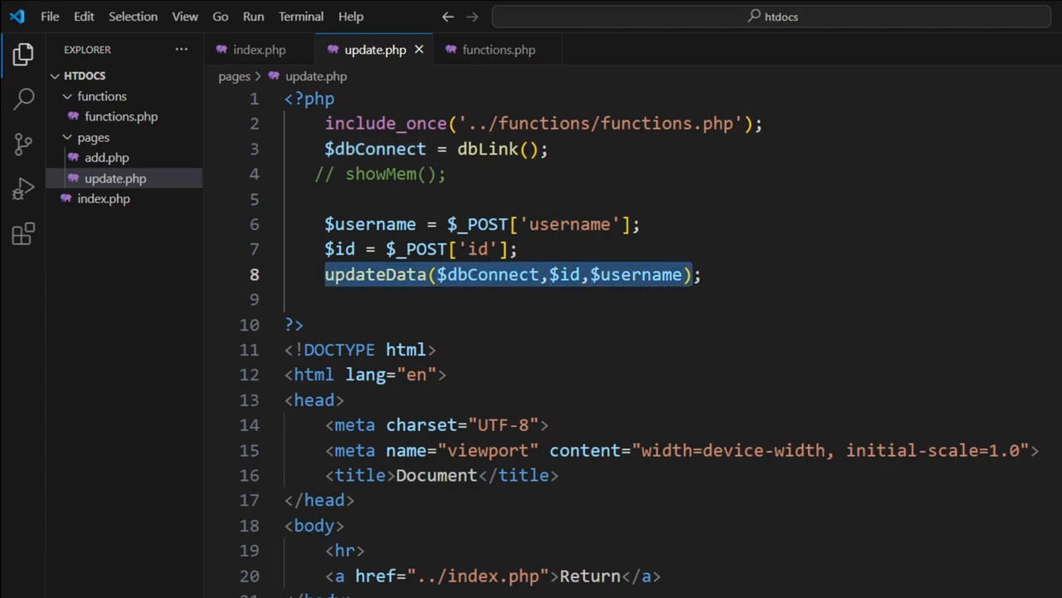
left_click(498, 50)
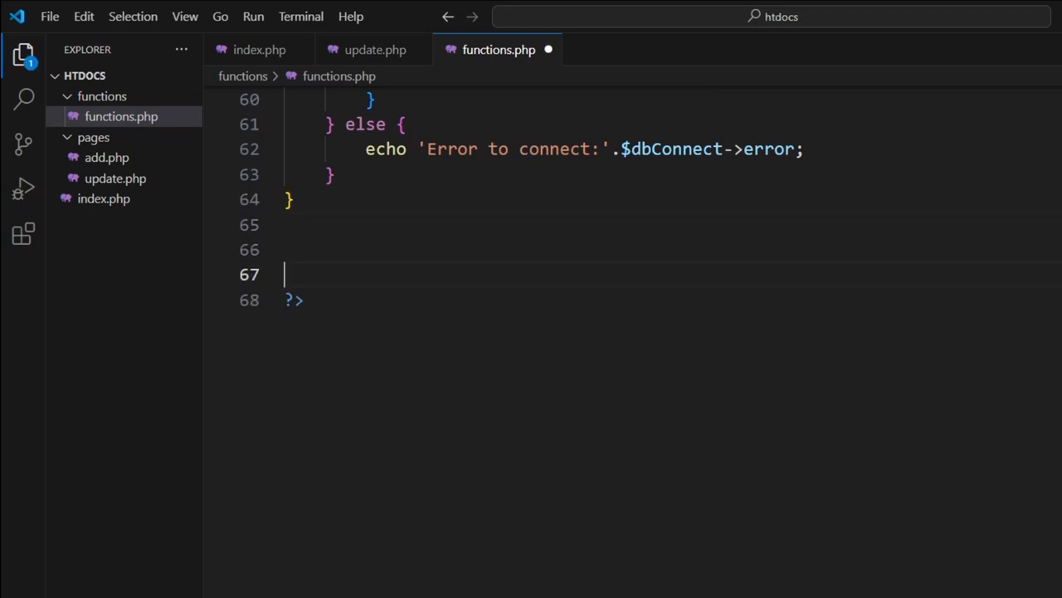
Declare function updateData($dbConnect,$id,$username) with an empty $sql string
type("function updateData($dbConnect,$id,$username")
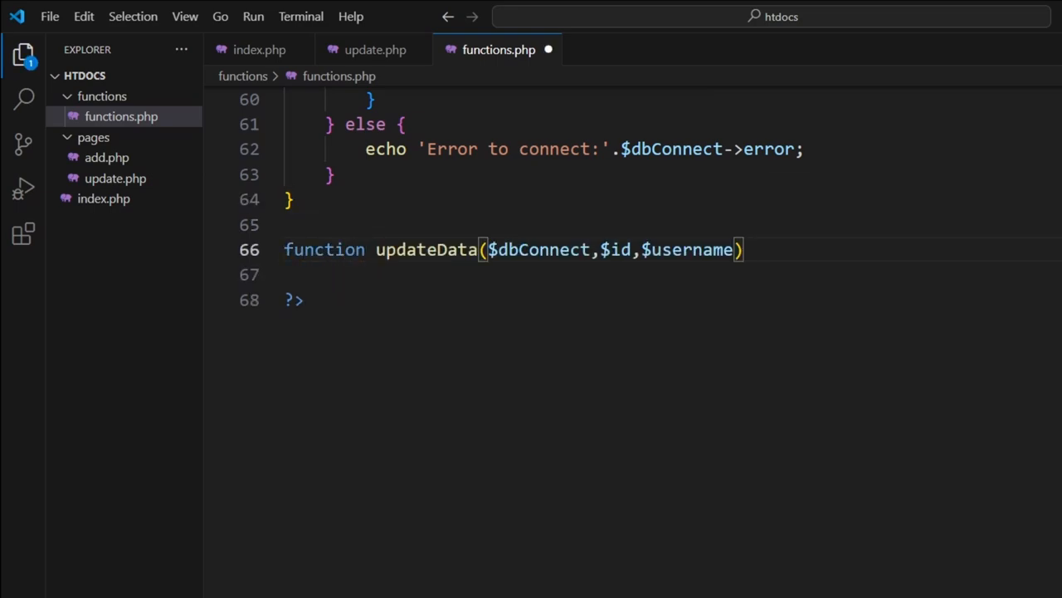
type("{")
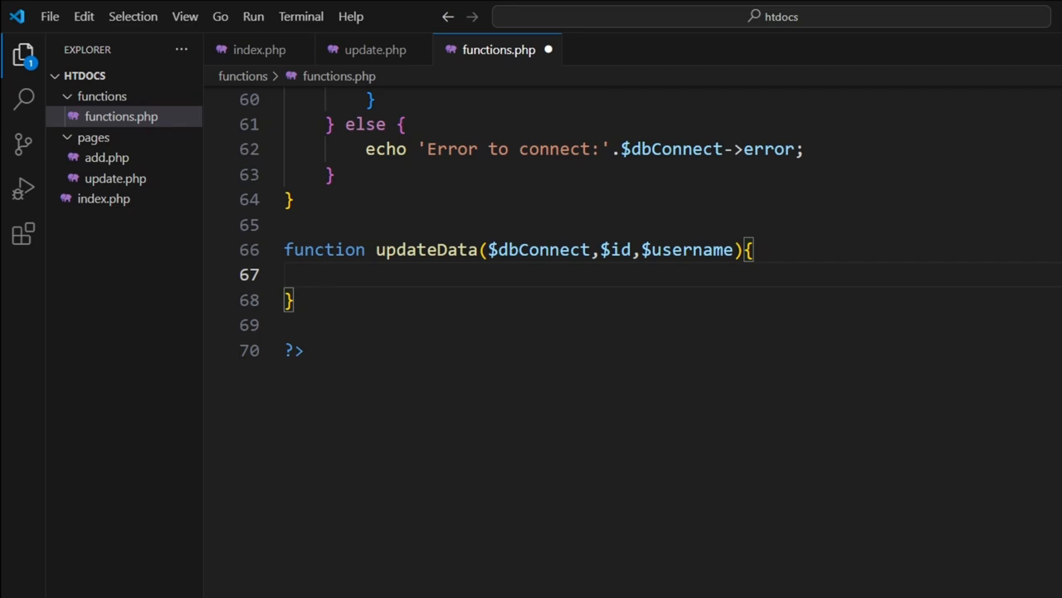
type("$sql")
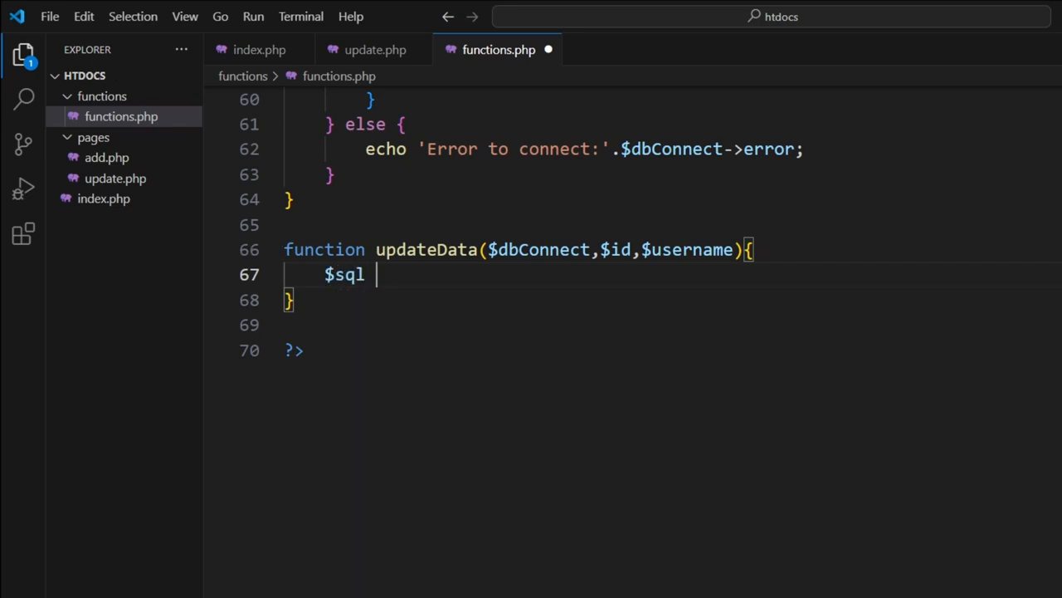
type("= \"\";")
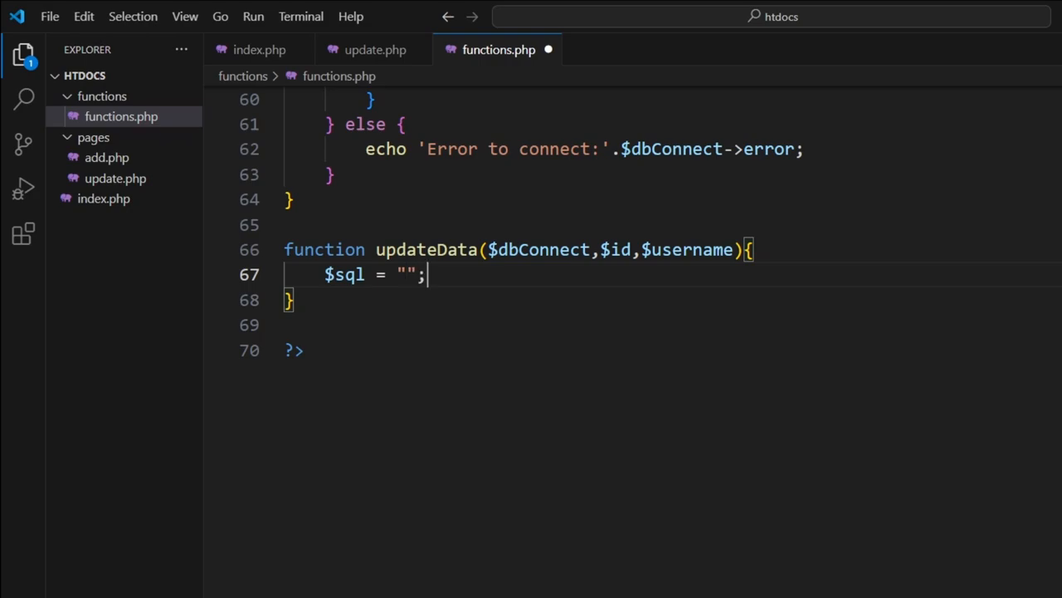
Fill the query as UPDATE users SET name='$username' WHERE id='$id'
type("UPDT")
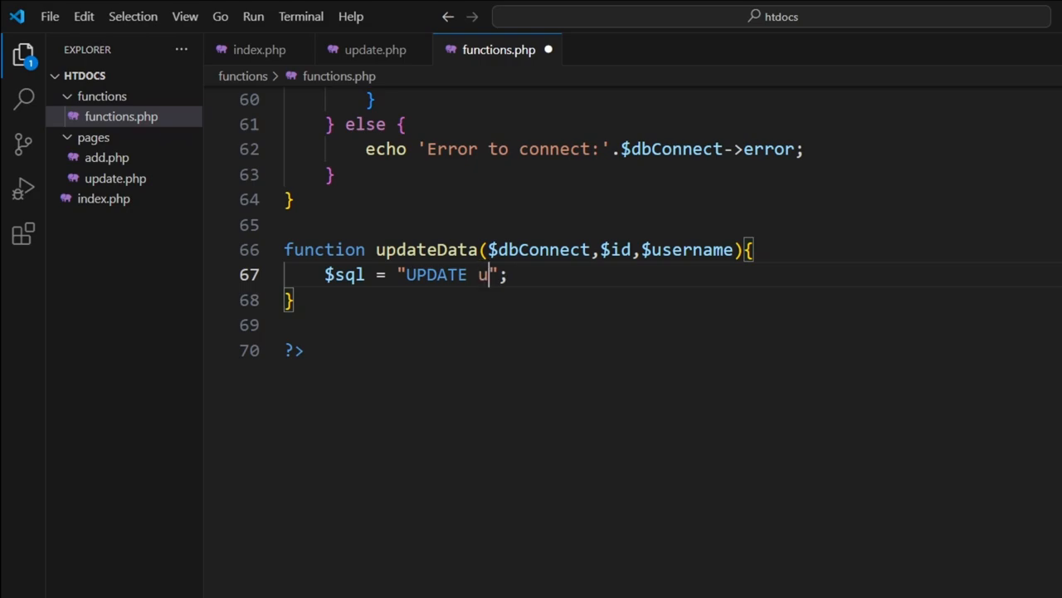
type("sers DS")
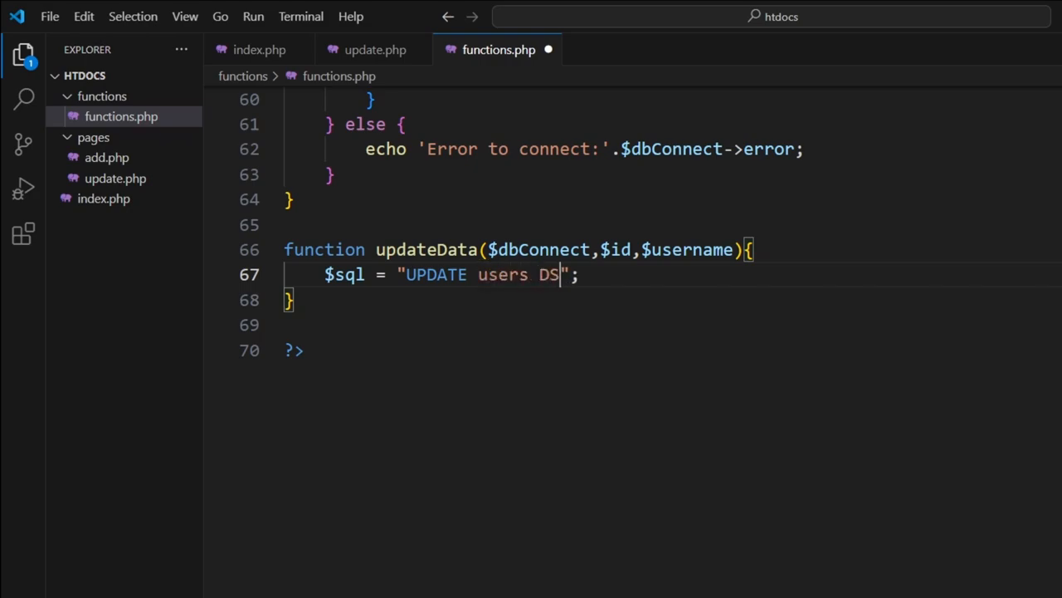
type("SE")
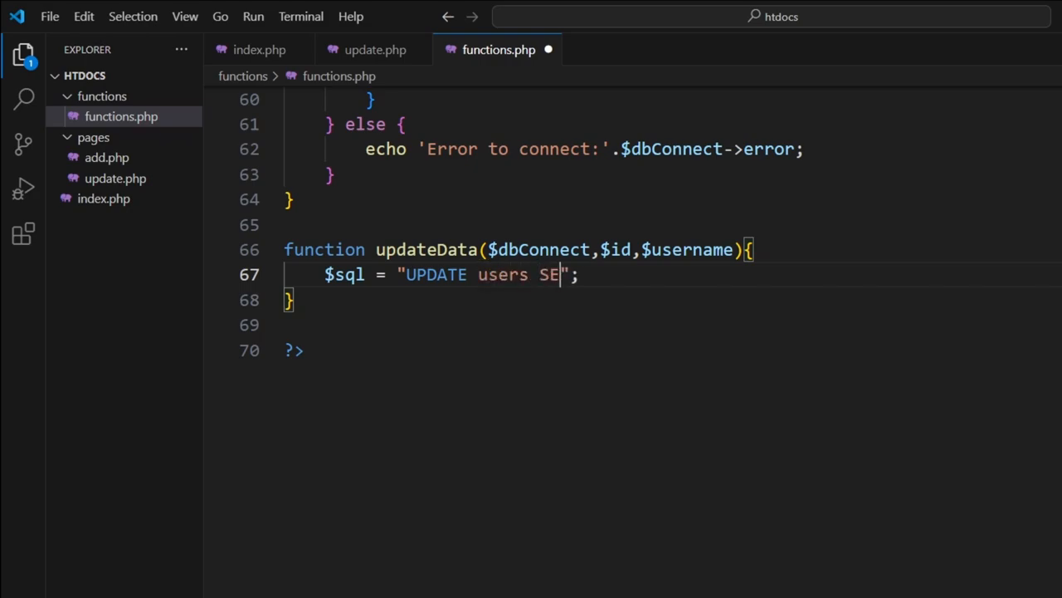
type("T name")
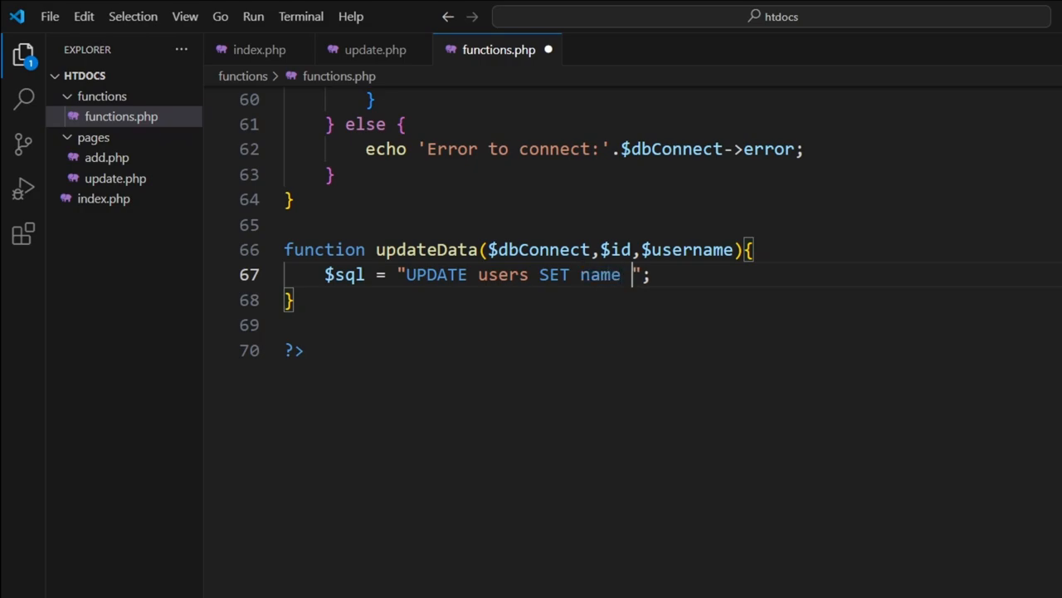
type("='")
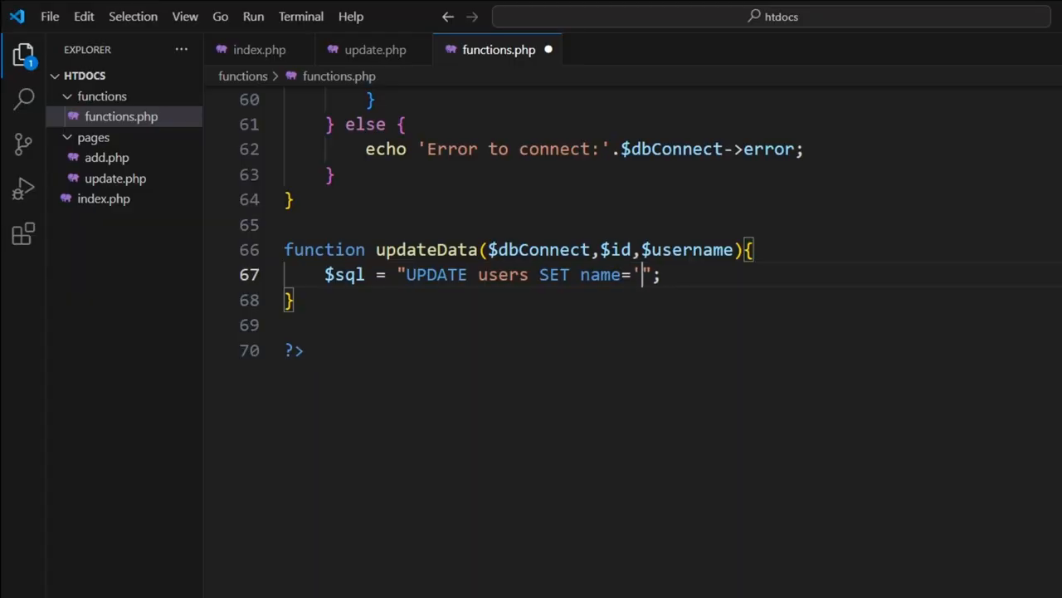
type("$username")
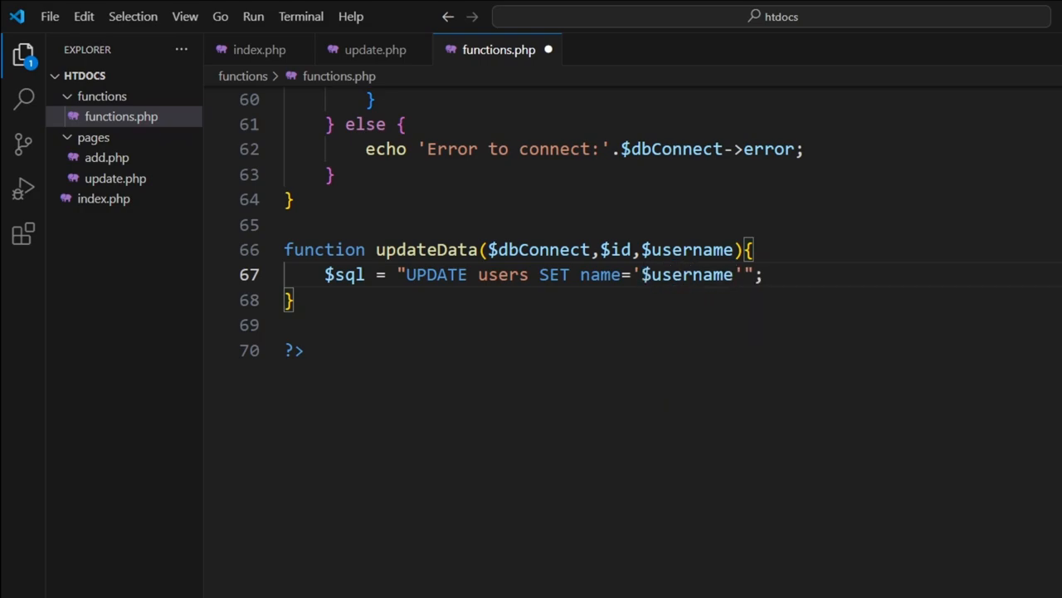
type("WHERE")
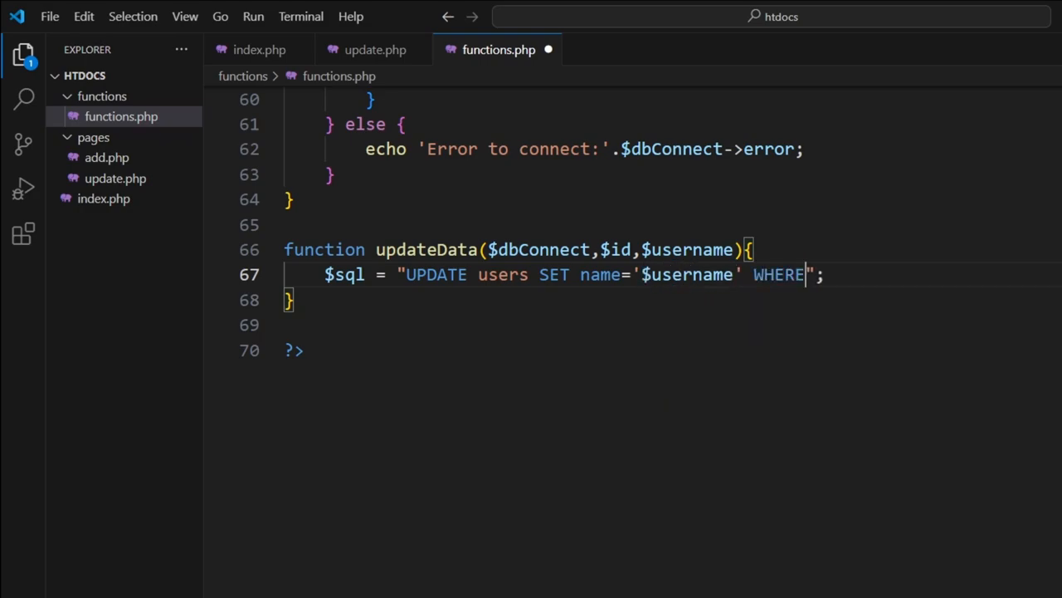
type("id=")
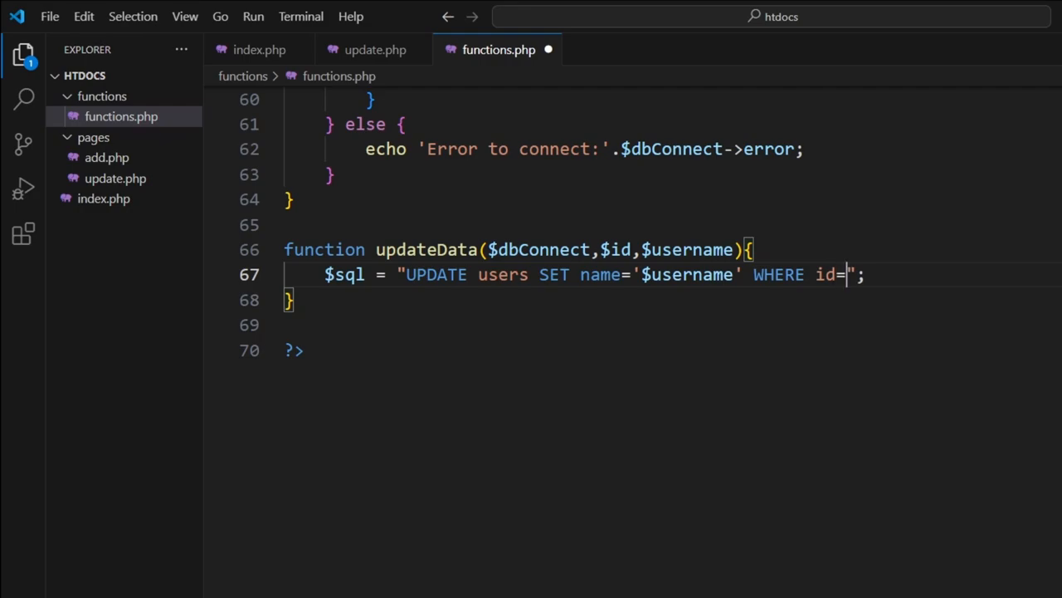
type("'")
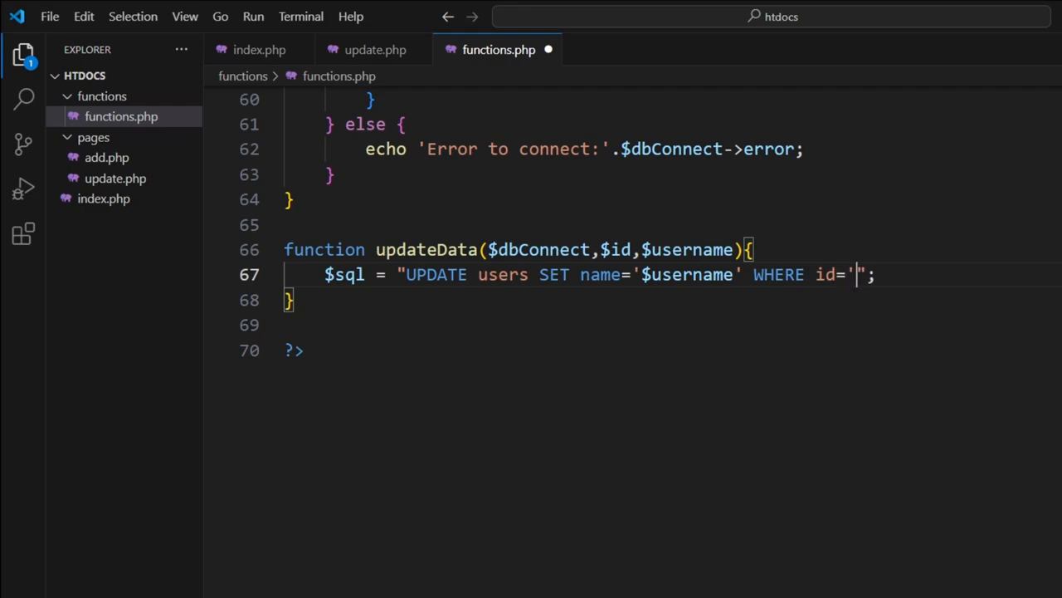
type("$id'")
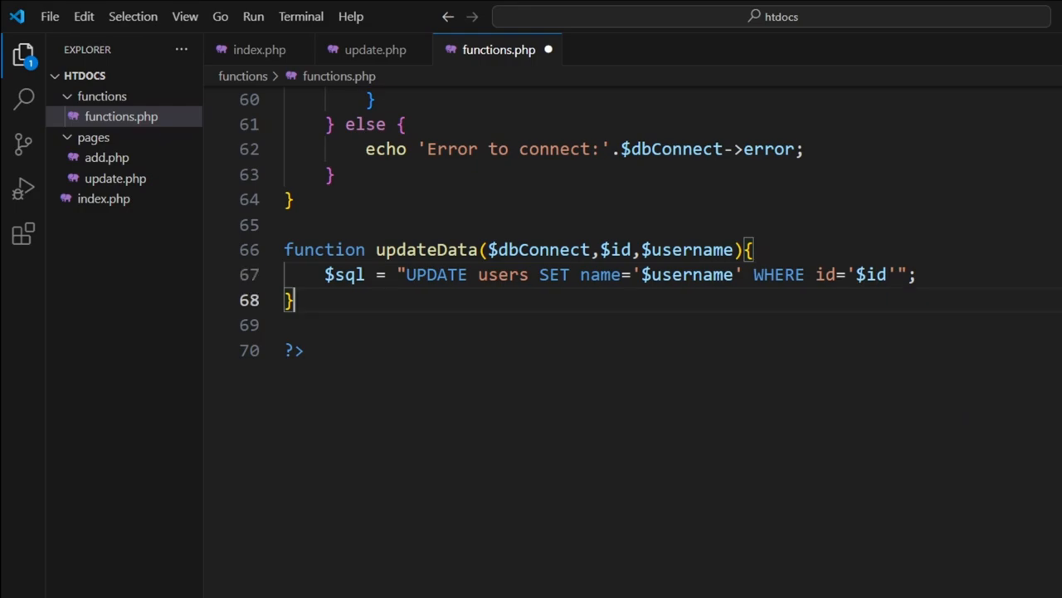
Check the name column, users table and $id parameter in the query line
double_click(599, 276)
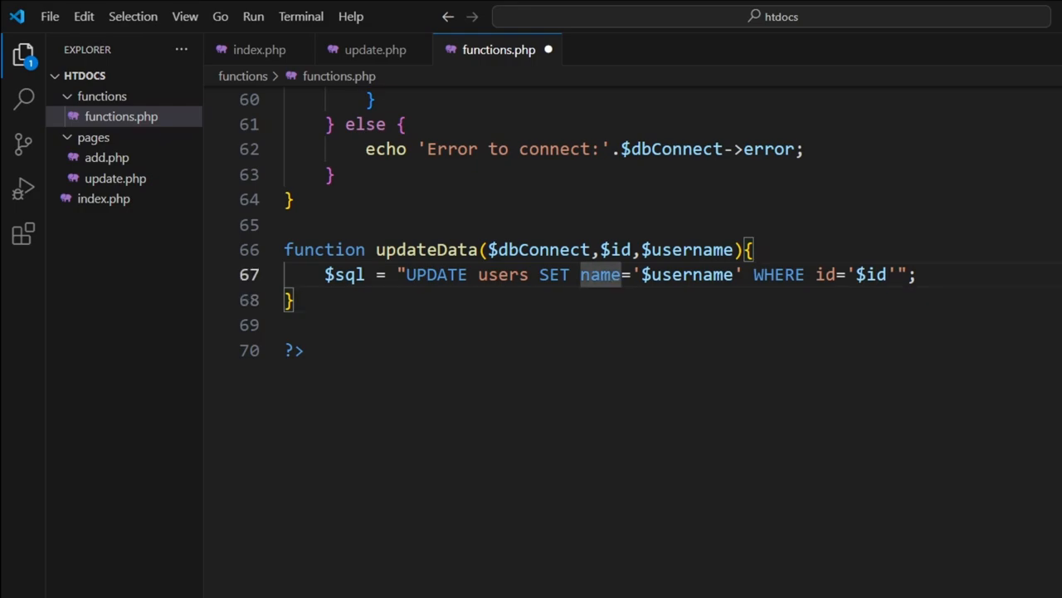
left_click(525, 276)
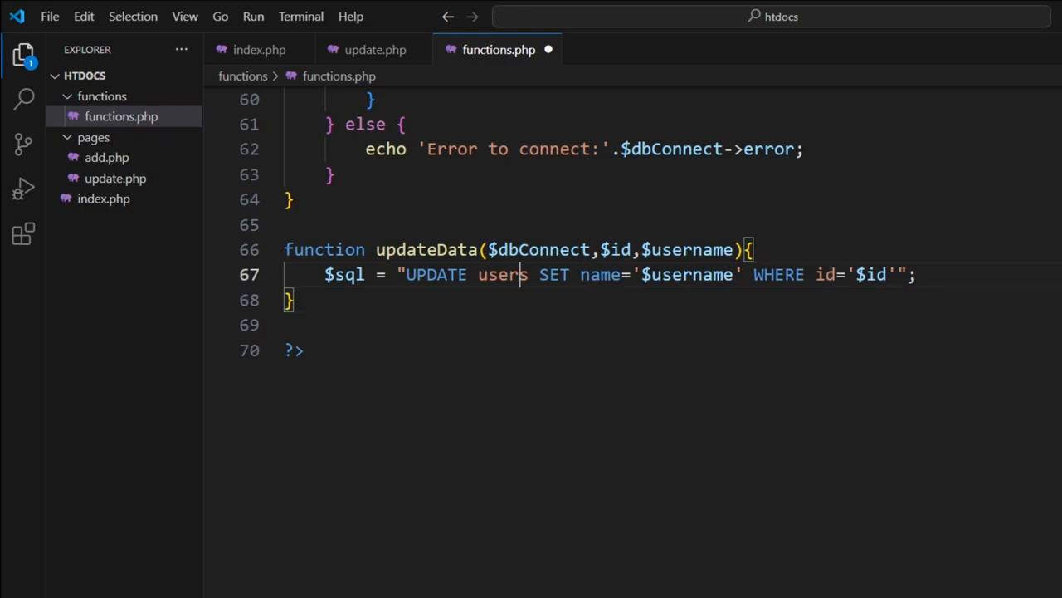
double_click(501, 275)
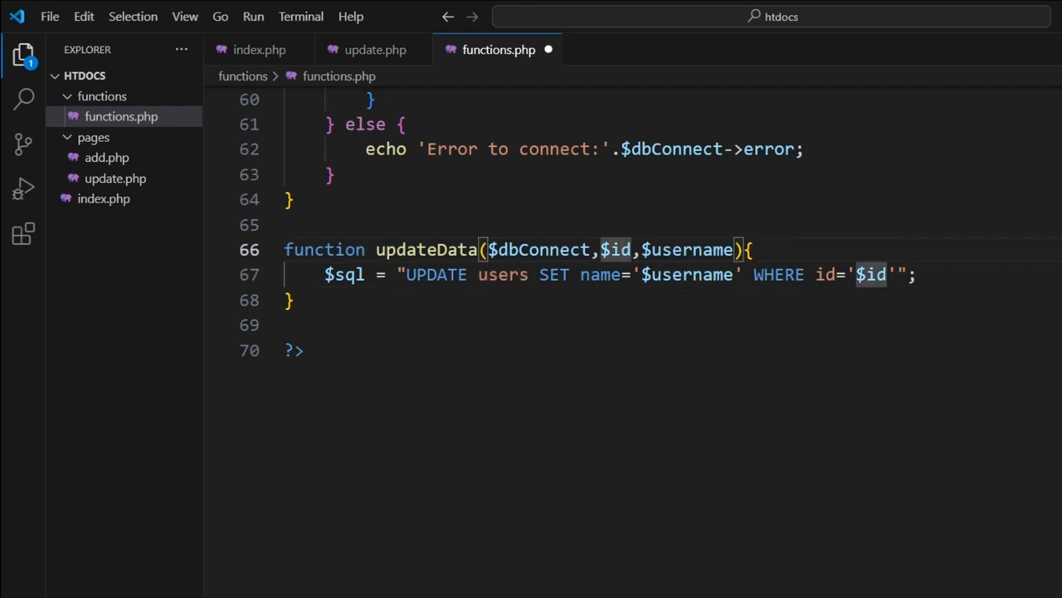
left_click(913, 274)
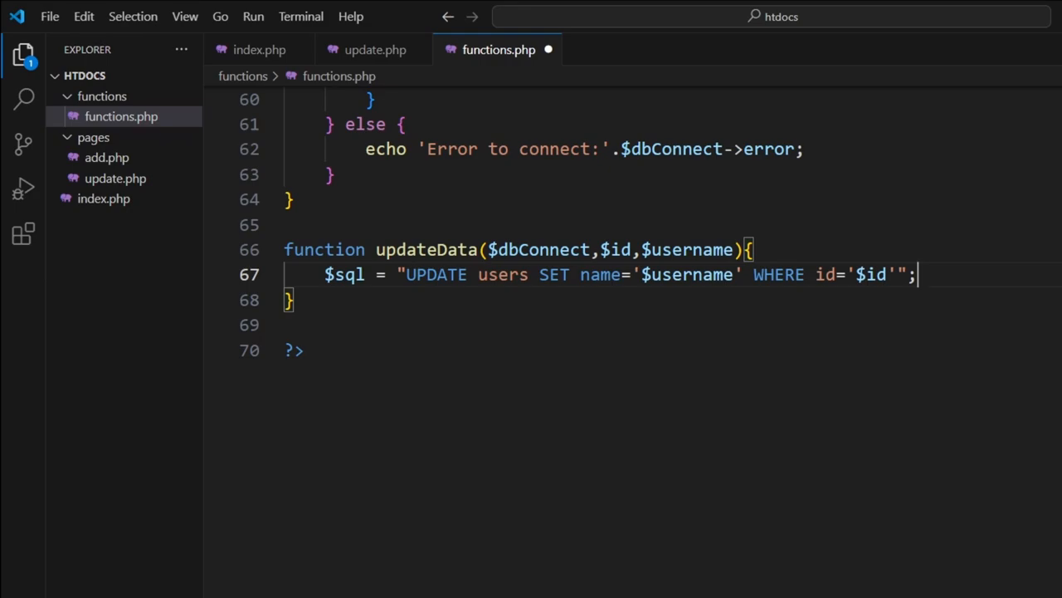
Wrap mysqli_query($dbConnect,$sql) in an if that echoes 'Record Updated' on success
key("Enter")
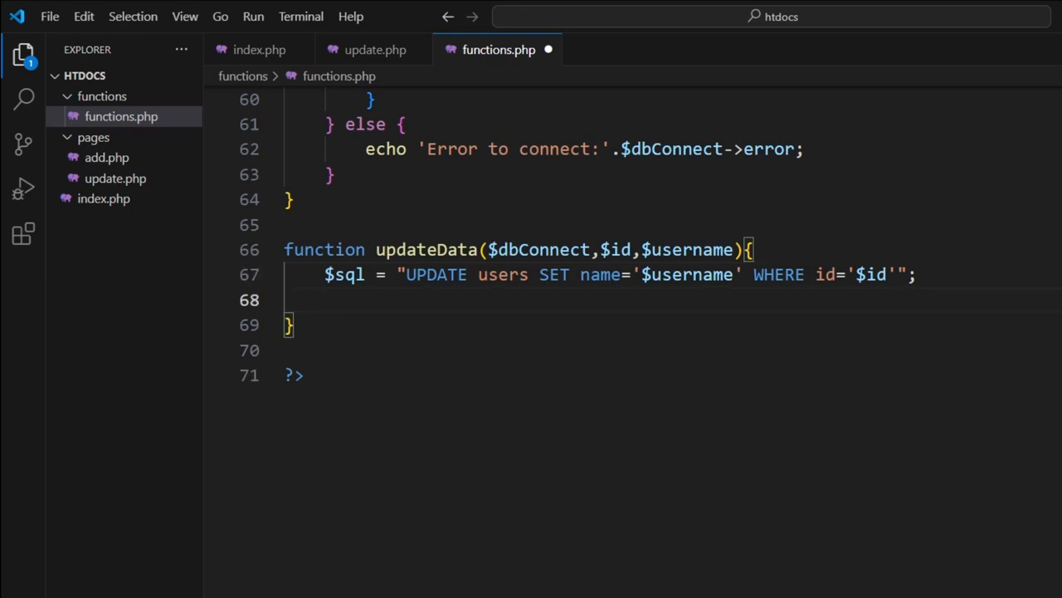
type("if(")
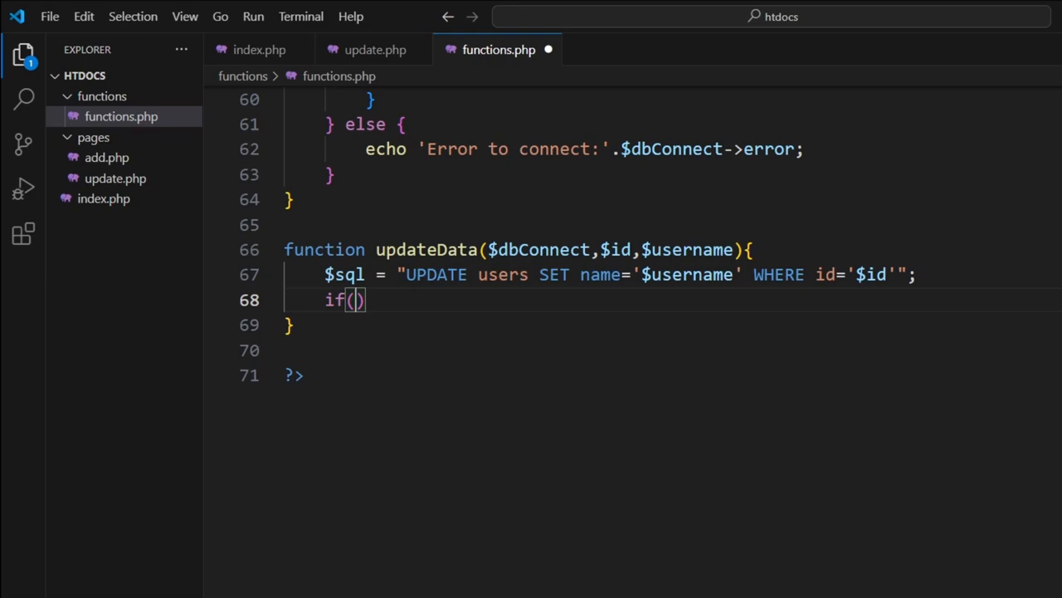
type("mysql")
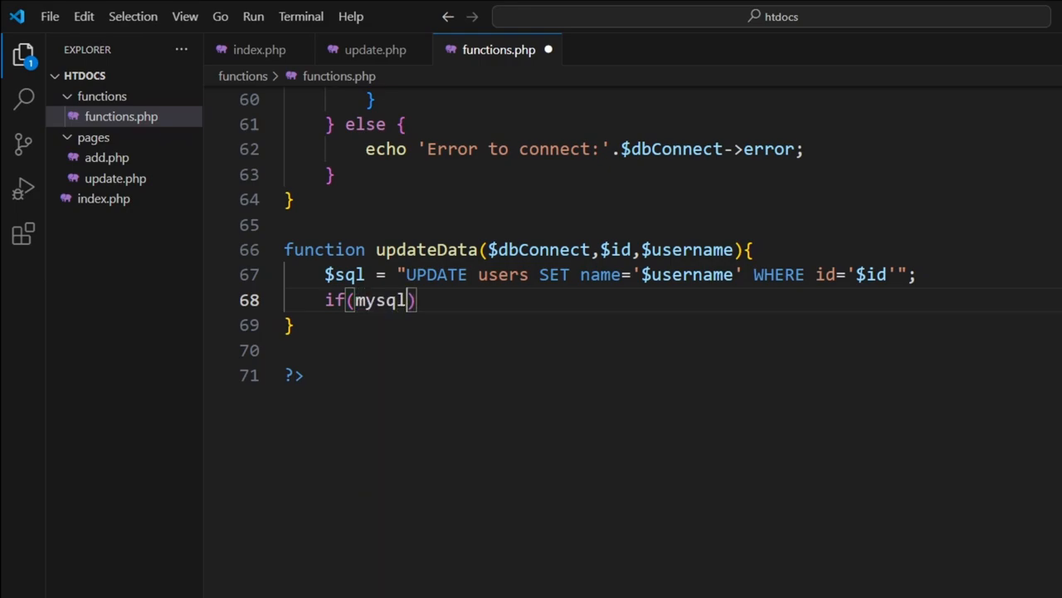
type("i_")
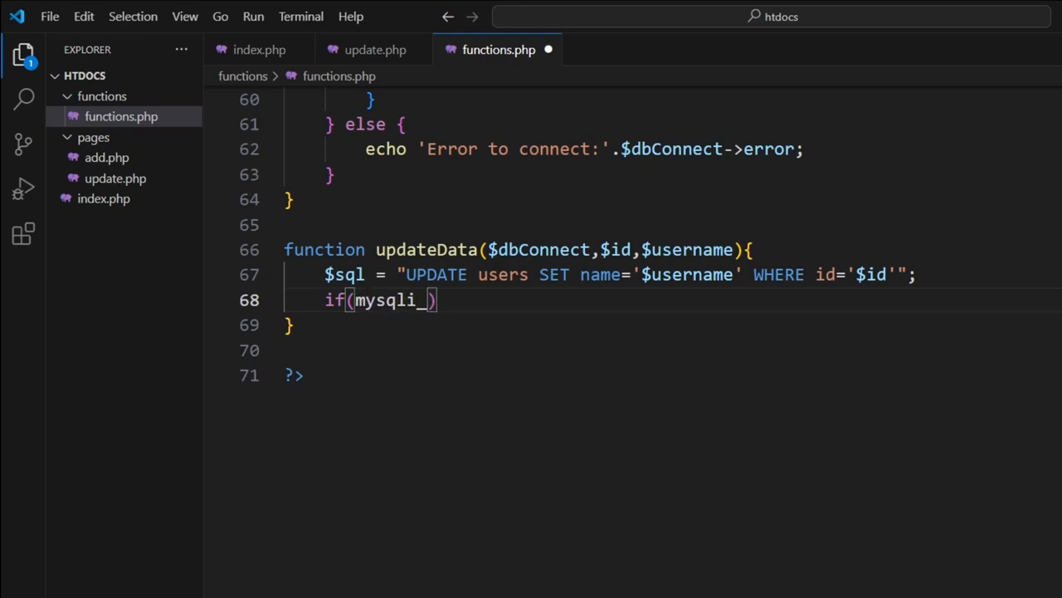
type("query")
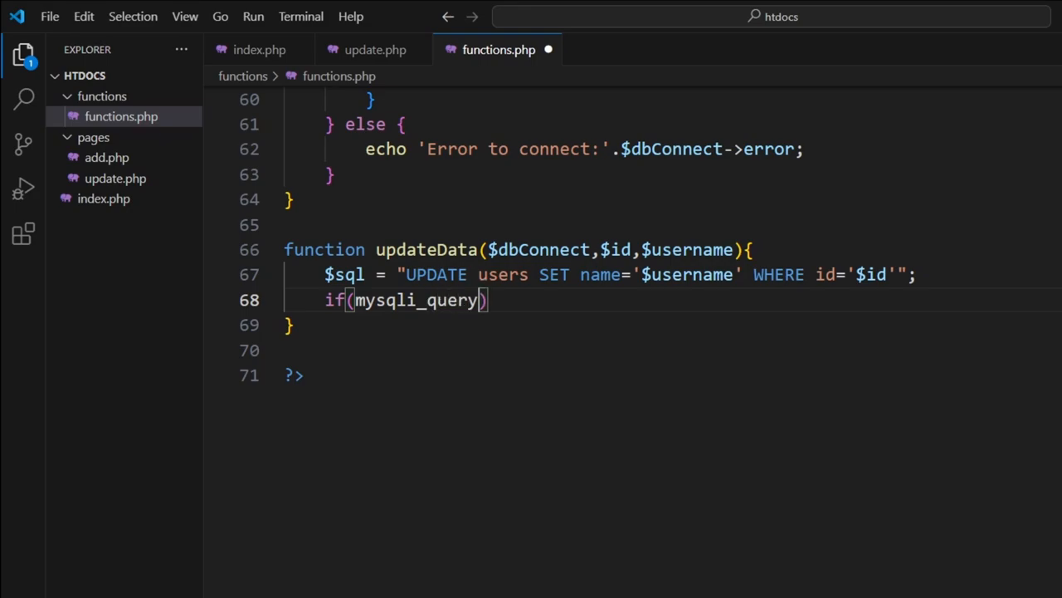
type("$")
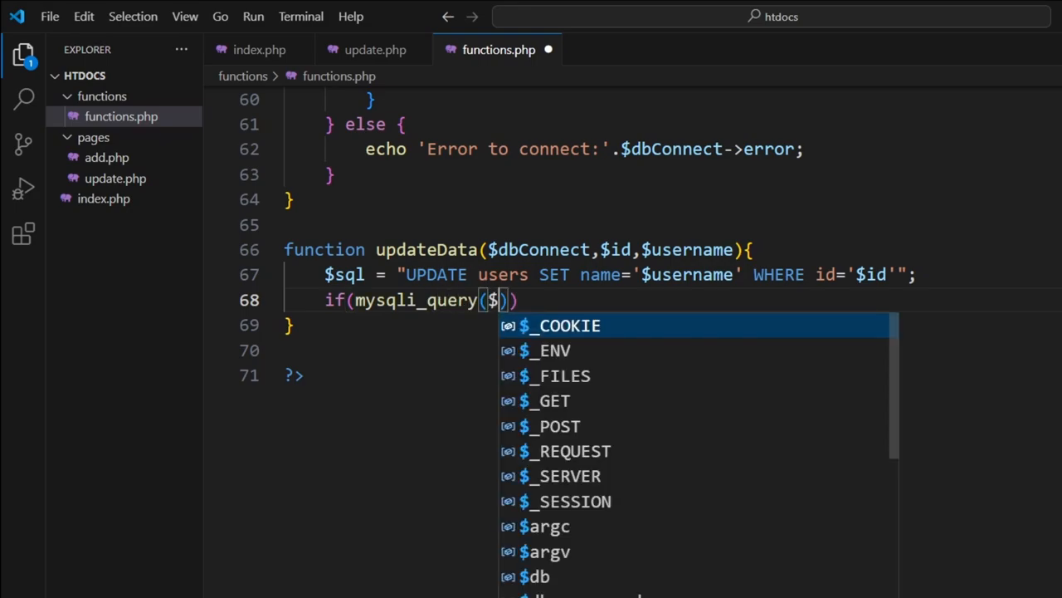
type("dbConnect")
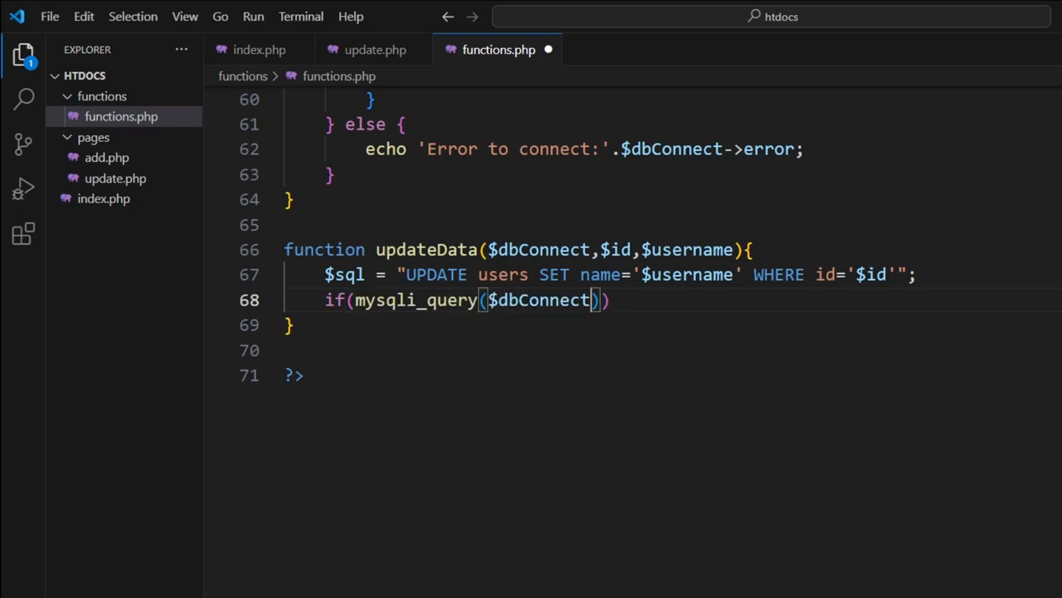
type(",$sql")
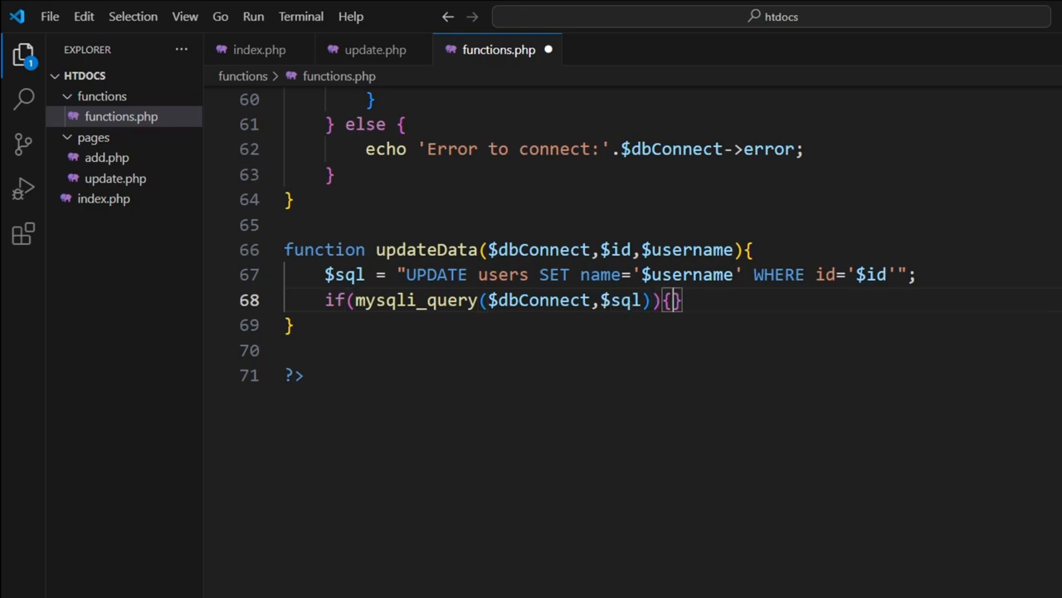
key("Enter")
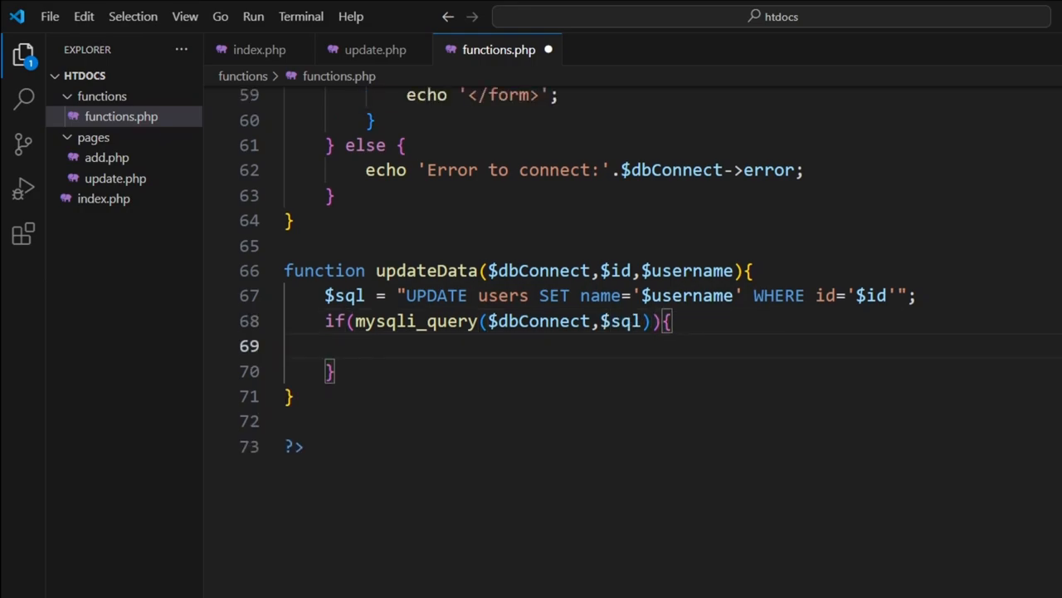
type("echo '';")
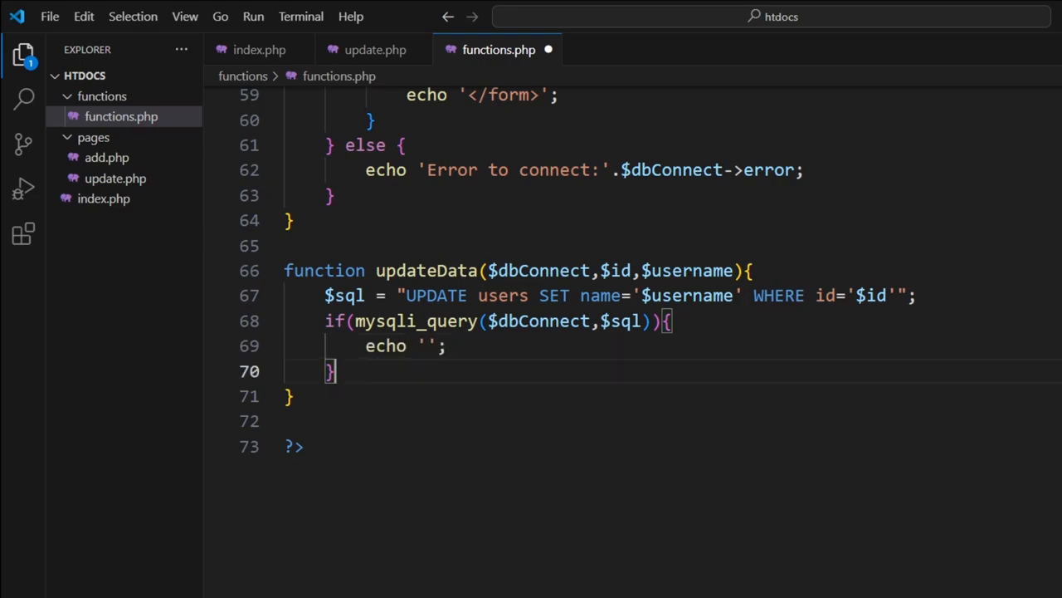
type("R")
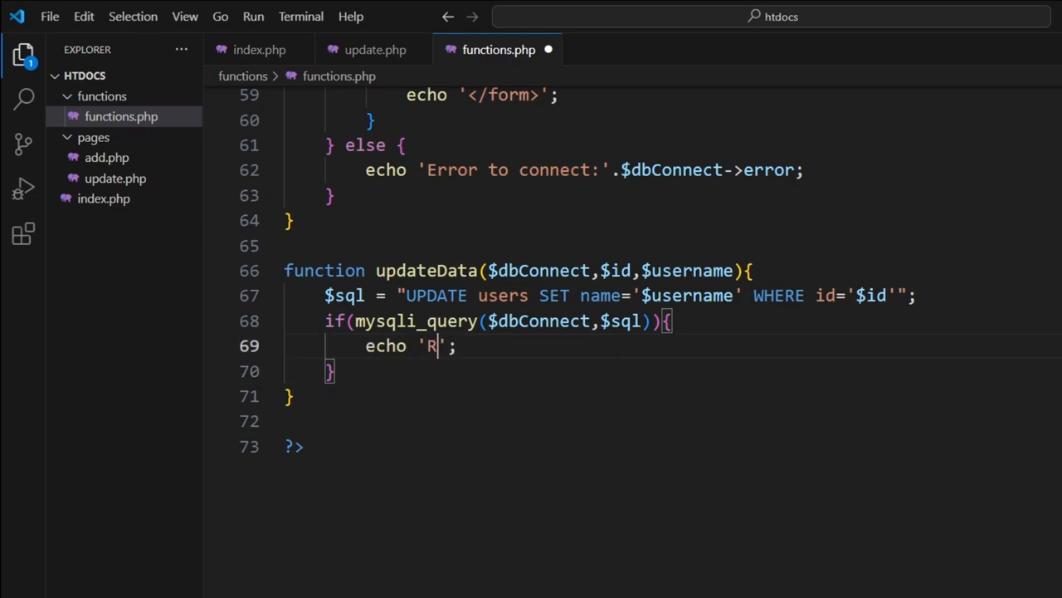
type("ecord")
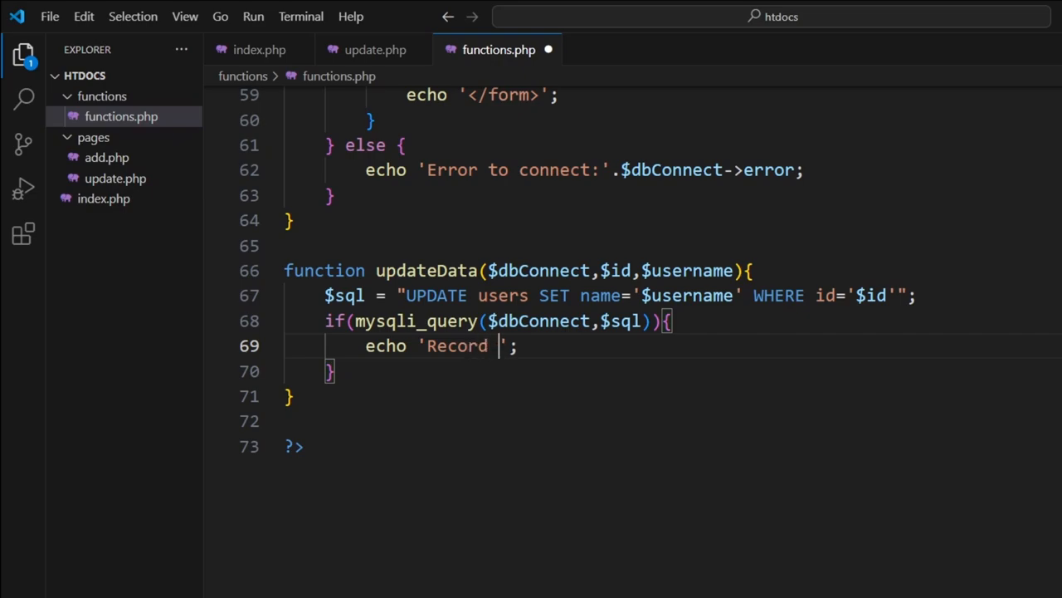
type("Updated")
type("echo")
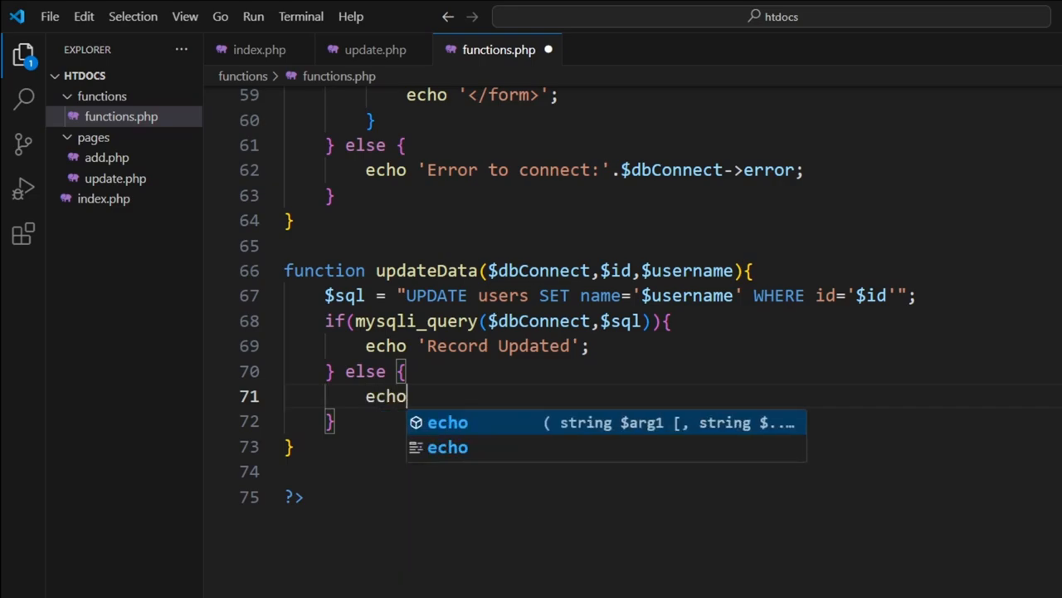
Add the else branch echoing 'Failed to update'.$dbConnect->error and save functions.php
type("'';")
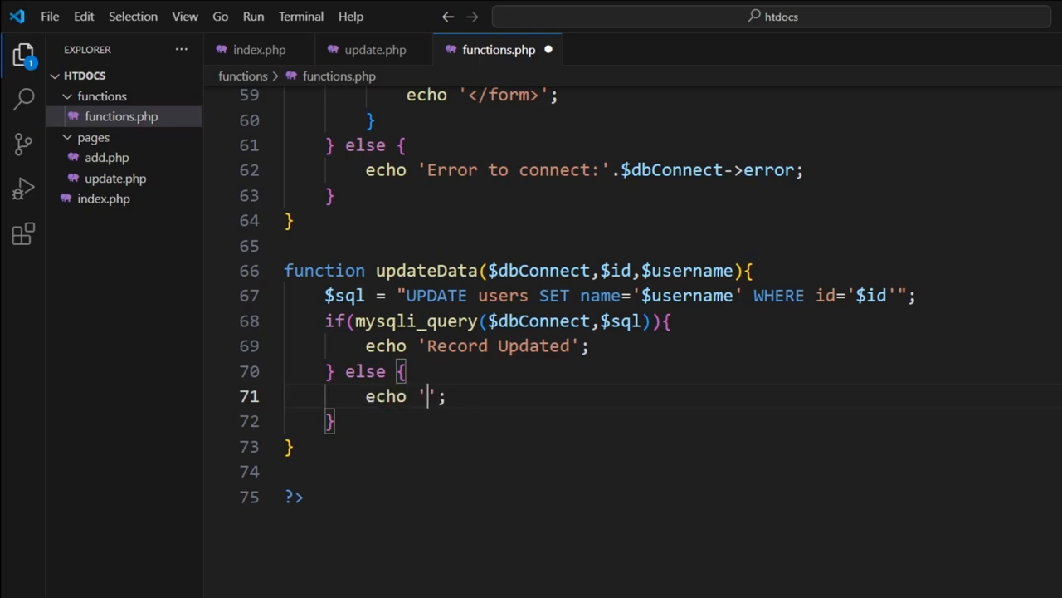
type("Failed to upd")
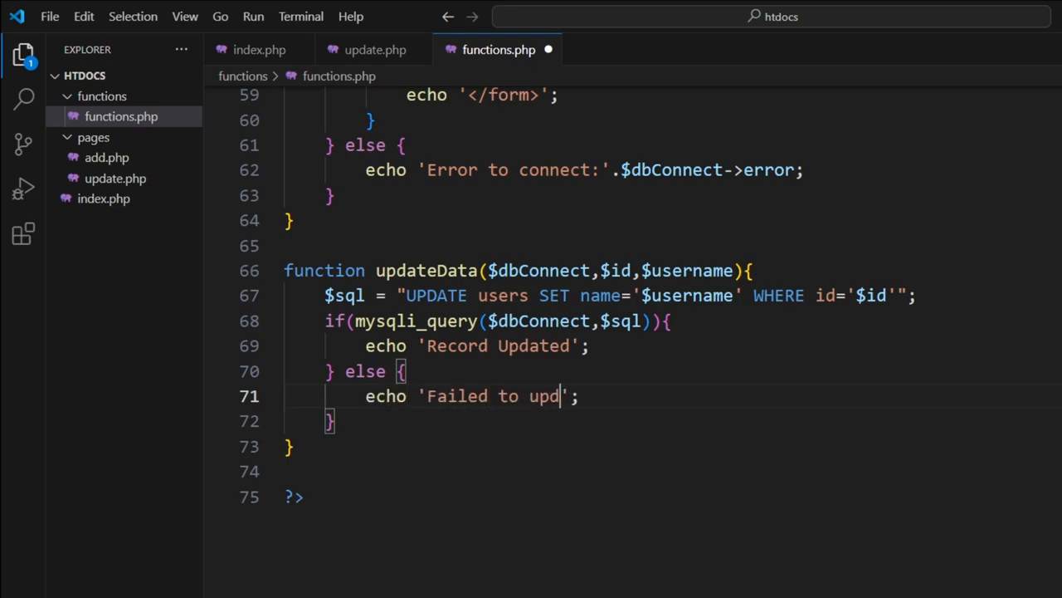
type("ate")
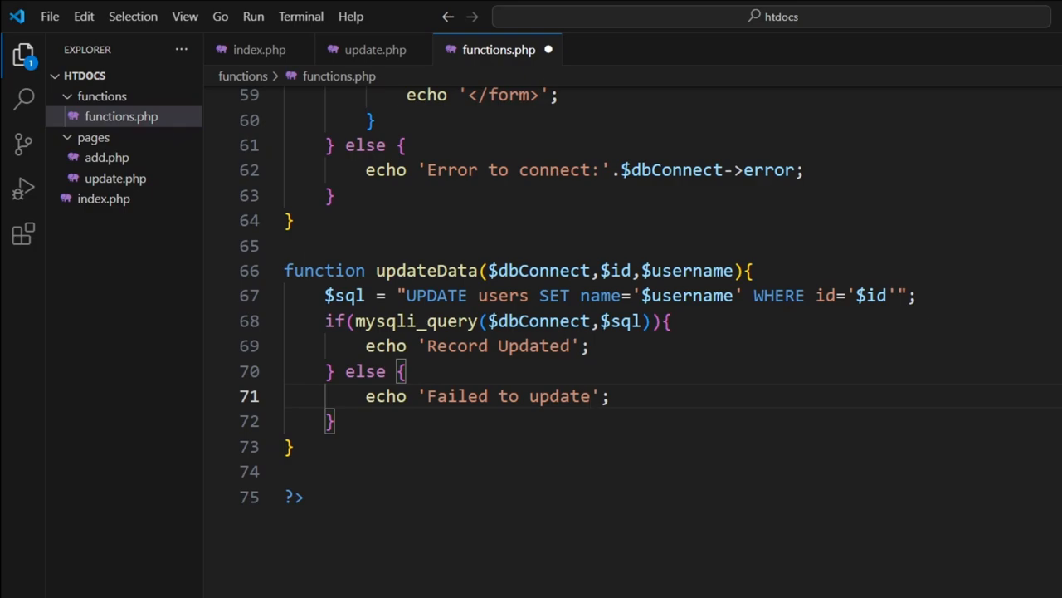
left_click(611, 395)
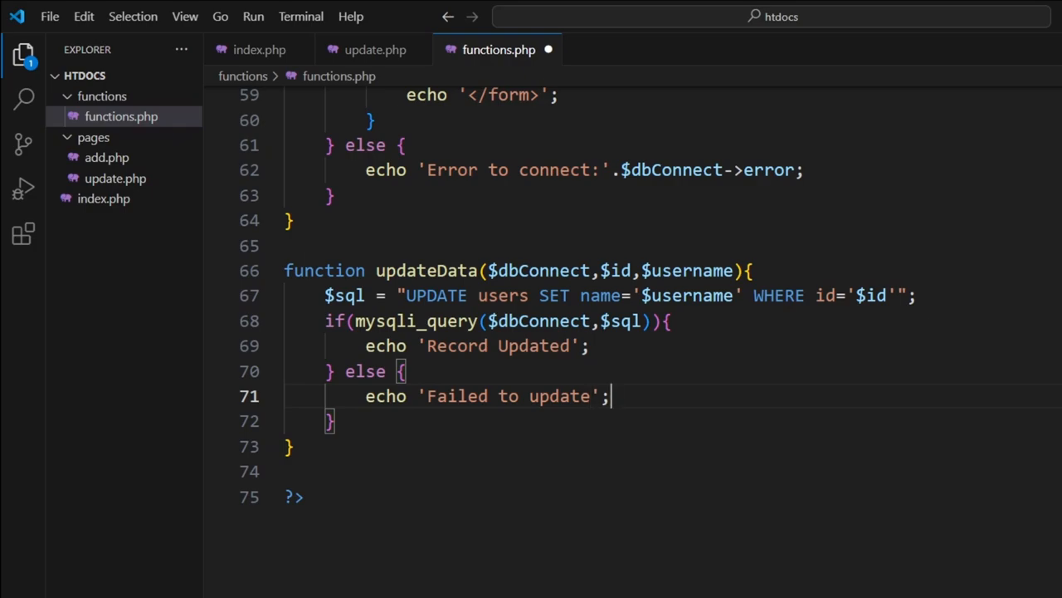
type(".")
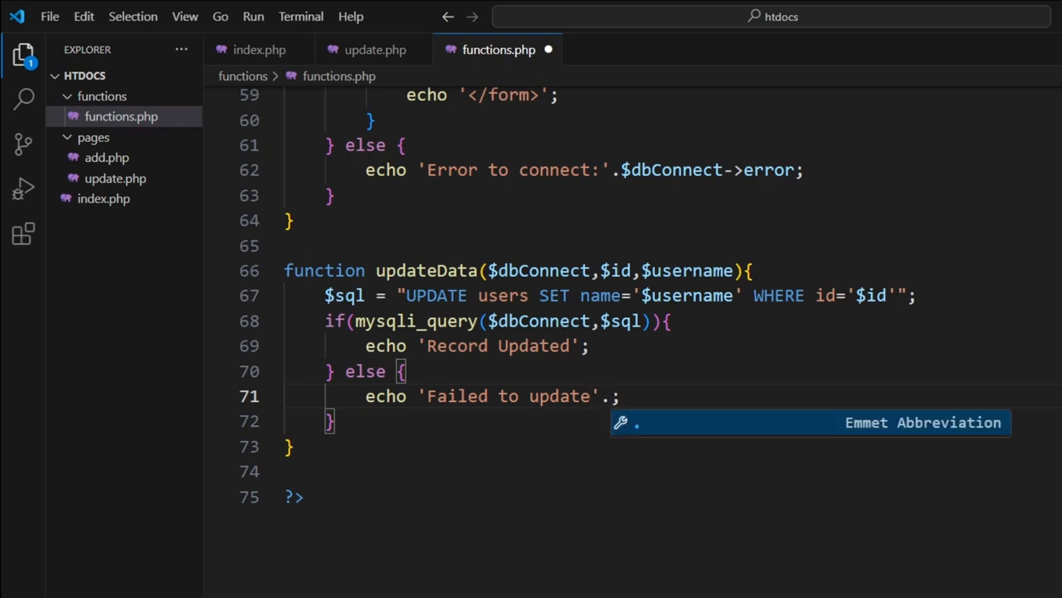
type("$")
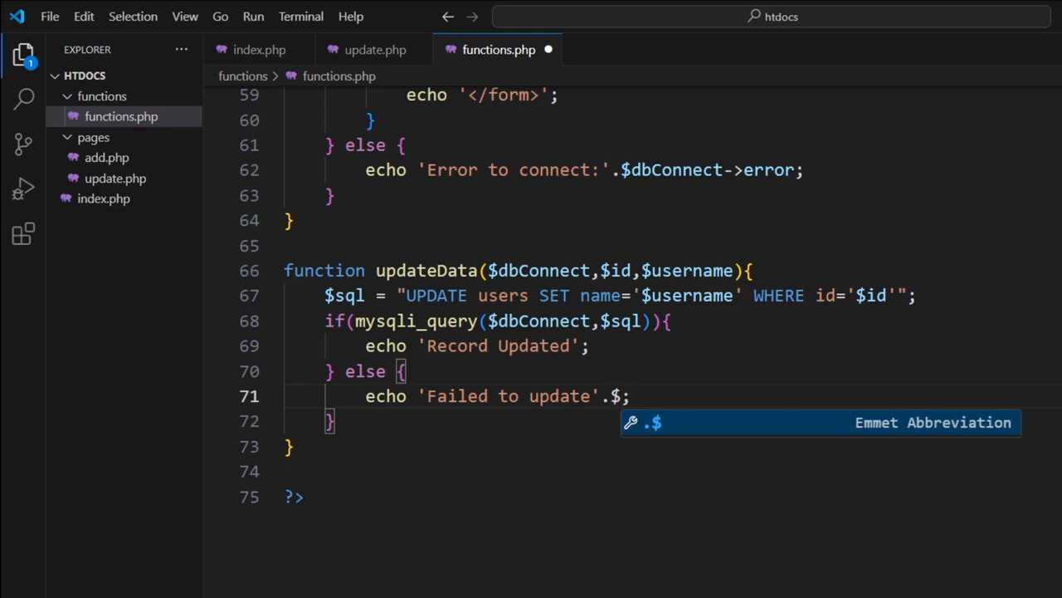
type("dbC")
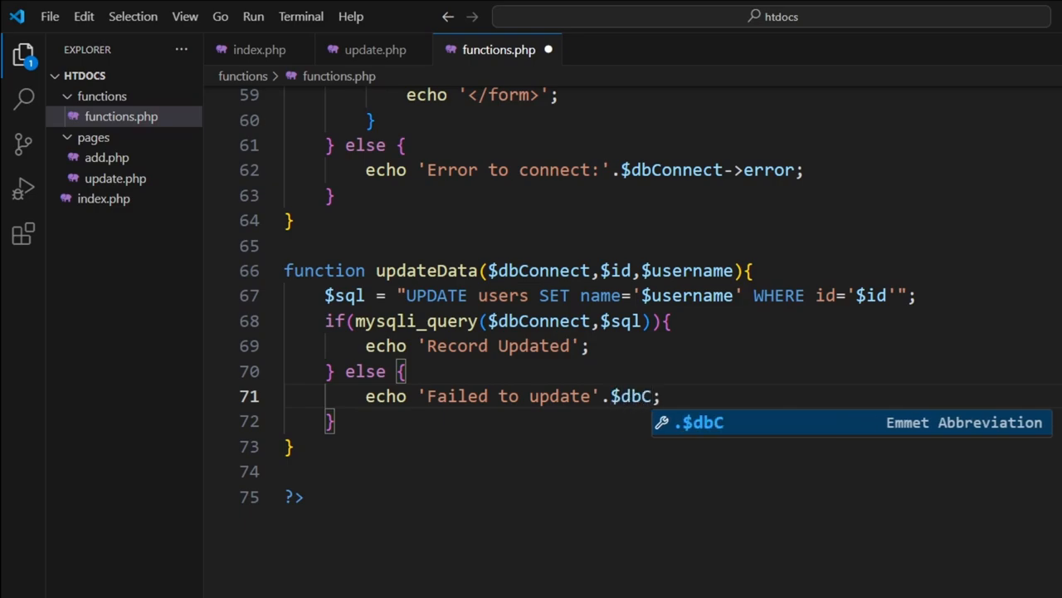
type("onnect")
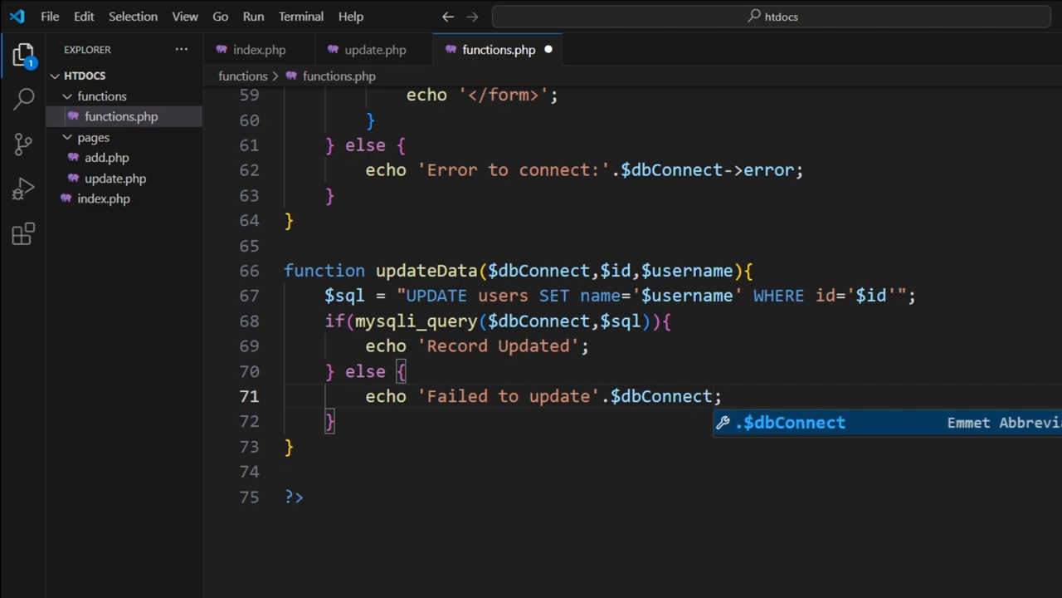
type("->")
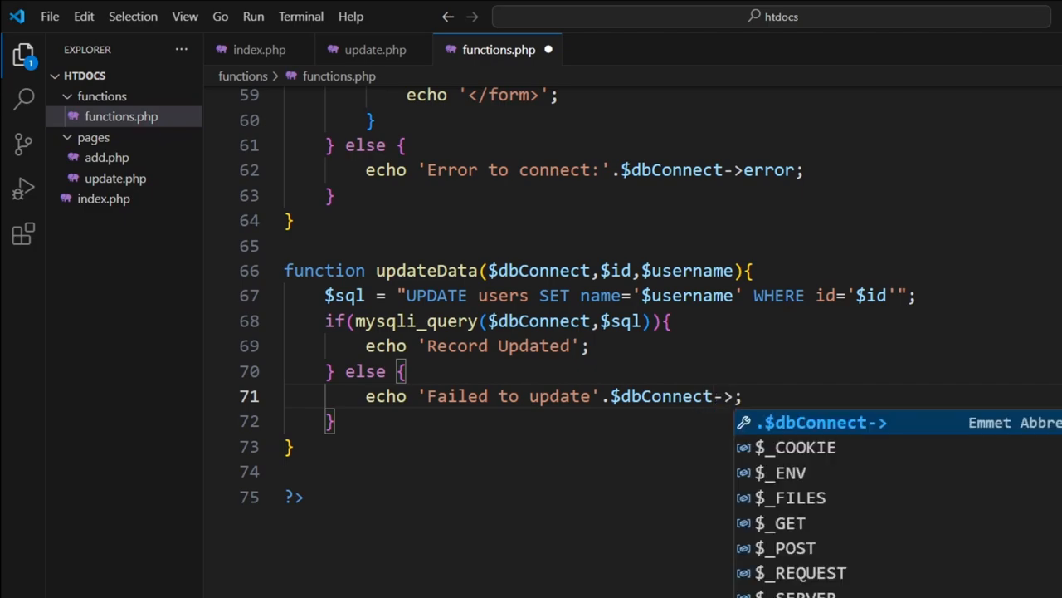
type("error")
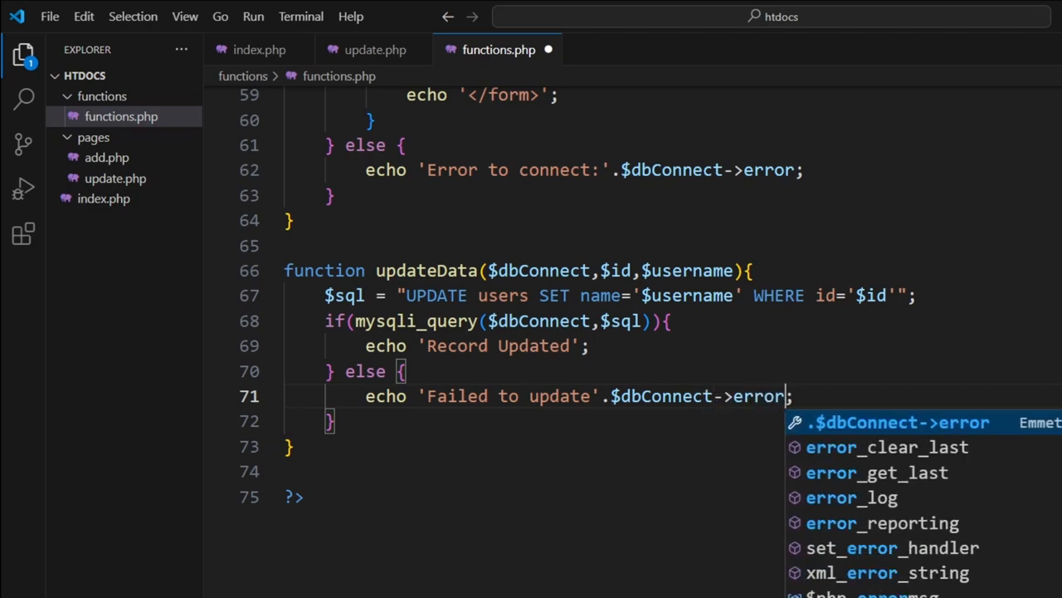
key("Escape")
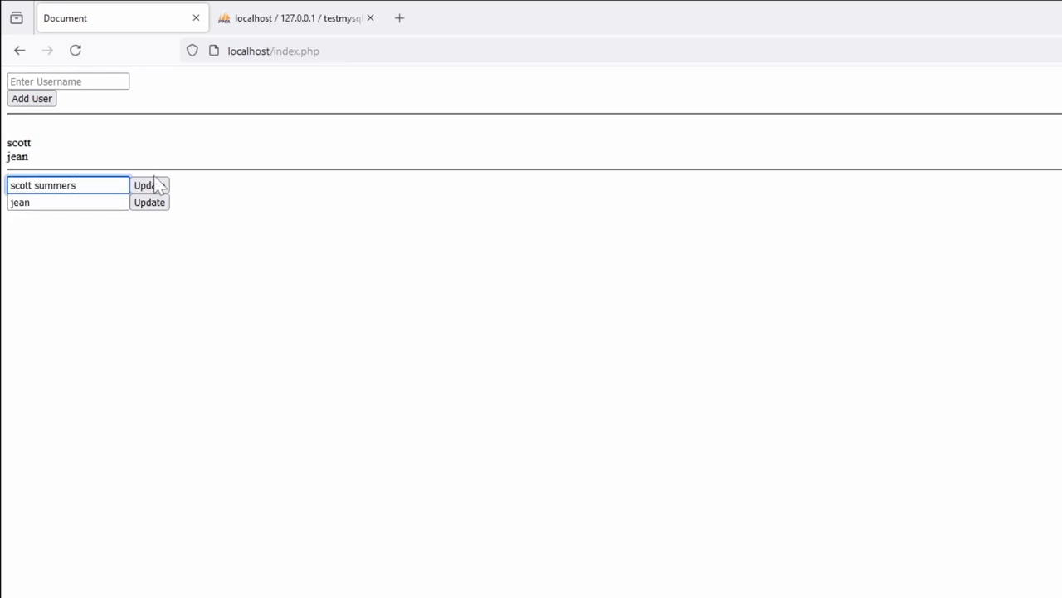
Update the first user to scott summers and the second to jean grey, then return to index.php
left_click(149, 186)
type(" gre")
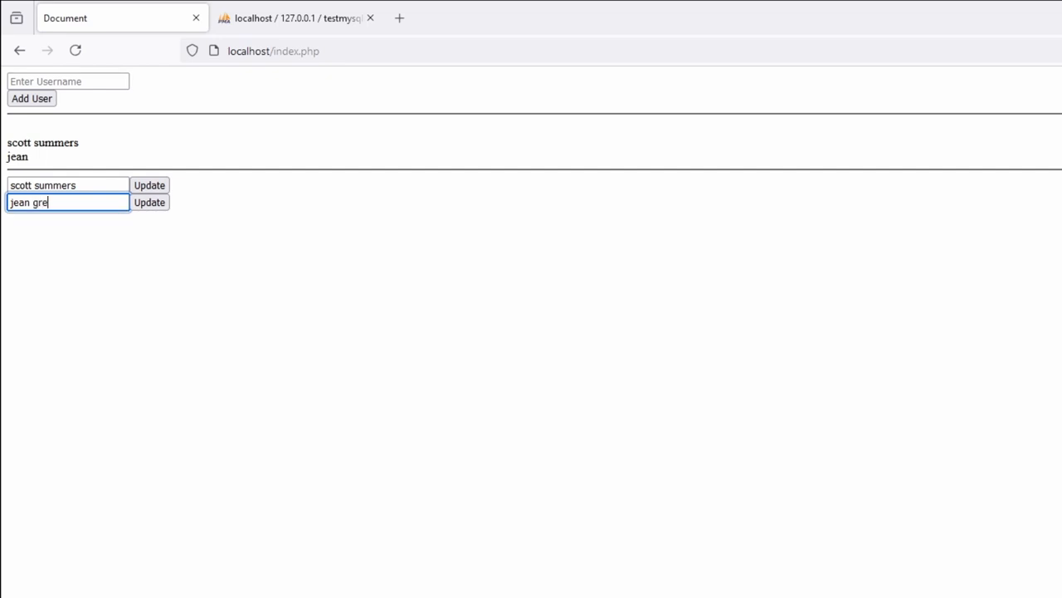
left_click(150, 202)
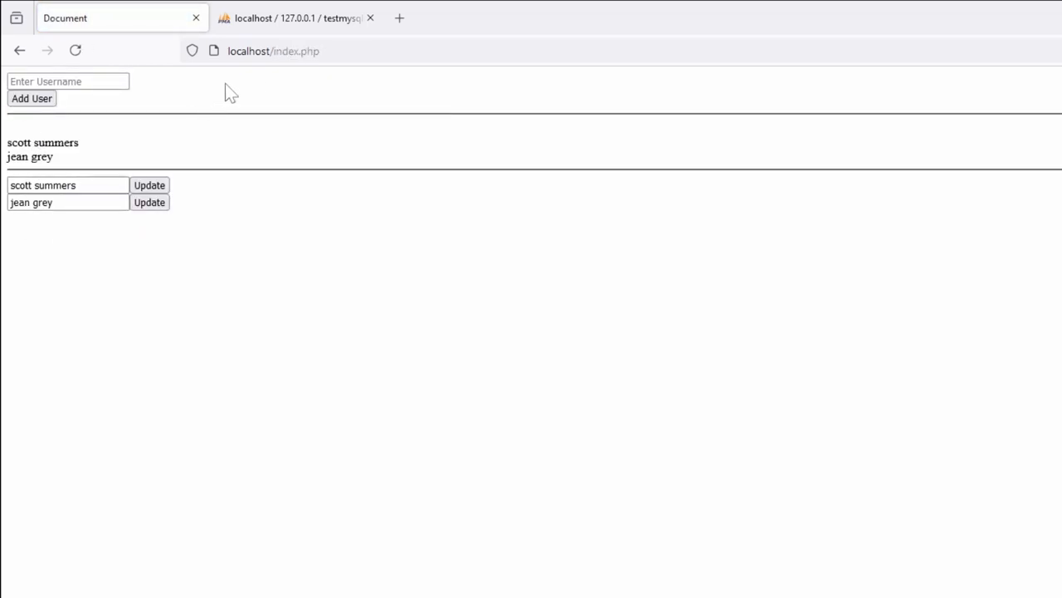
left_click(296, 17)
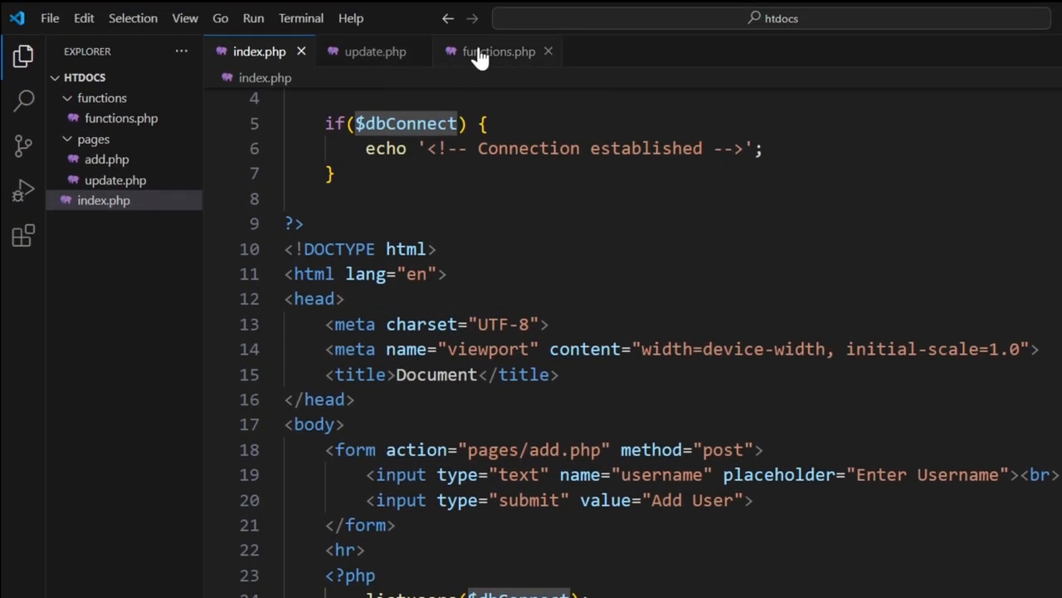
Review update.php's updateData call, then scroll functions.php to the finished updateData function
left_click(498, 50)
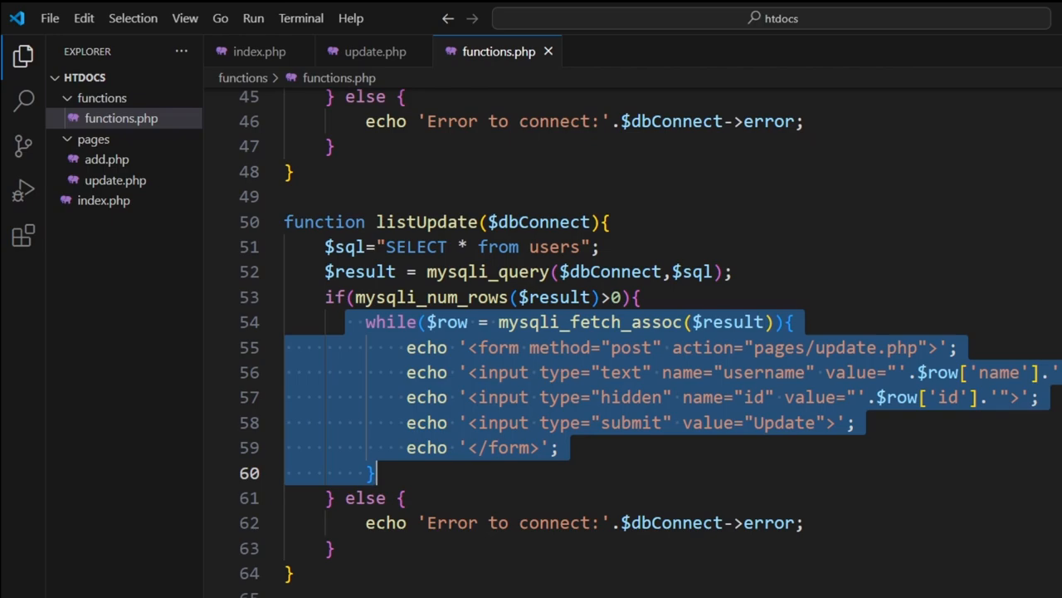
left_click(375, 52)
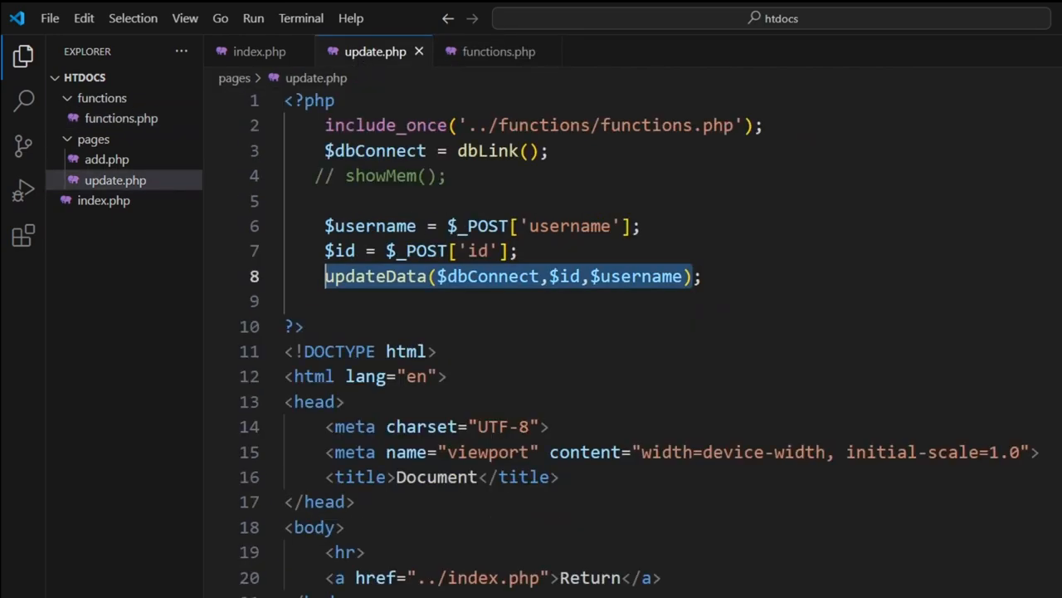
left_click(498, 51)
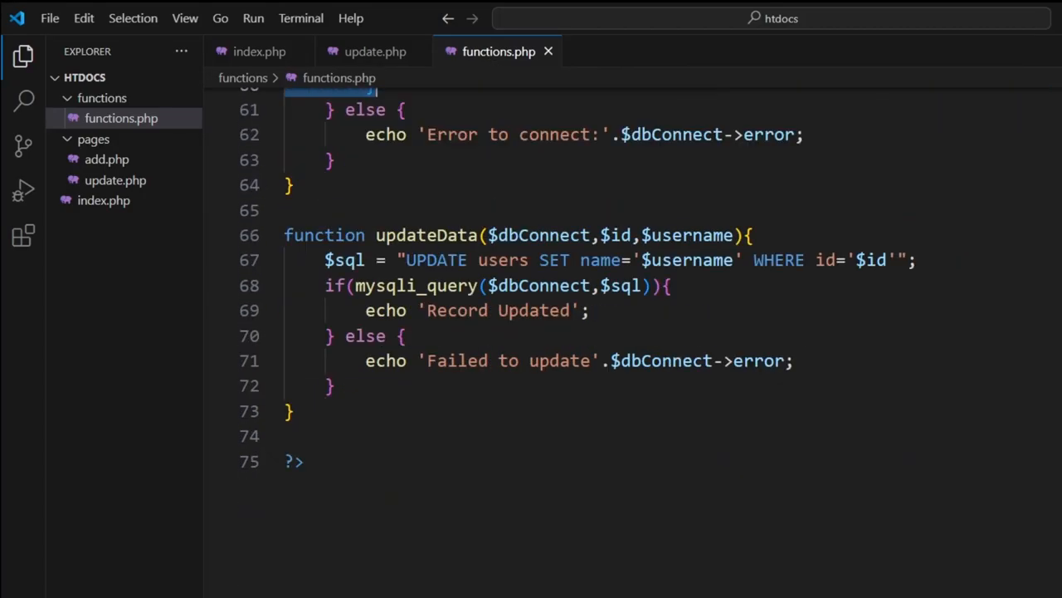
scroll("down", 3)
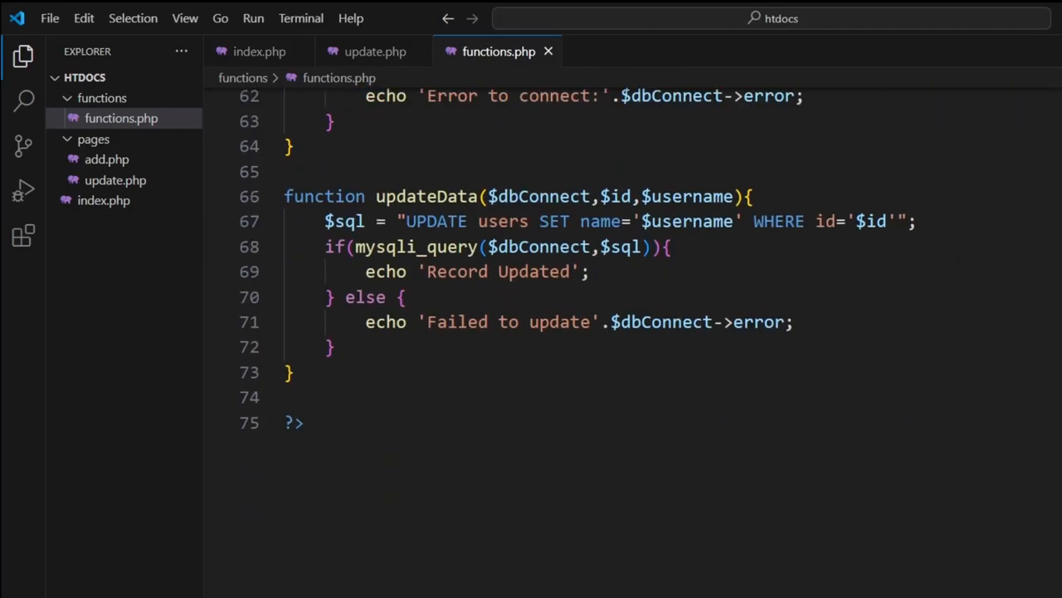